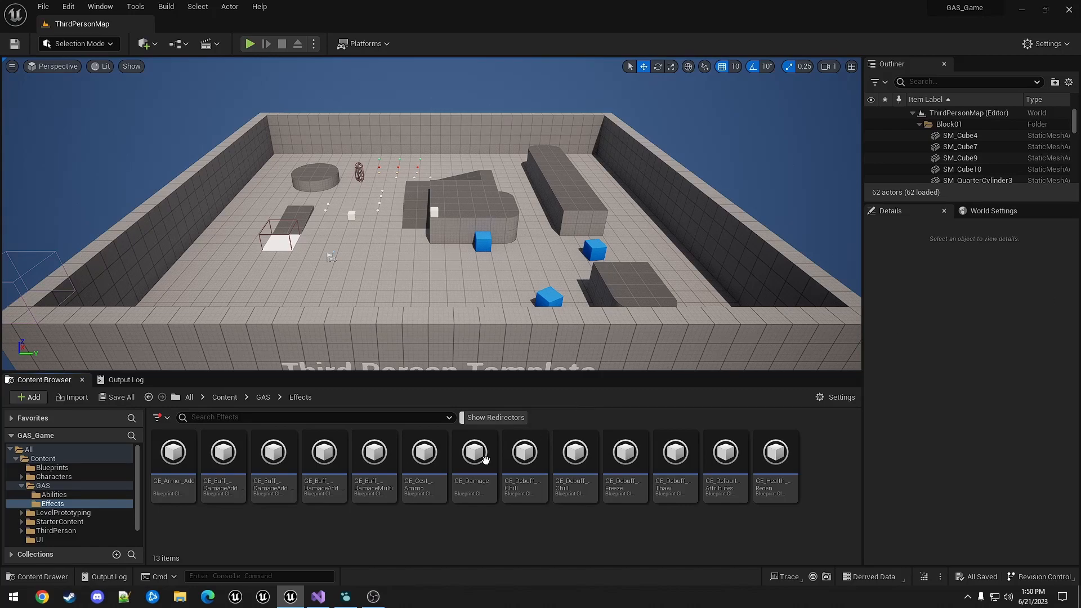
Create a GameplayEffect blueprint in the Effects folder named GE_Damage_Duration
{"action": "right_click", "coordinate": [474, 453]}
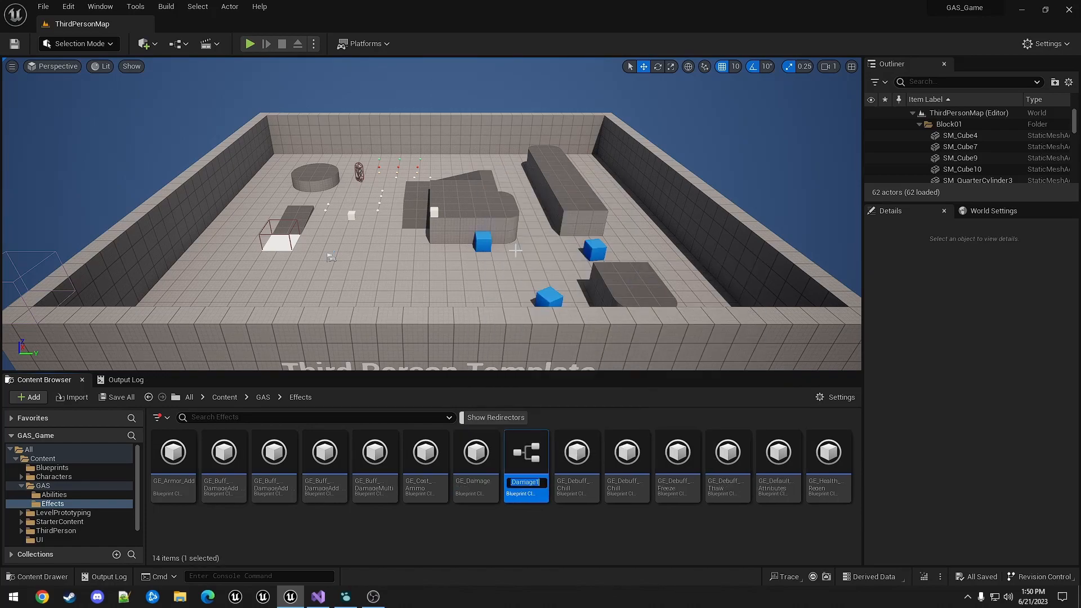
{"action": "type", "text": "Damage_Duration"}
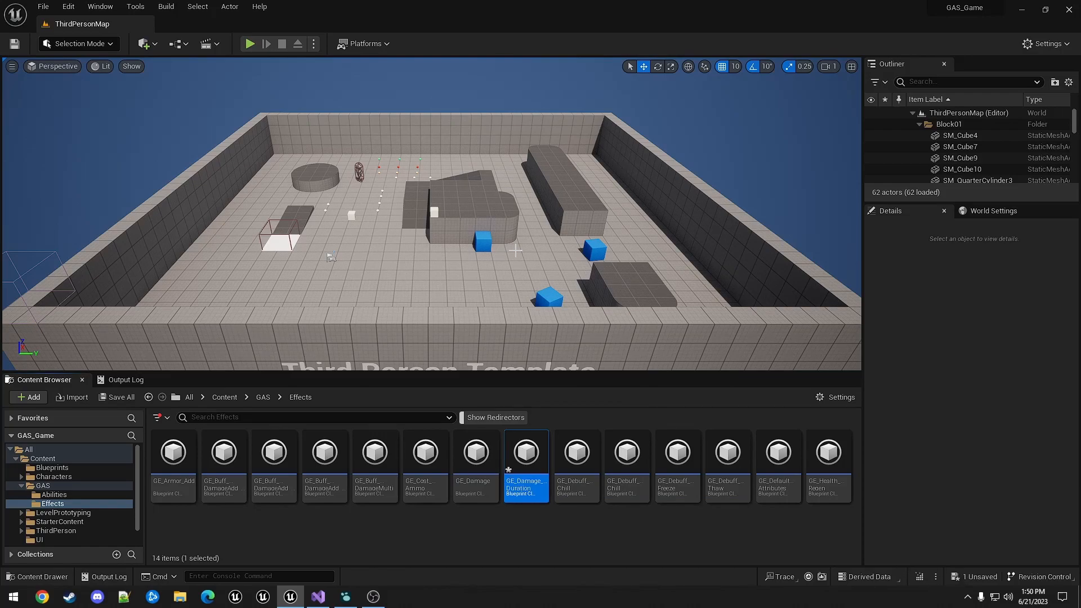
{"action": "mouse_move", "coordinate": [526, 453]}
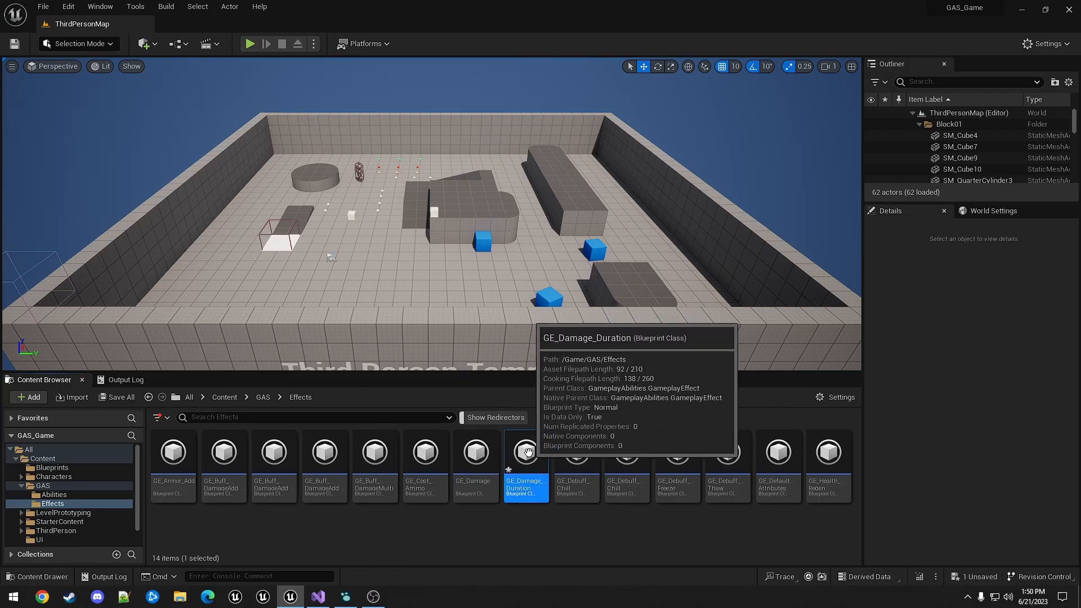
Set GE_Damage_Duration's Duration Policy to Has Duration with magnitude Set by Caller
{"action": "double_click", "coordinate": [525, 452]}
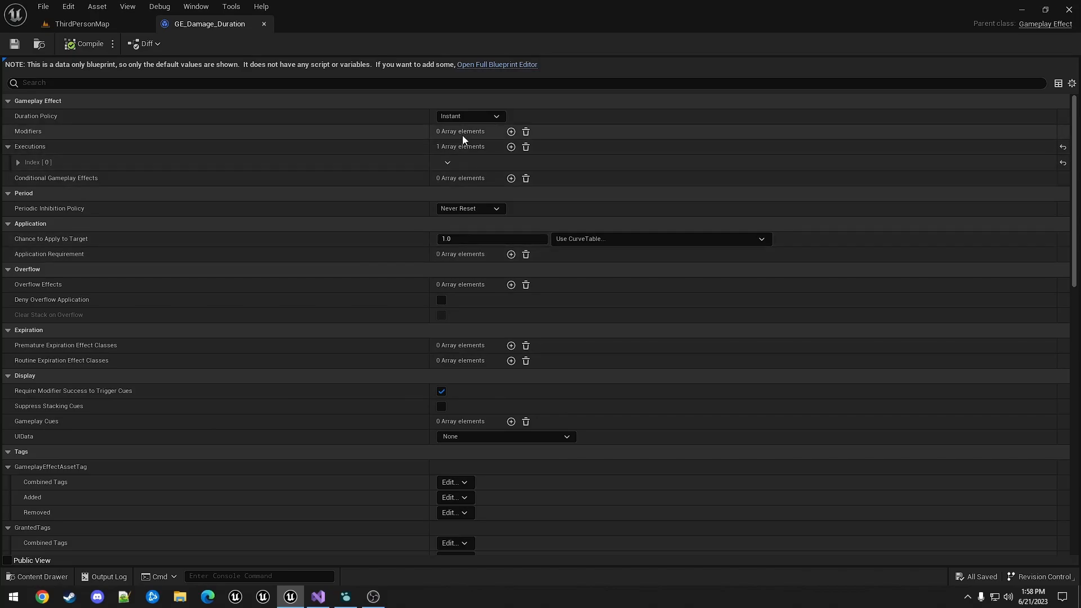
{"action": "left_click", "coordinate": [470, 116]}
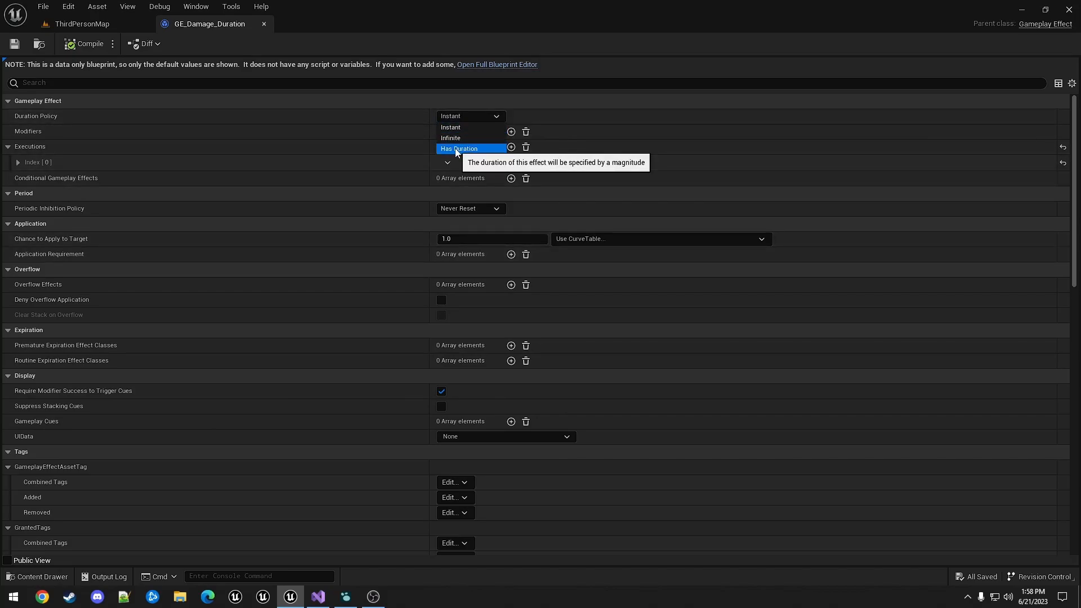
{"action": "left_click", "coordinate": [459, 148]}
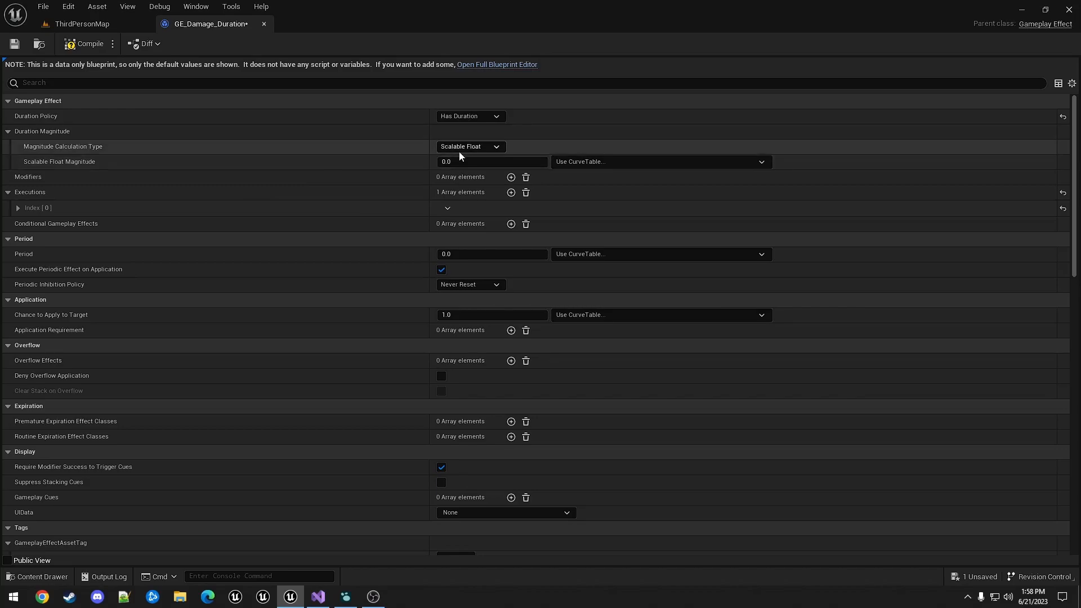
{"action": "left_click", "coordinate": [471, 146]}
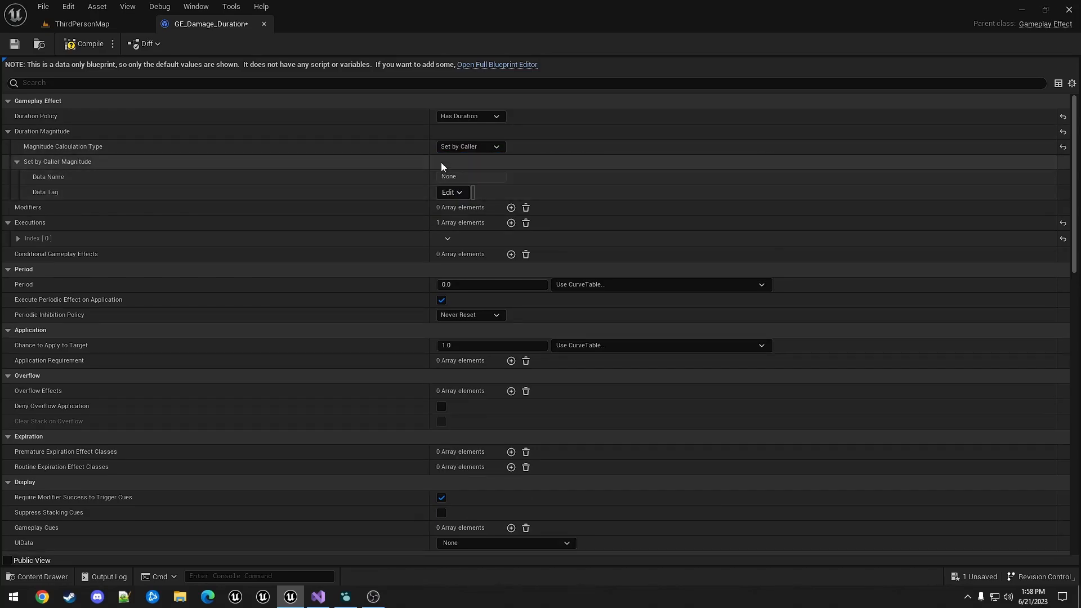
{"action": "left_click", "coordinate": [449, 191]}
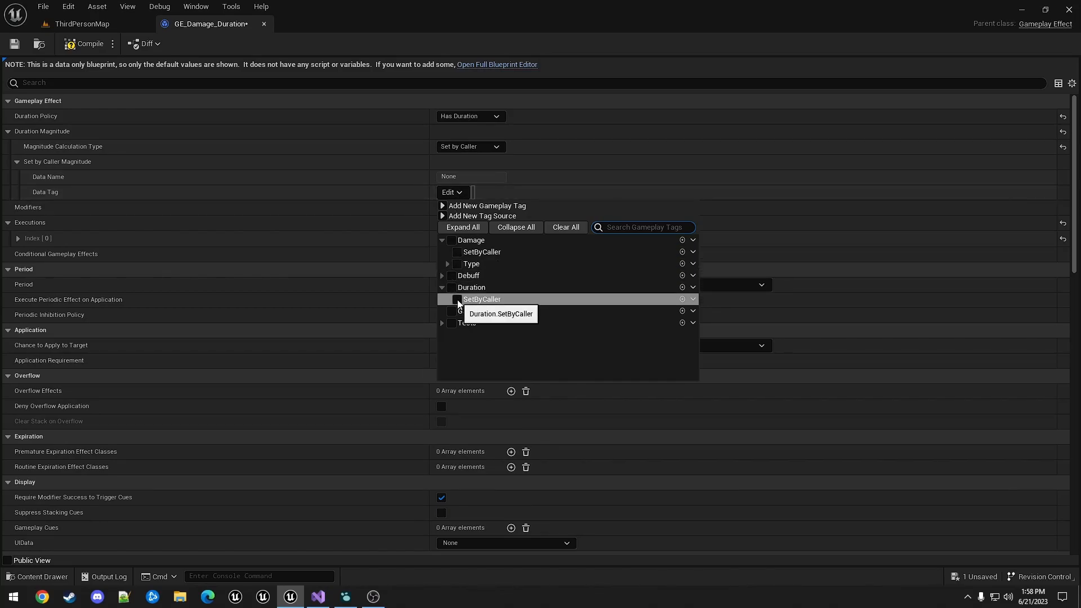
Tag the duration with Duration.SetByCaller and save the effect
{"action": "left_click", "coordinate": [456, 299]}
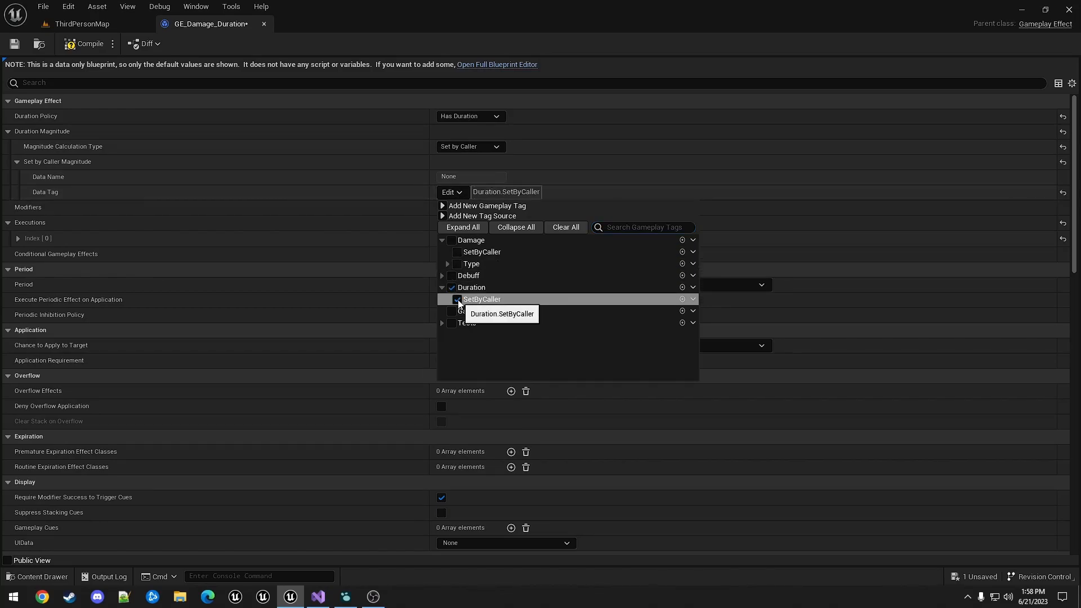
{"action": "left_click", "coordinate": [456, 300]}
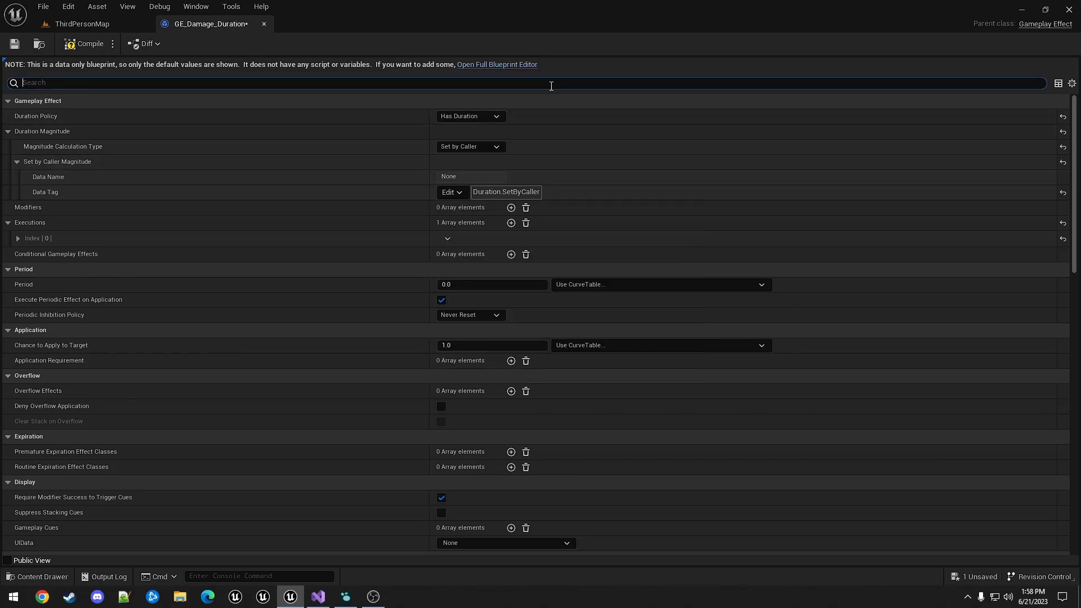
{"action": "left_click", "coordinate": [490, 284]}
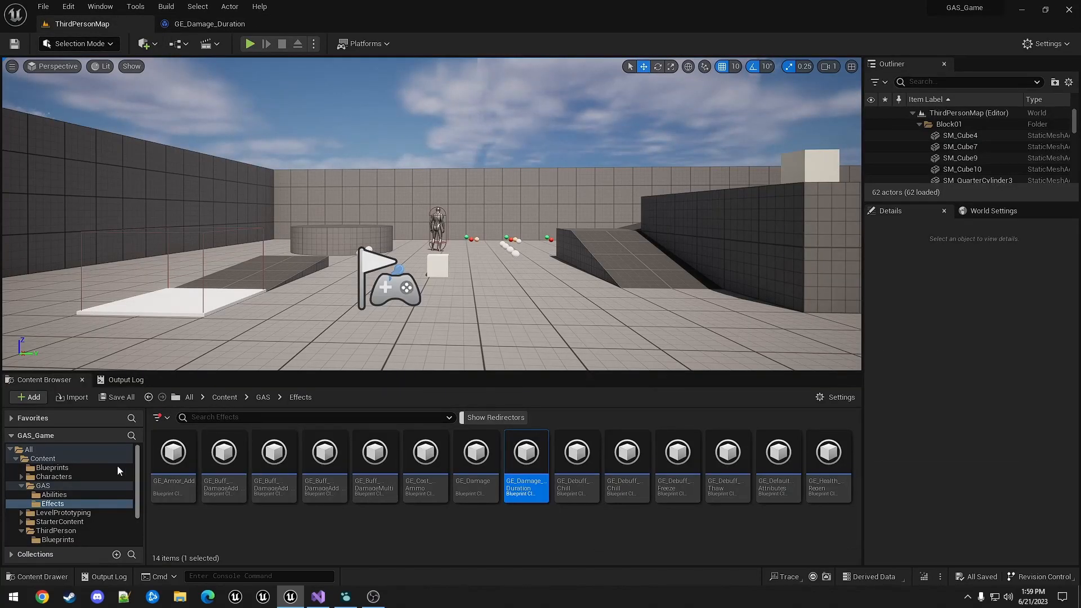
Add a Keyboard E event to BP_ThirdPersonCharacter's event graph
{"action": "left_click", "coordinate": [58, 540]}
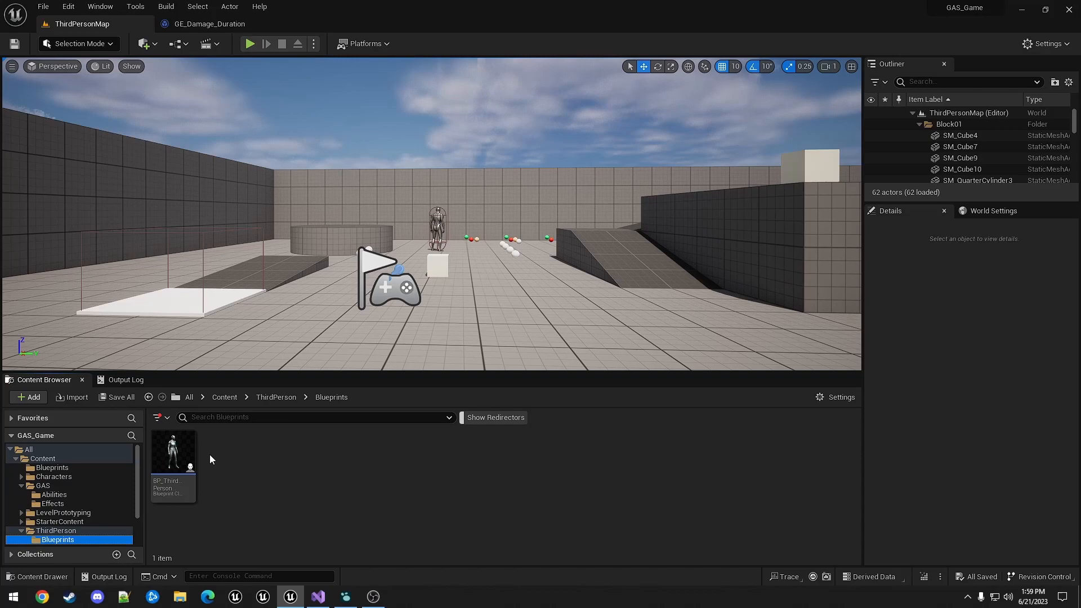
{"action": "double_click", "coordinate": [174, 452]}
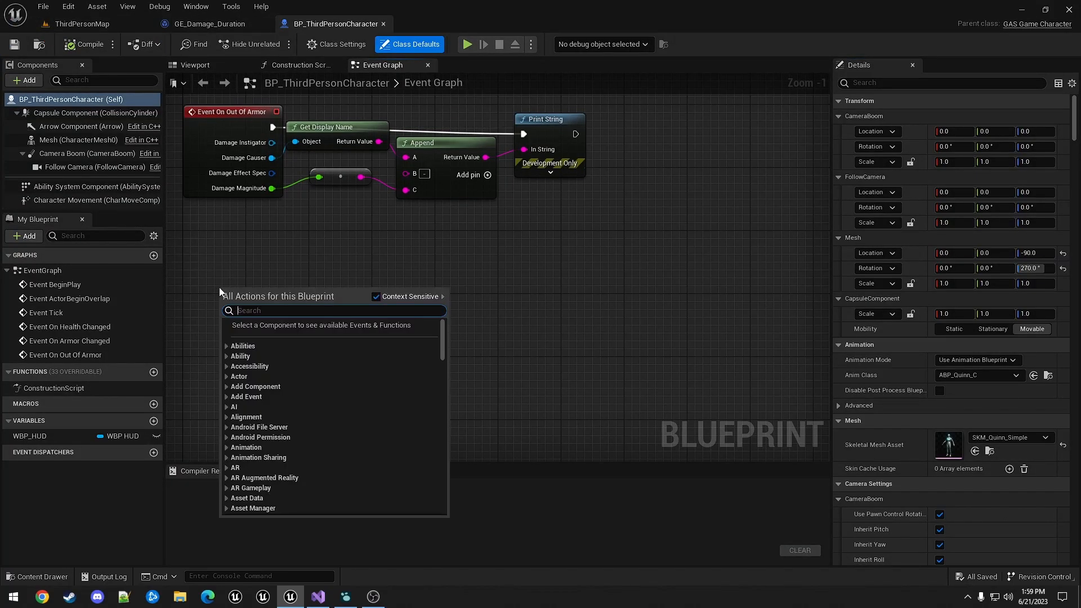
{"action": "type", "text": "keyboard"}
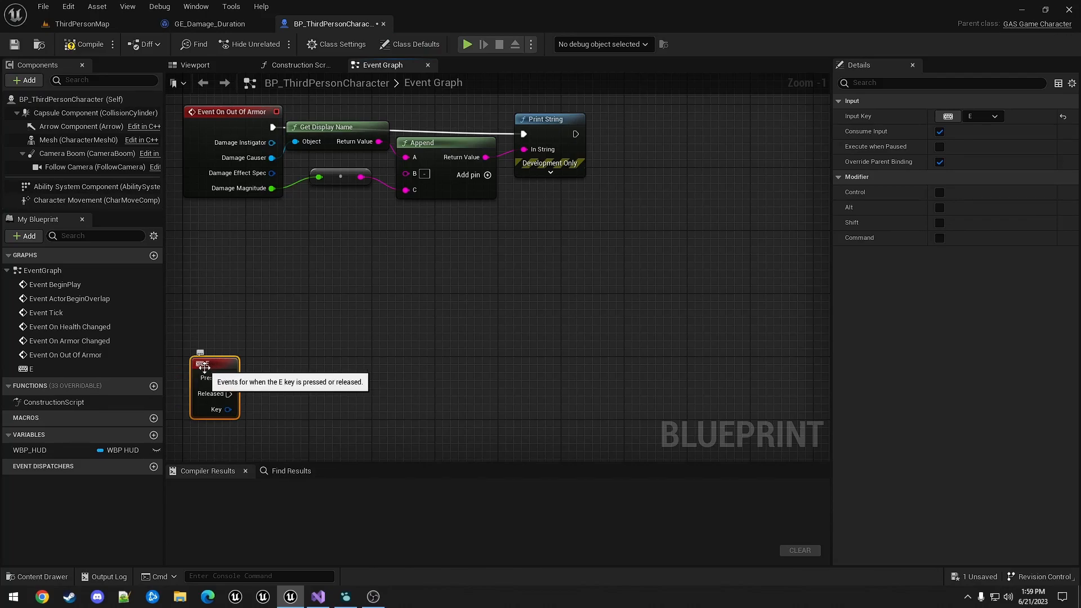
Make an outgoing spec from the Ability System Component using GE_Damage_Duration
{"action": "left_click", "coordinate": [90, 186]}
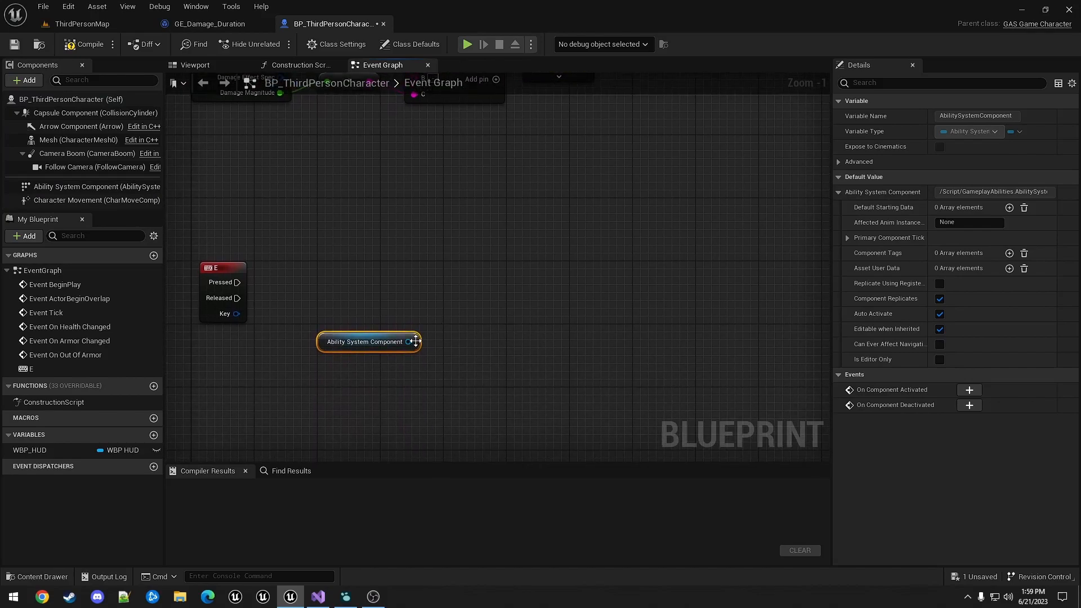
{"action": "left_click_drag", "start_coordinate": [415, 341], "coordinate": [458, 326]}
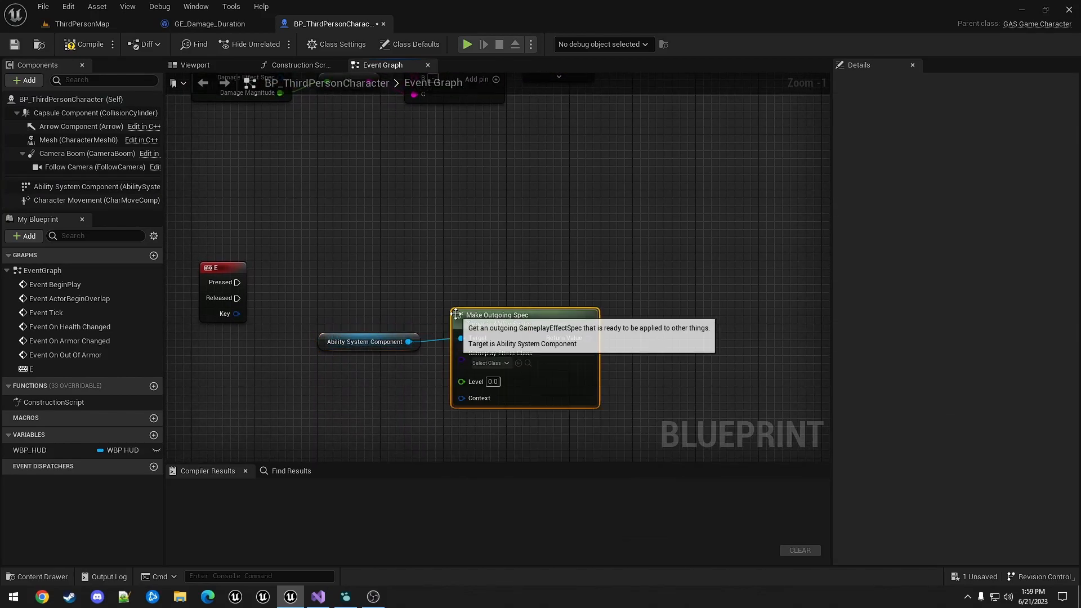
{"action": "left_click", "coordinate": [486, 362]}
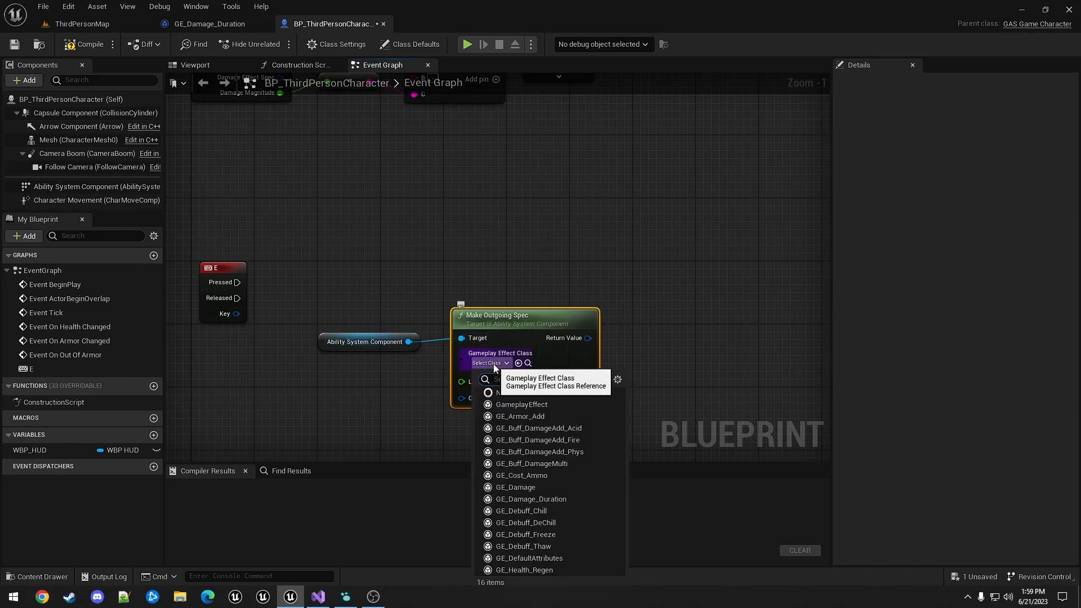
{"action": "left_click", "coordinate": [530, 499]}
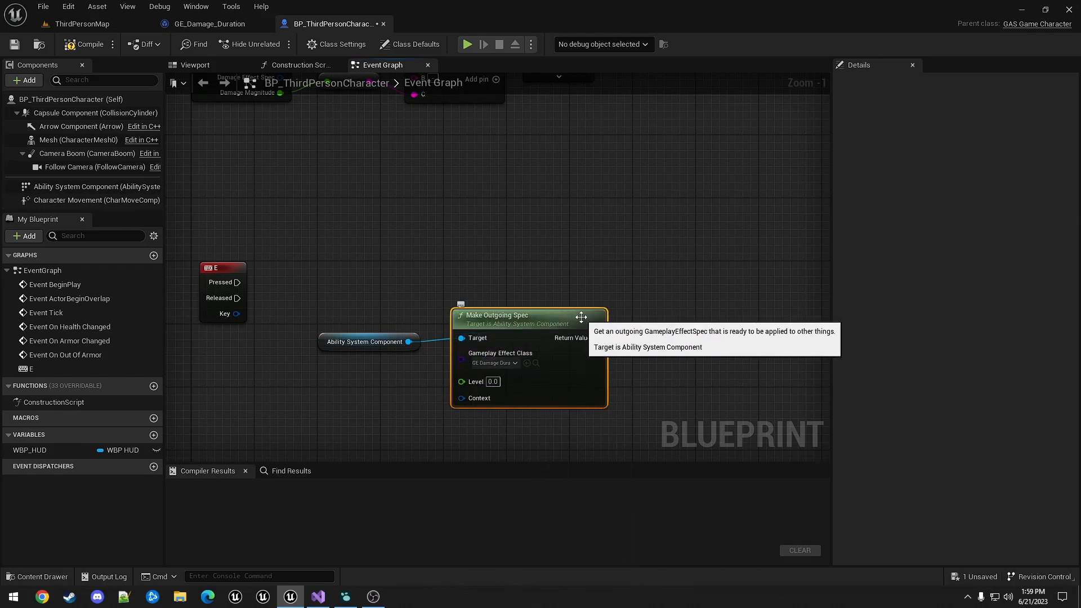
Assign a tag set-by-caller magnitude tagged Damage.SetByCaller on the outgoing spec
{"action": "left_click_drag", "start_coordinate": [595, 338], "coordinate": [655, 324]}
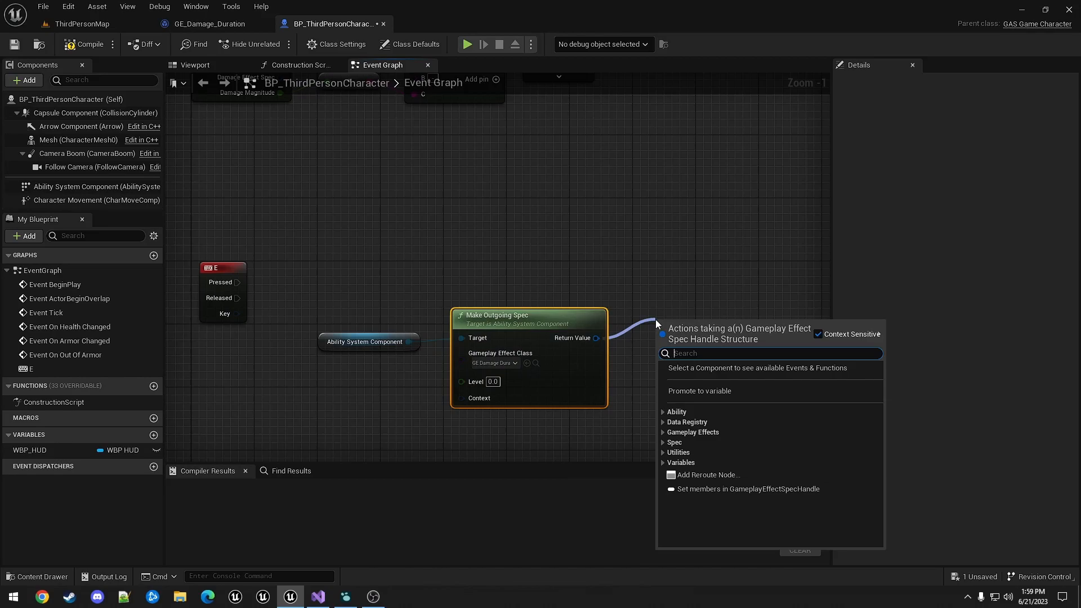
{"action": "type", "text": "ass"}
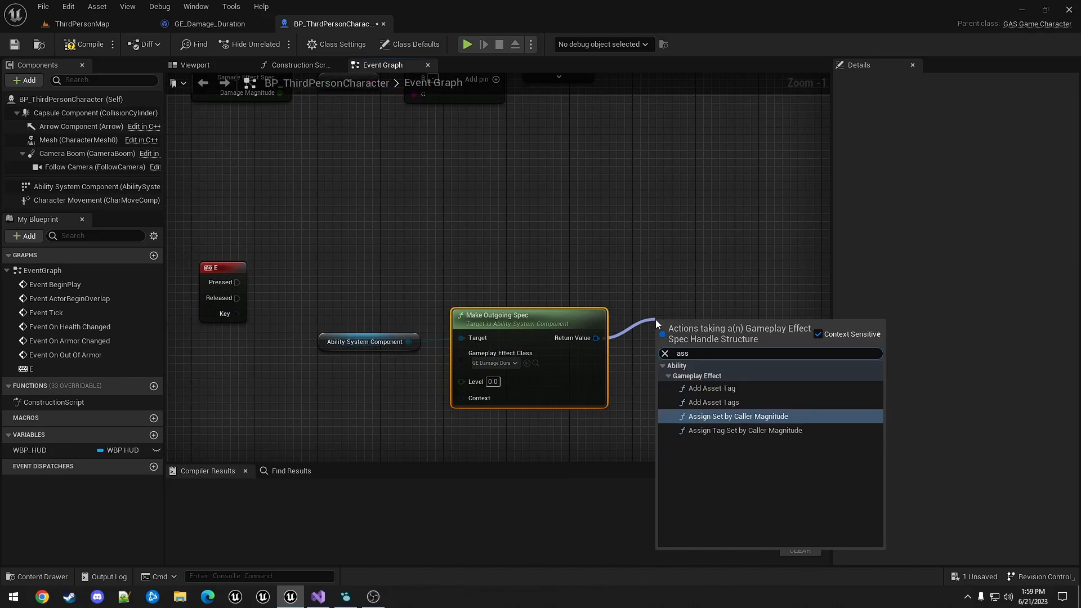
{"action": "left_click", "coordinate": [742, 416]}
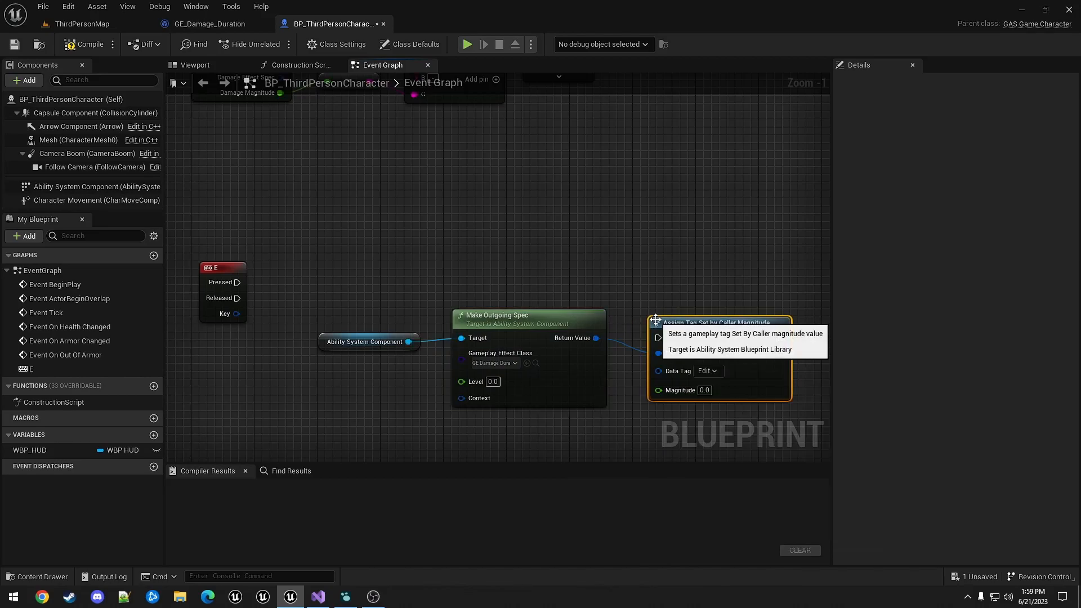
{"action": "left_click", "coordinate": [707, 370]}
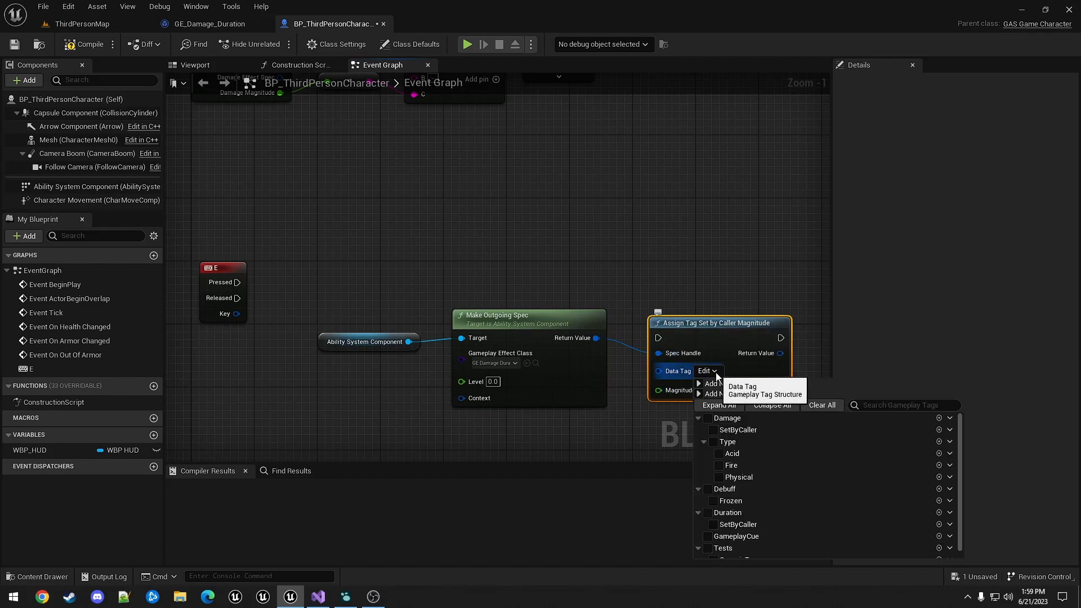
{"action": "left_click", "coordinate": [707, 429]}
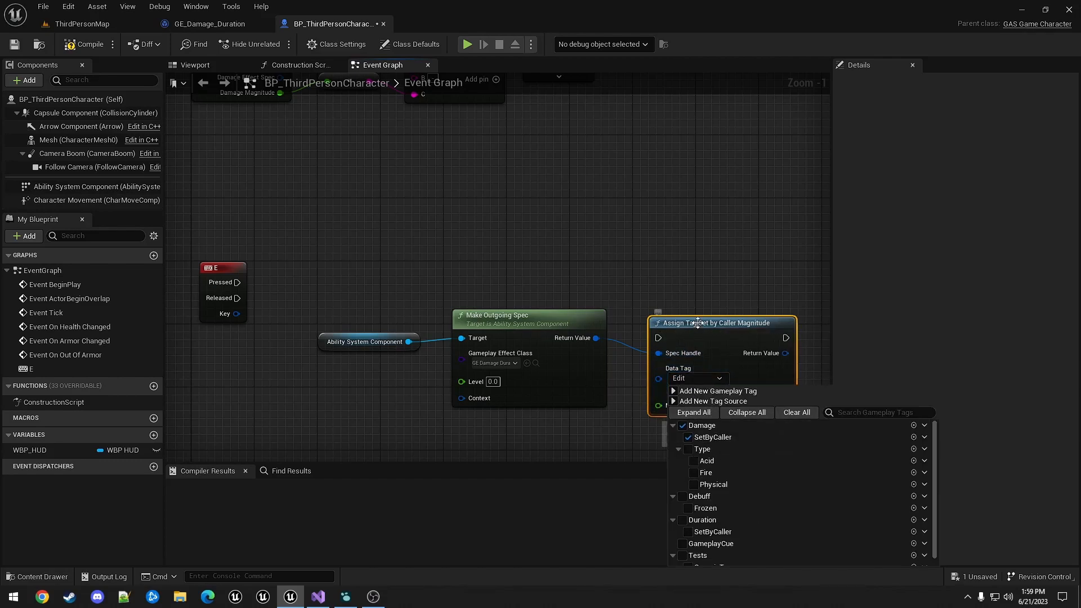
{"action": "left_click", "coordinate": [711, 437]}
{"action": "type", "text": "assi"}
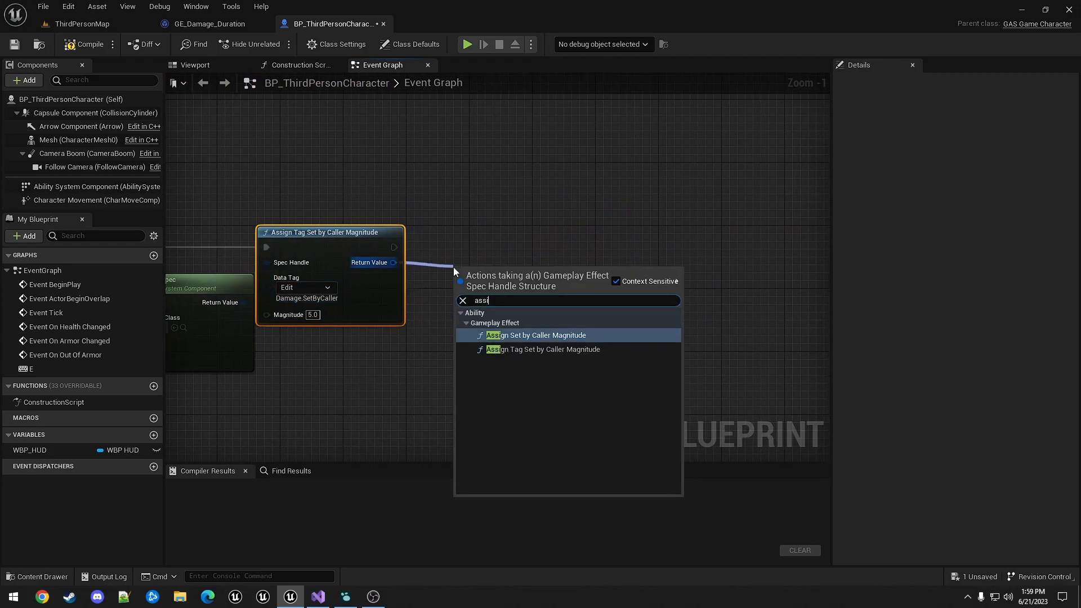
Add a second magnitude tagged Duration.SetByCaller and apply the effect spec to self
{"action": "left_click", "coordinate": [543, 349]}
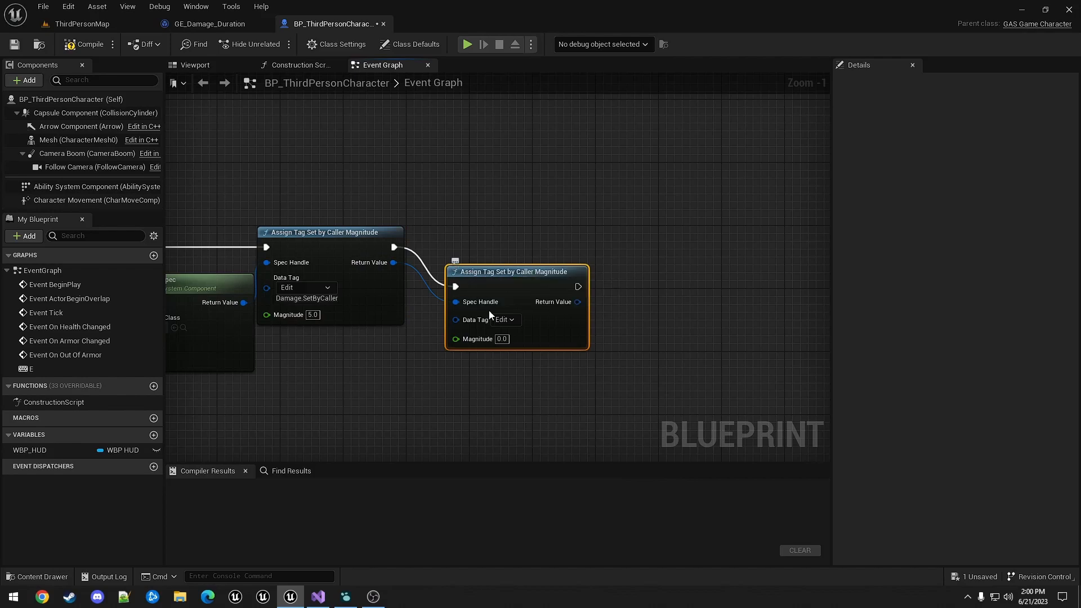
{"action": "left_click", "coordinate": [502, 319]}
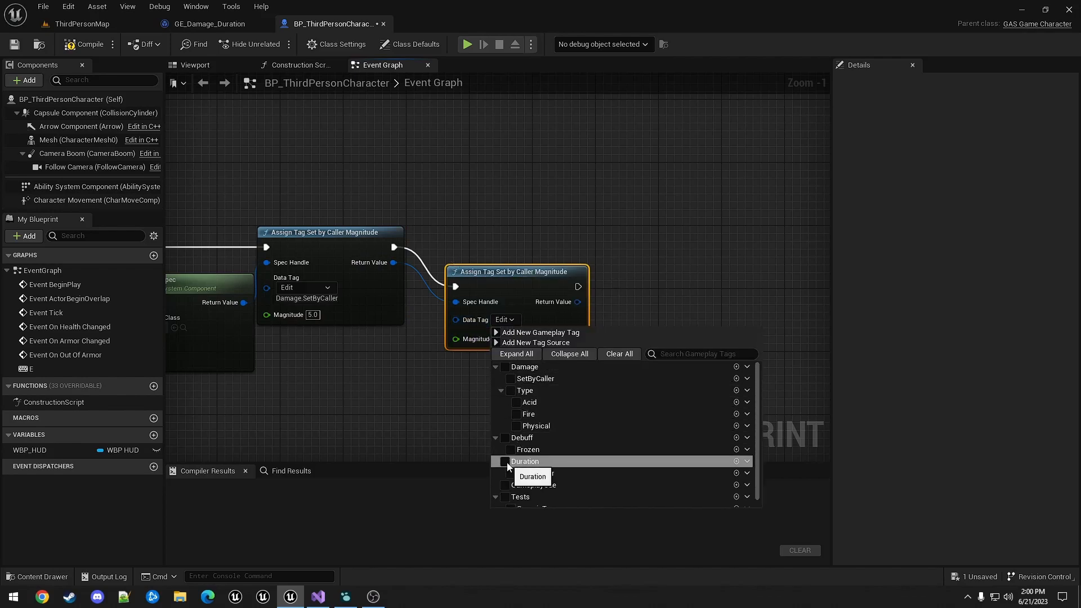
{"action": "left_click", "coordinate": [514, 461]}
{"action": "type", "text": "apply"}
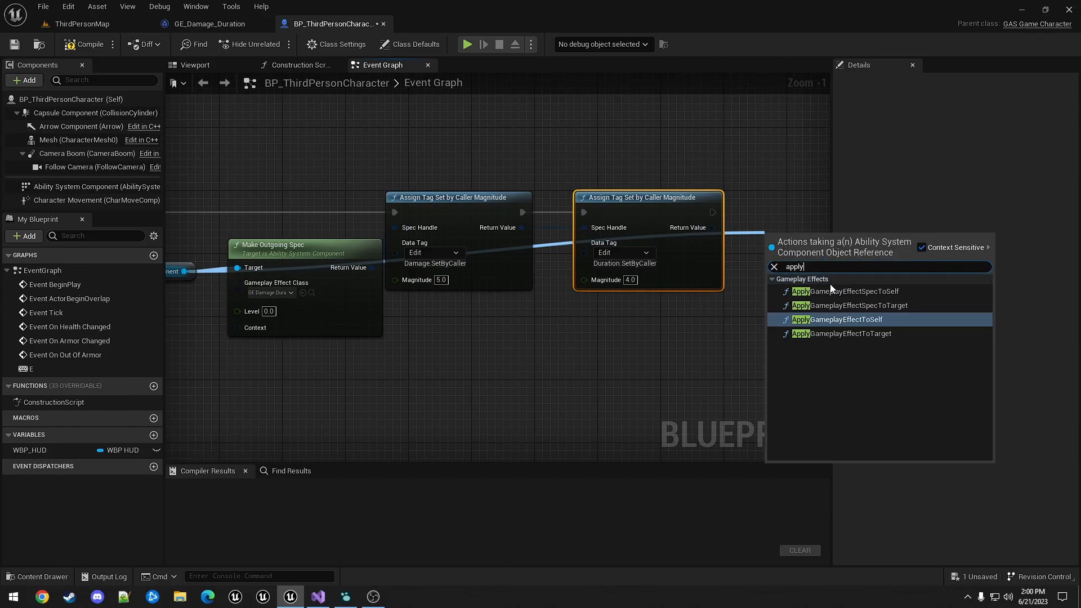
{"action": "left_click", "coordinate": [837, 319]}
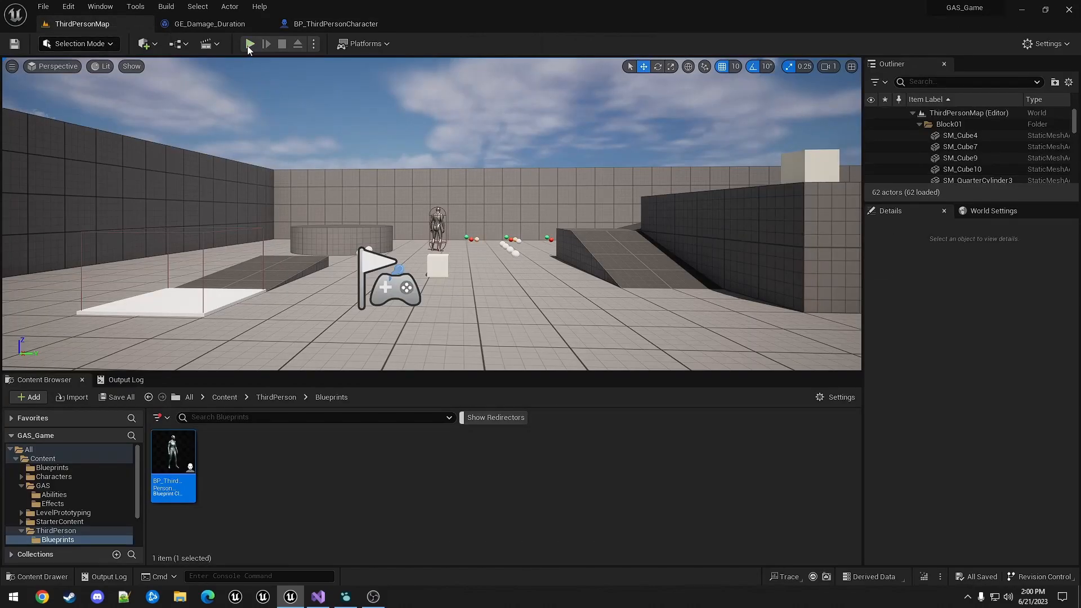
Play-test the level, stop, and return to the GE_Damage_Duration effect
{"action": "left_click", "coordinate": [250, 44]}
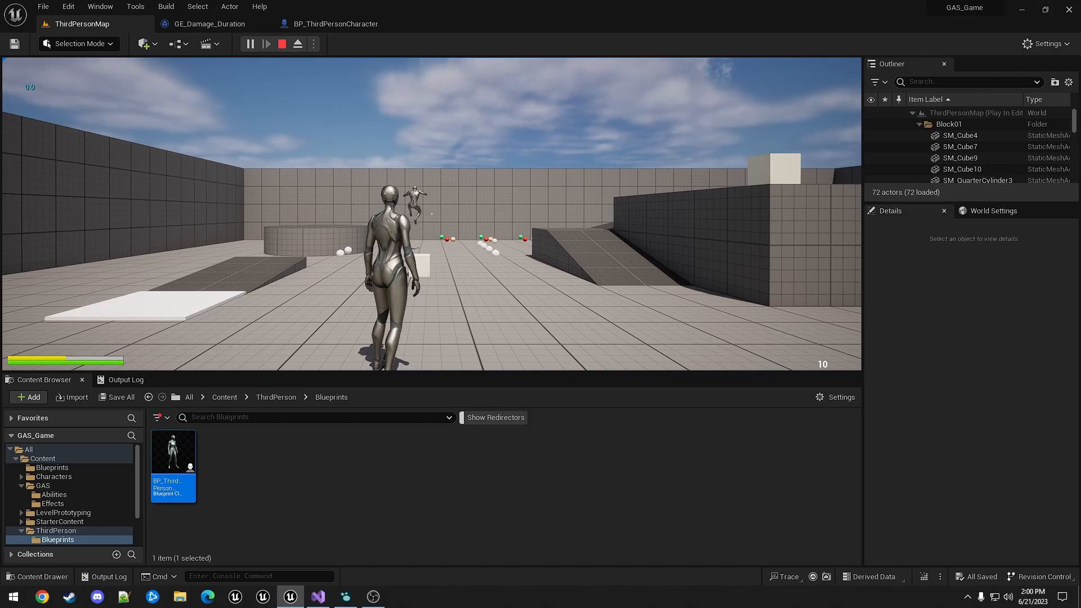
{"action": "left_click", "coordinate": [282, 44]}
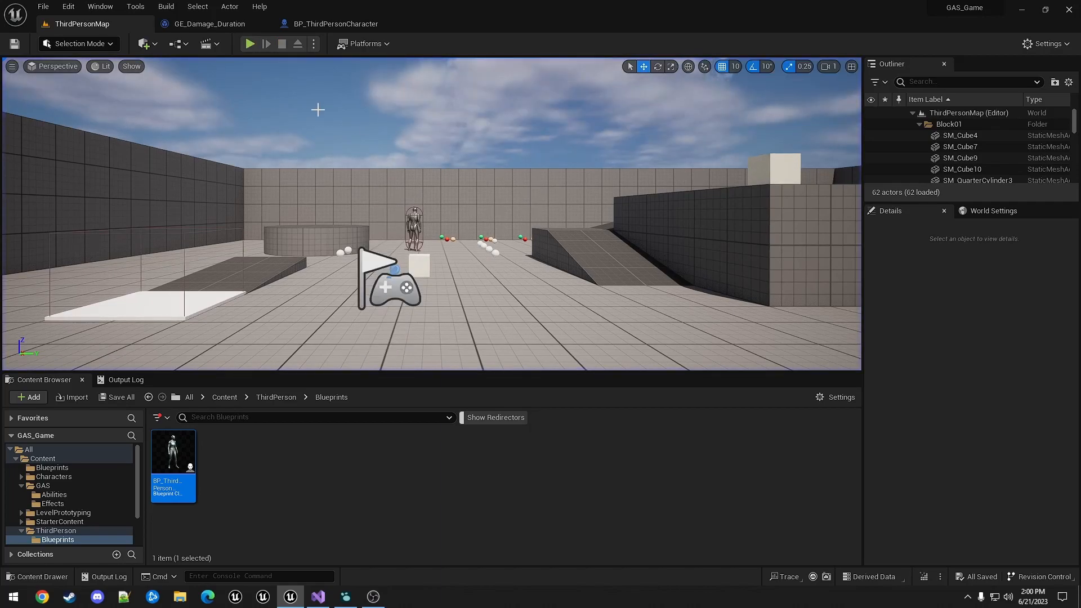
{"action": "left_click", "coordinate": [210, 23]}
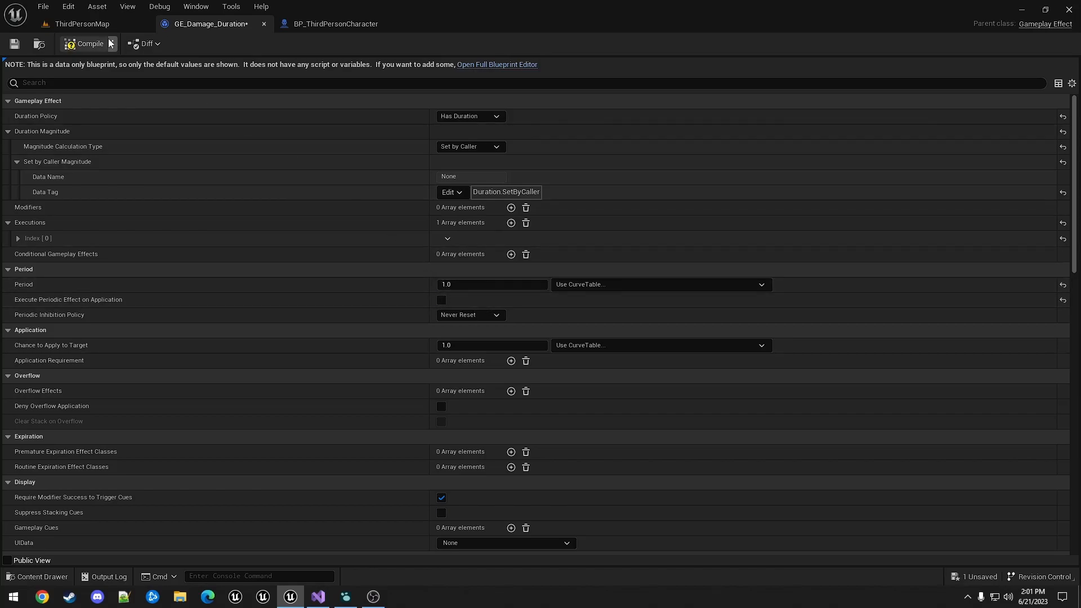
Return to ThirdPersonMap and run a second play-test of the updated effect
{"action": "left_click", "coordinate": [82, 23]}
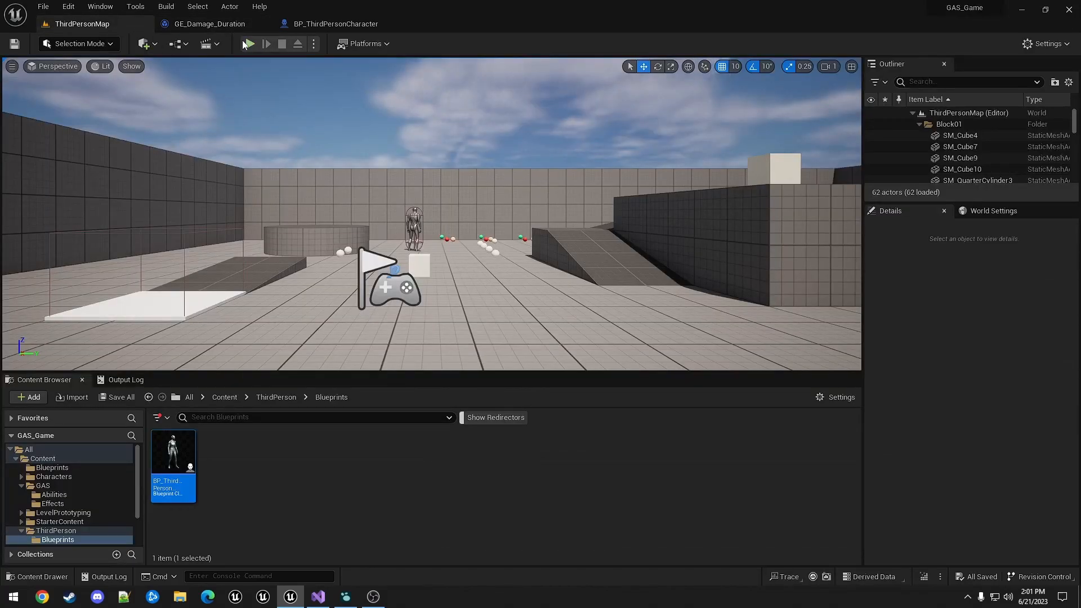
{"action": "left_click", "coordinate": [248, 44]}
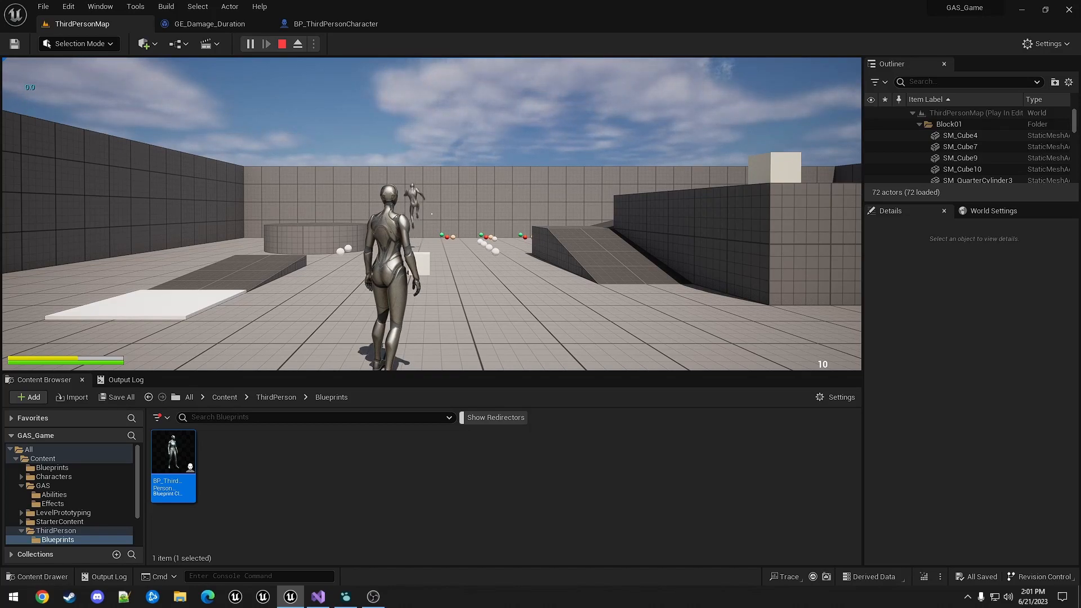
{"action": "left_click", "coordinate": [281, 44]}
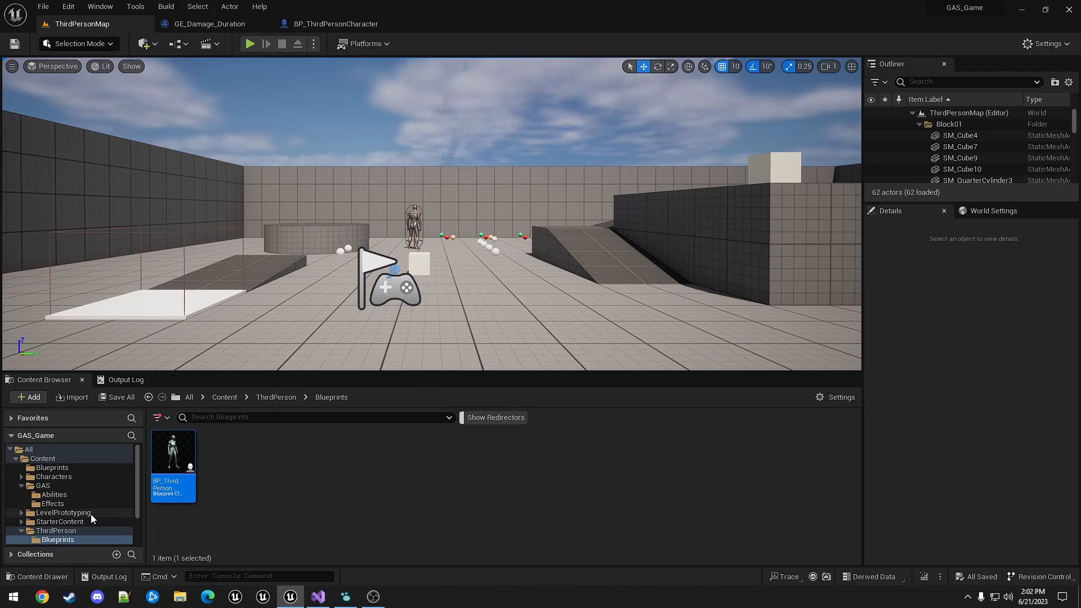
Create a Blueprint Class in GAS/Abilities with GGGameplayAbility as parent
{"action": "left_click", "coordinate": [52, 495]}
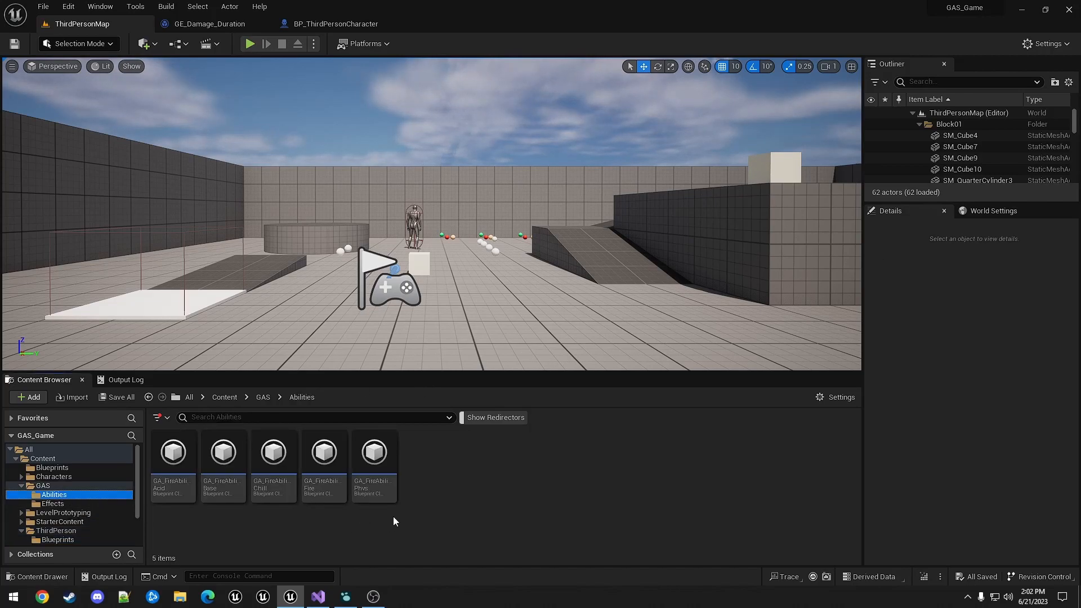
{"action": "left_click", "coordinate": [27, 396]}
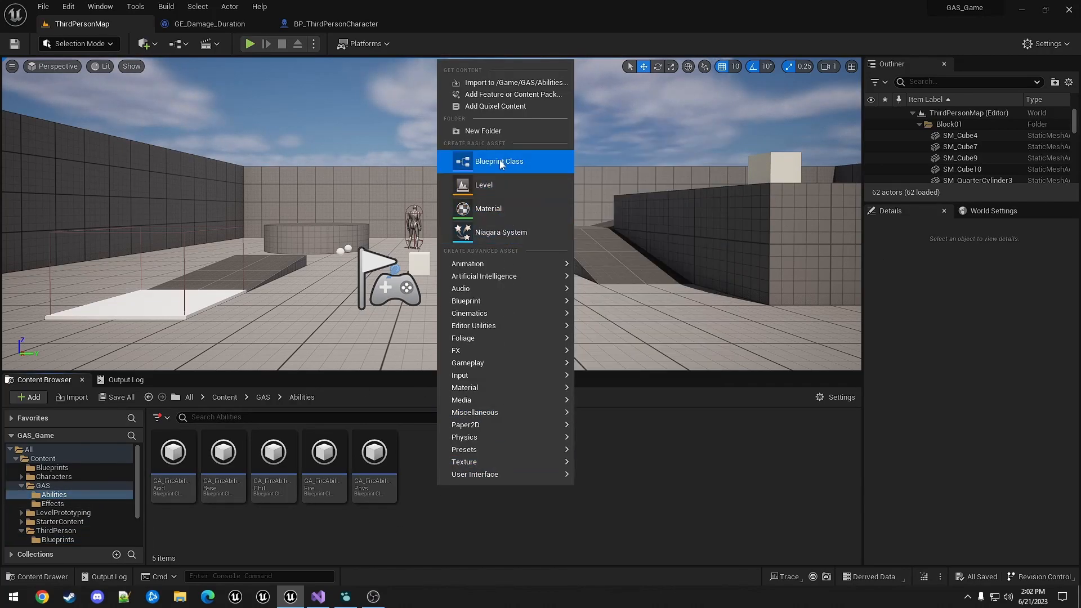
{"action": "left_click", "coordinate": [499, 161]}
{"action": "type", "text": "gggame"}
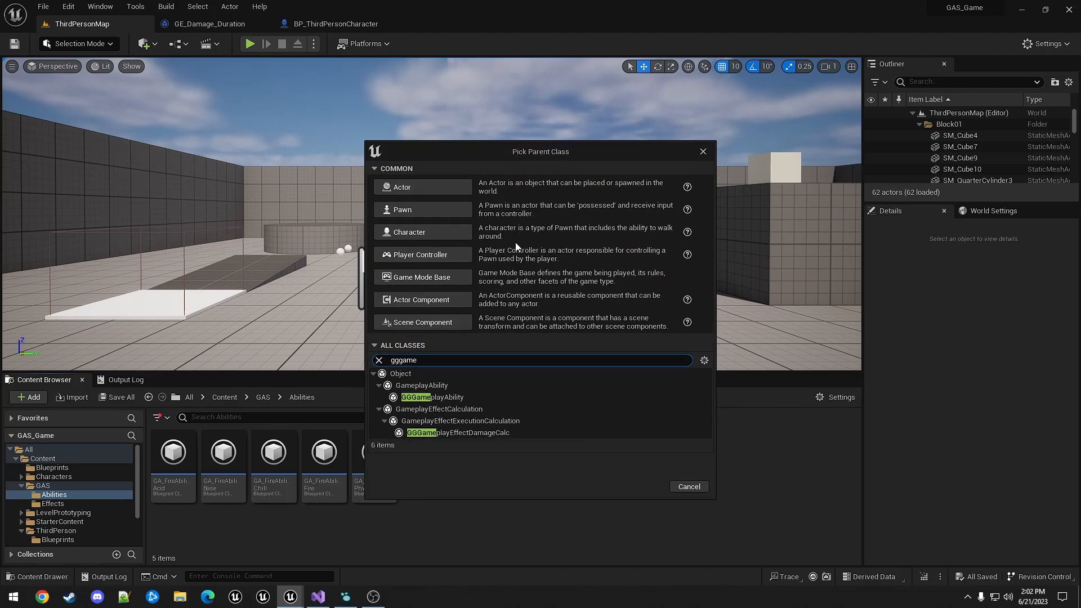
{"action": "left_click", "coordinate": [431, 397]}
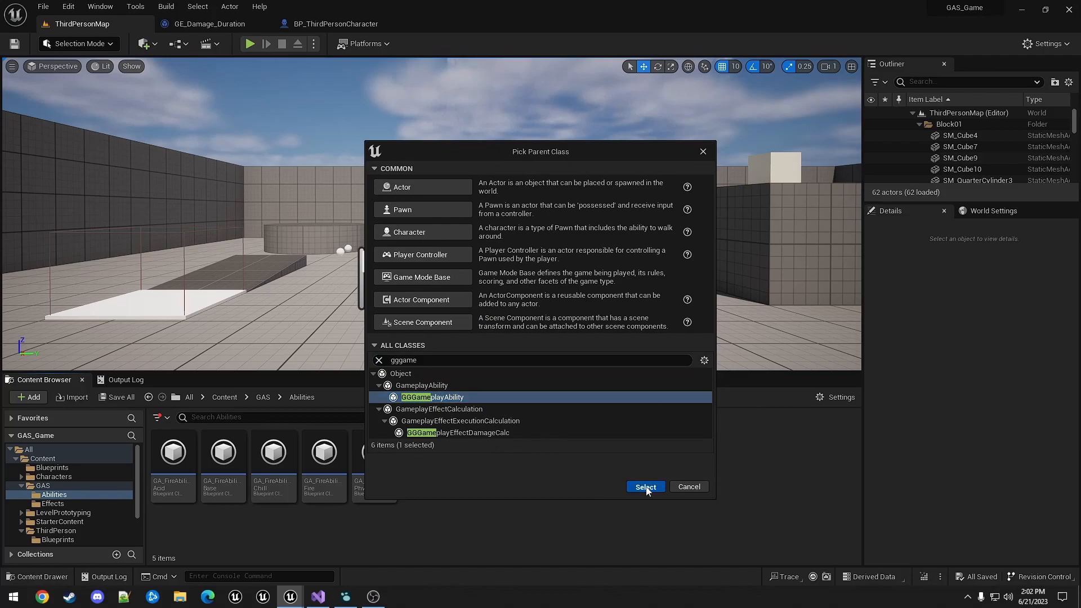
{"action": "left_click", "coordinate": [644, 486]}
{"action": "type", "text": "GA_Exploding"}
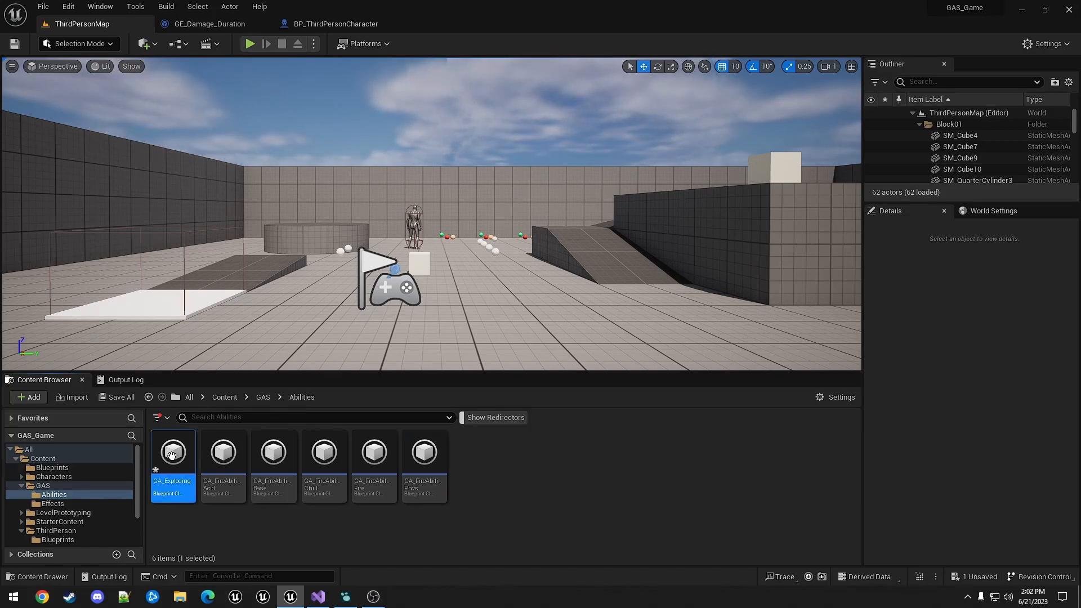
Open GA_Exploding and make room in its event graph after Event ActivateAbility
{"action": "double_click", "coordinate": [172, 452]}
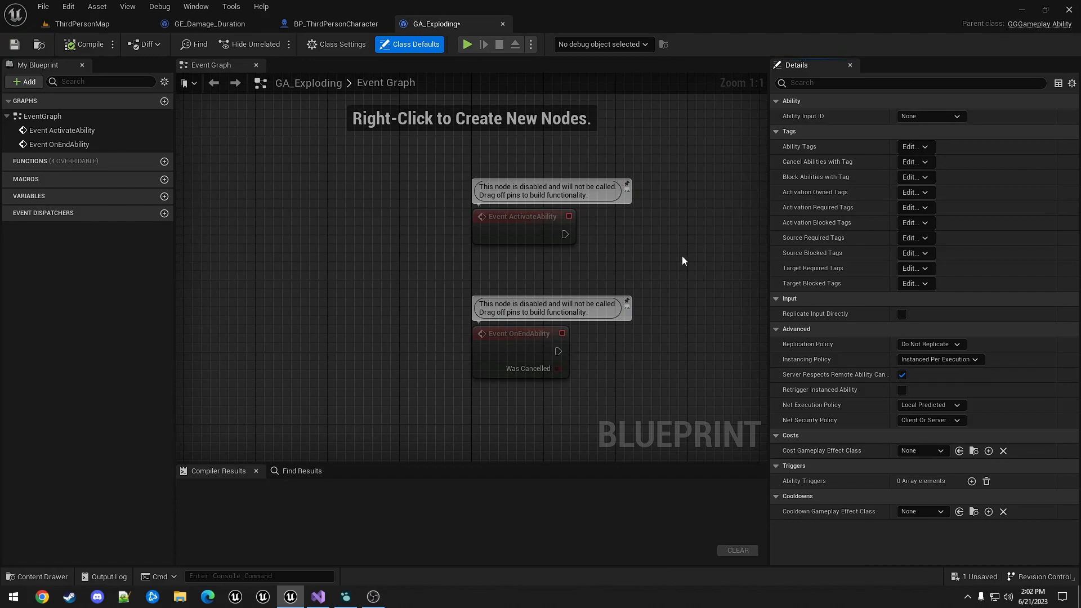
{"action": "left_click_drag", "start_coordinate": [682, 261], "coordinate": [379, 260]}
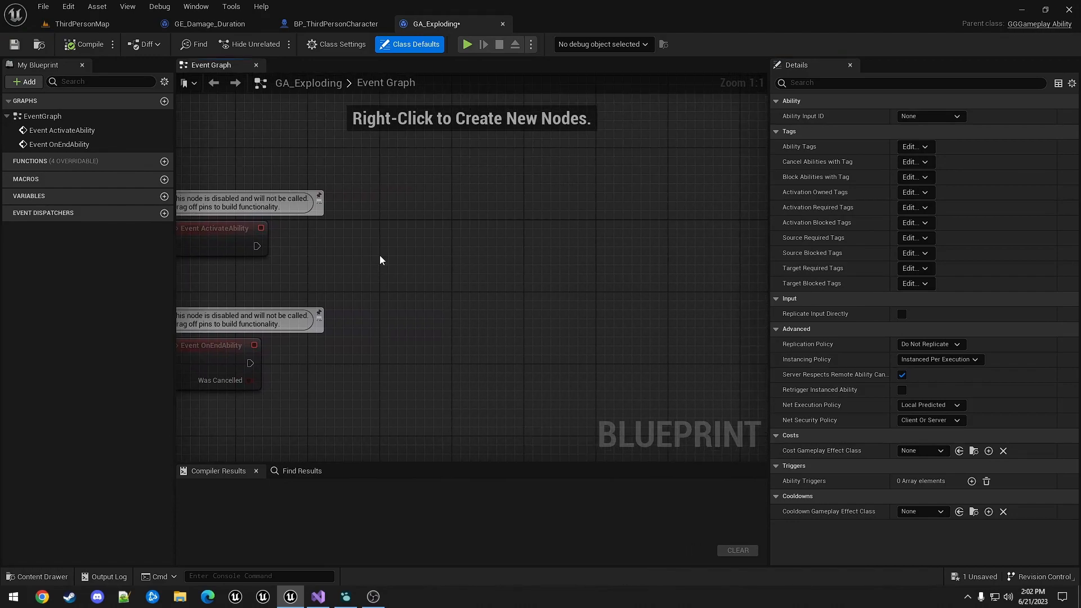
{"action": "left_click_drag", "start_coordinate": [257, 245], "coordinate": [403, 226]}
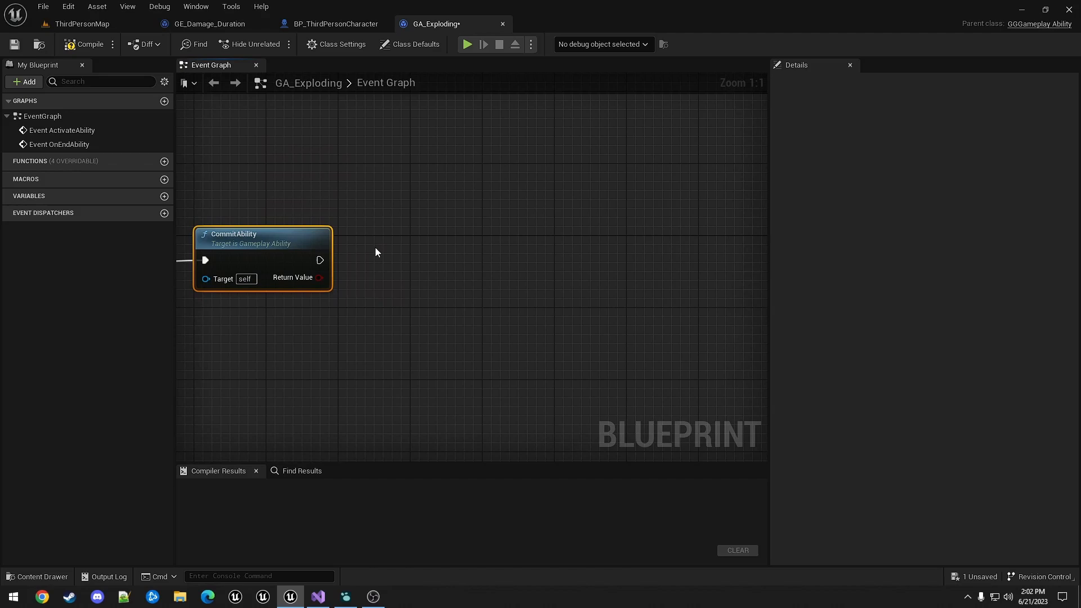
{"action": "mouse_move", "coordinate": [318, 260]}
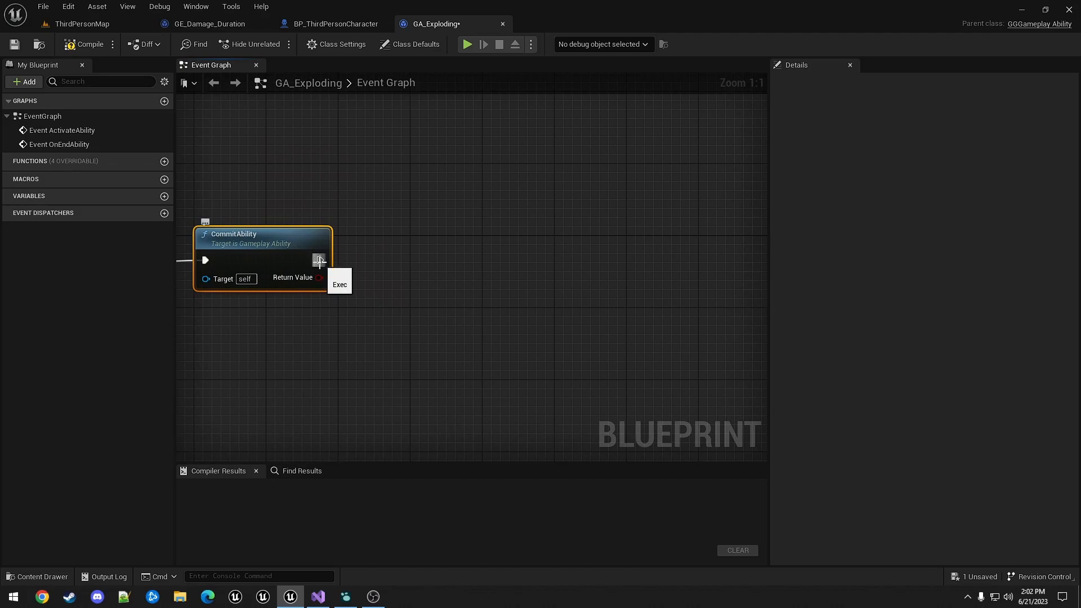
Add a Wait Gameplay Event node after CommitAbility
{"action": "left_click_drag", "start_coordinate": [319, 261], "coordinate": [419, 256]}
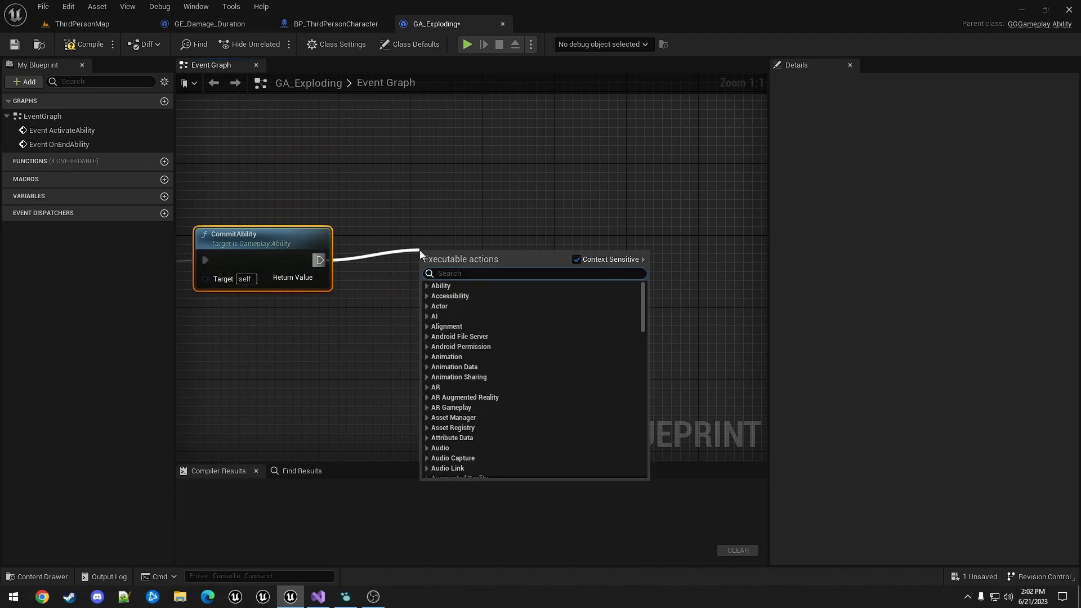
{"action": "type", "text": "wait gamep"}
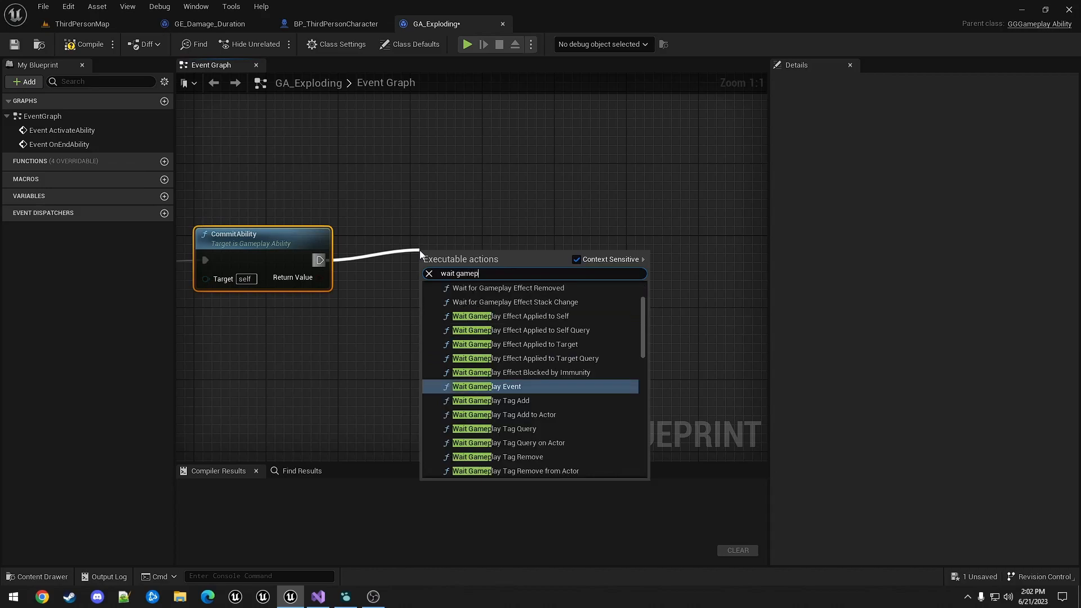
{"action": "left_click", "coordinate": [486, 386]}
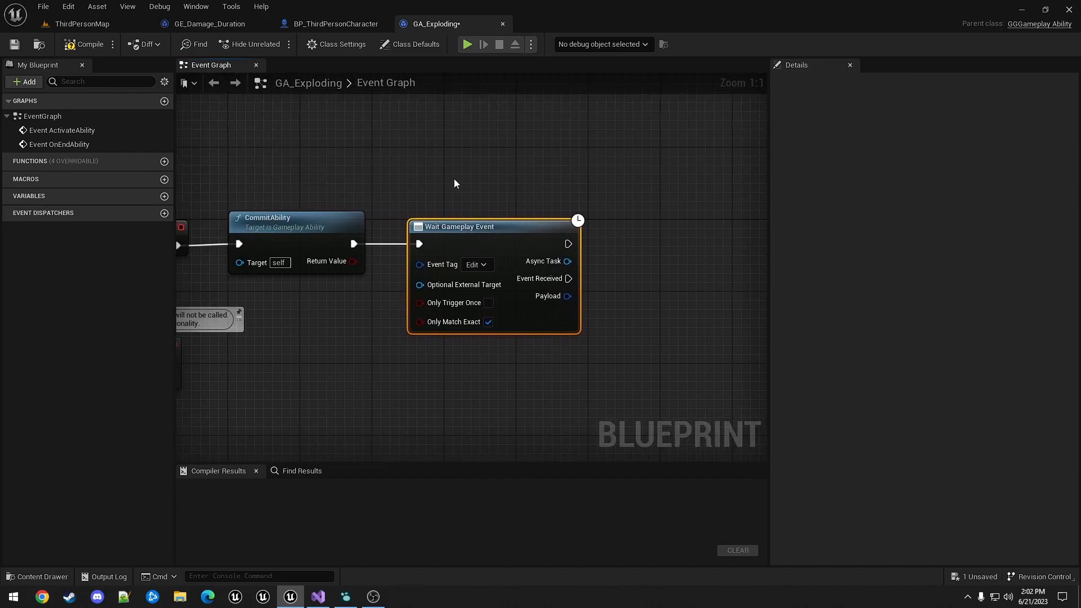
{"action": "mouse_move", "coordinate": [476, 193]}
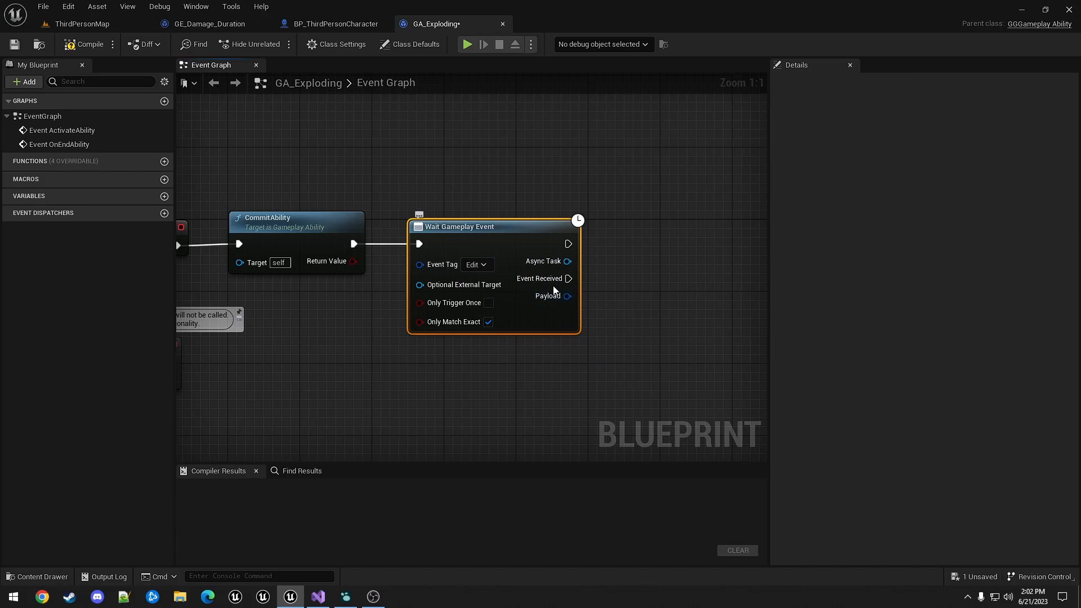
{"action": "mouse_move", "coordinate": [566, 278]}
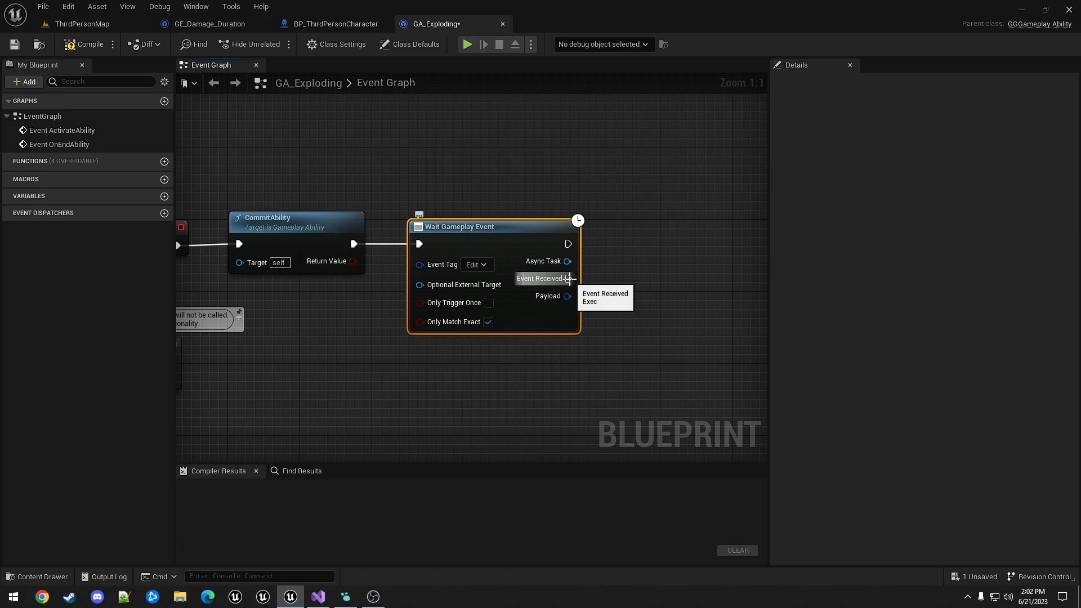
{"action": "mouse_move", "coordinate": [570, 280]}
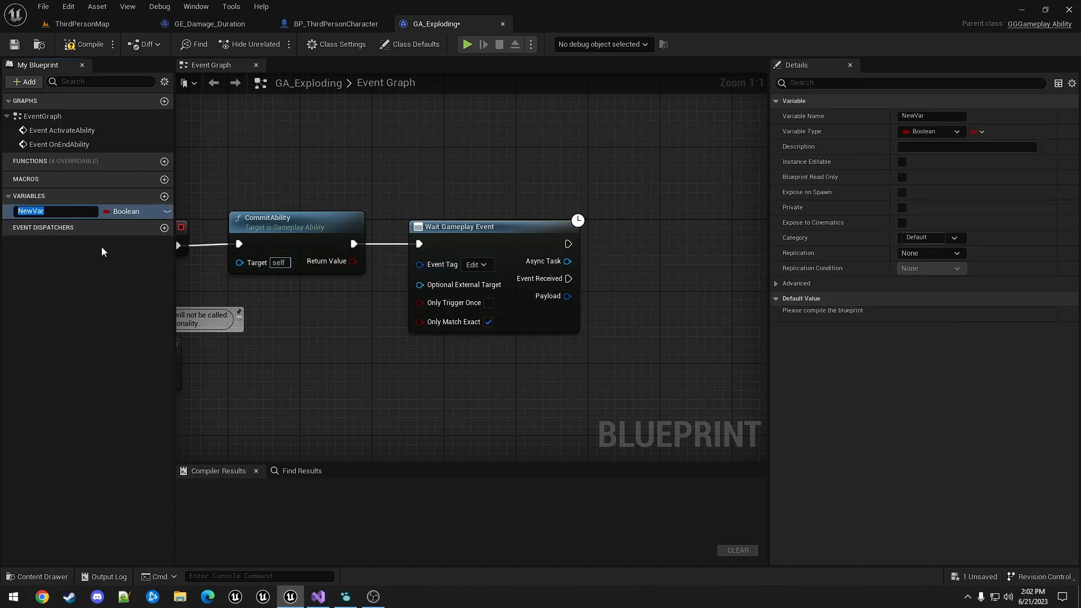
Create integer variable Count and set it to 4 when the event is received
{"action": "type", "text": "Count"}
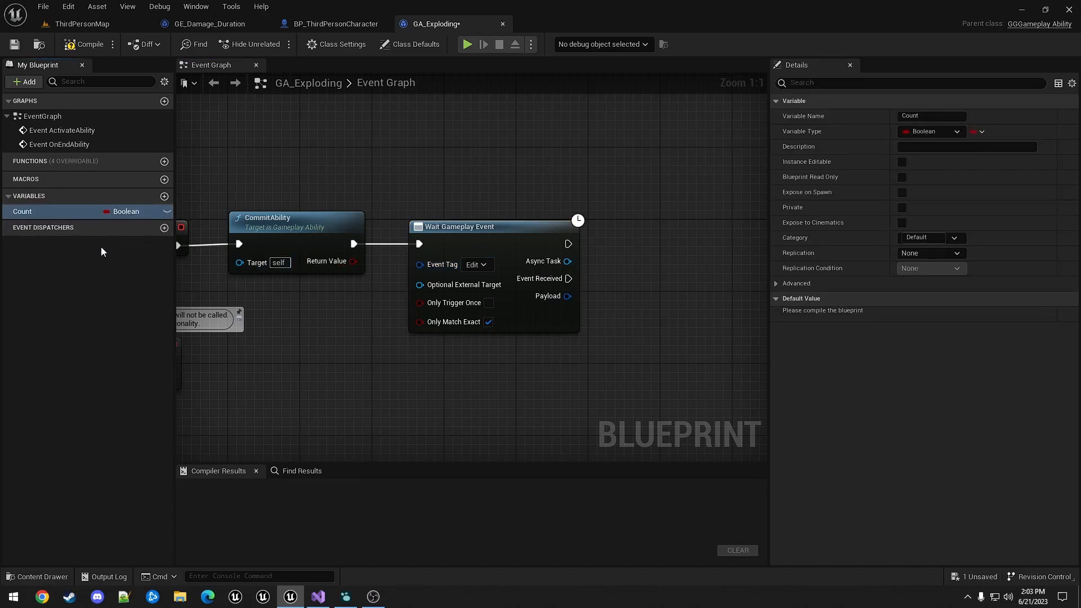
{"action": "left_click", "coordinate": [931, 130]}
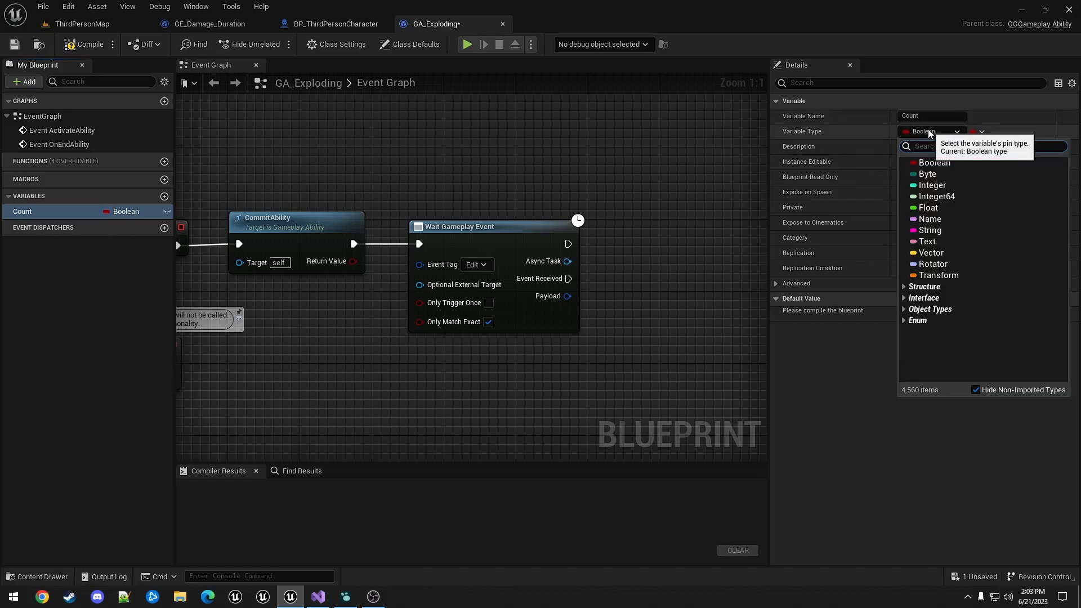
{"action": "left_click", "coordinate": [931, 185]}
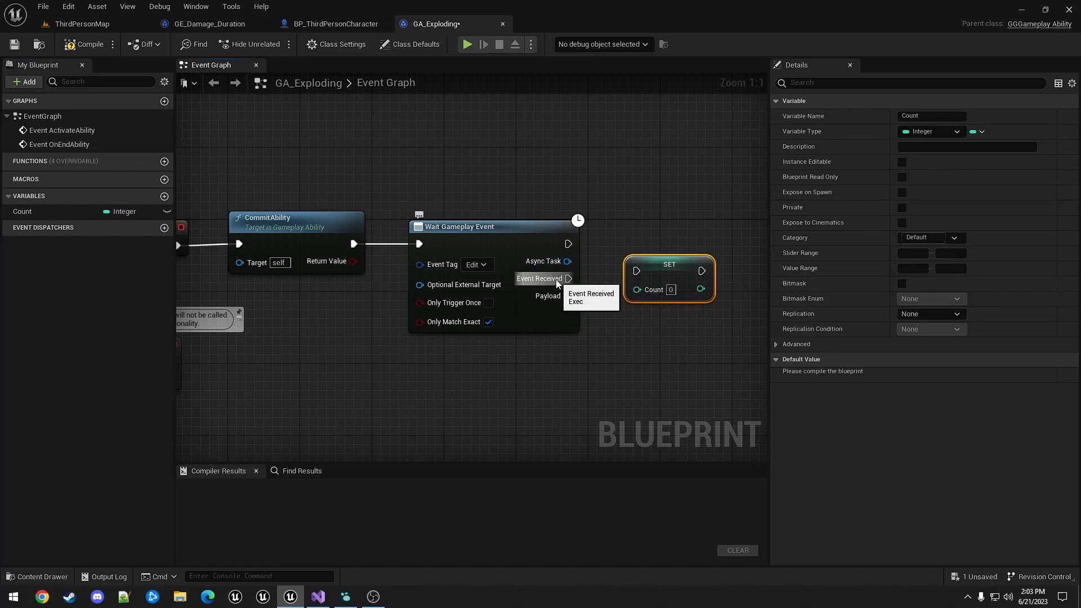
{"action": "left_click_drag", "start_coordinate": [570, 278], "coordinate": [634, 270]}
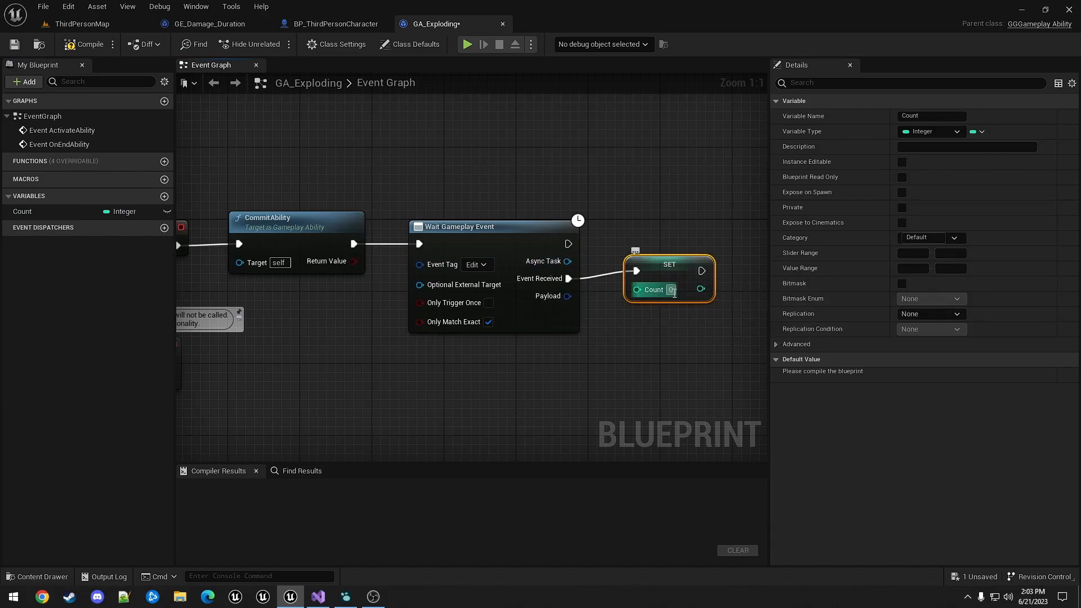
{"action": "type", "text": "4"}
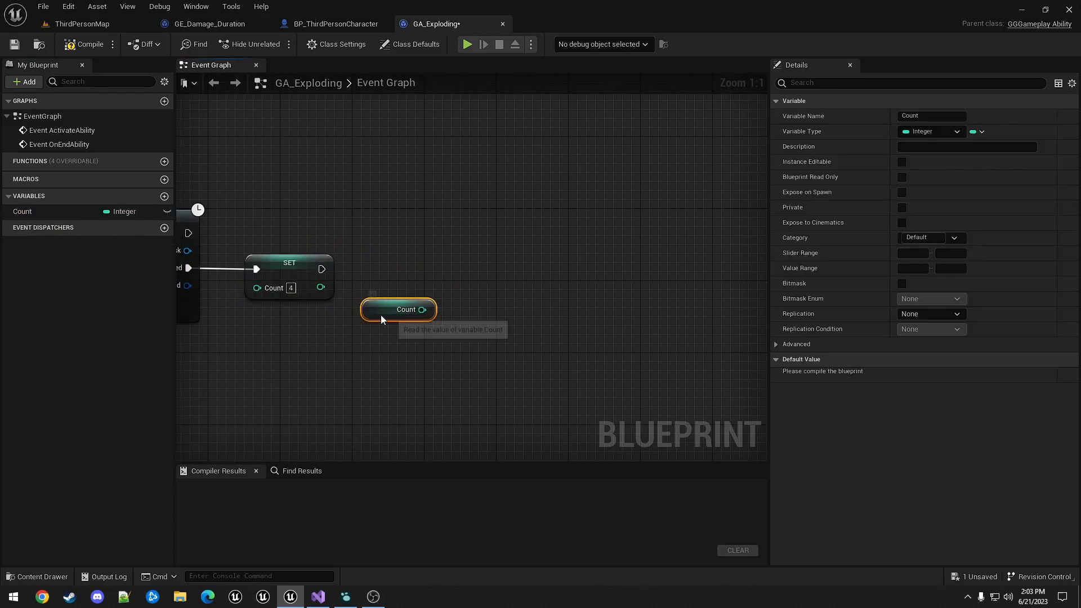
Compare Count > 0 and feed the result into a Branch node
{"action": "left_click_drag", "start_coordinate": [425, 309], "coordinate": [475, 309]}
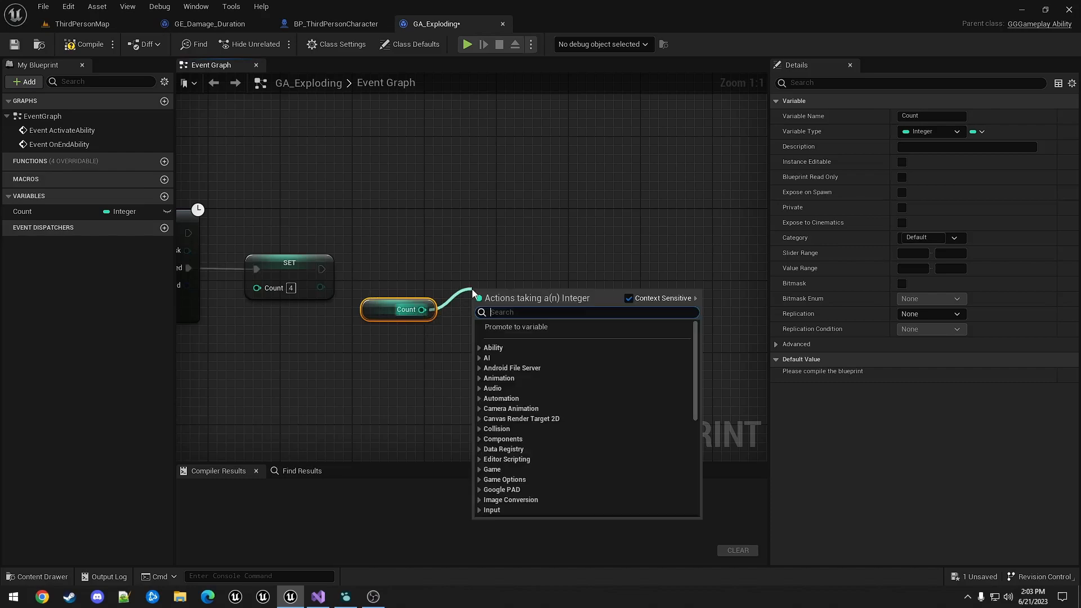
{"action": "type", "text": ">"}
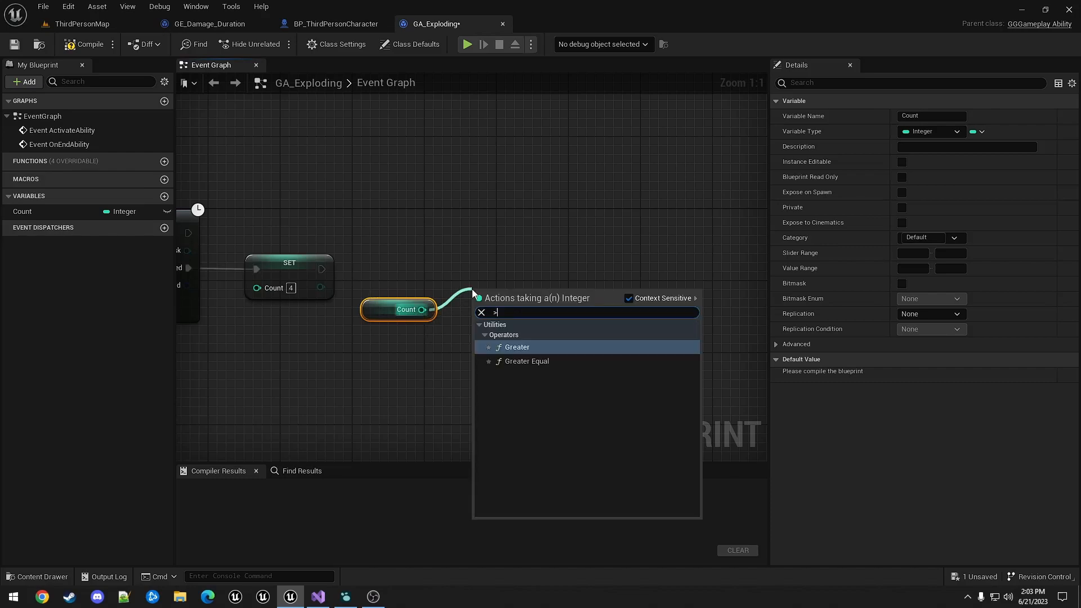
{"action": "left_click", "coordinate": [516, 346]}
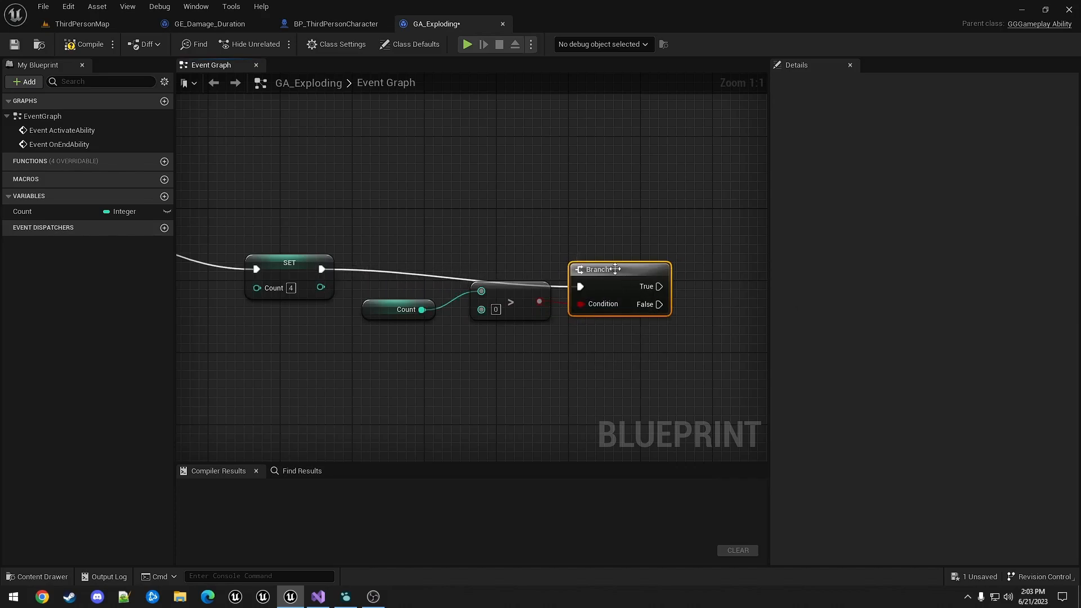
{"action": "left_click_drag", "start_coordinate": [405, 309], "coordinate": [489, 337]}
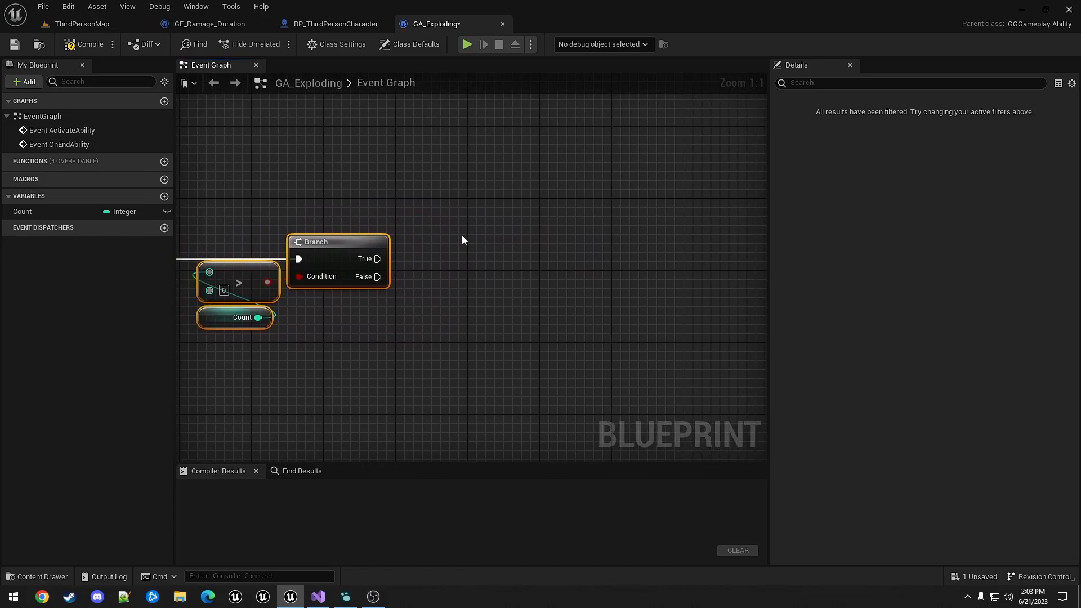
{"action": "mouse_move", "coordinate": [458, 237]}
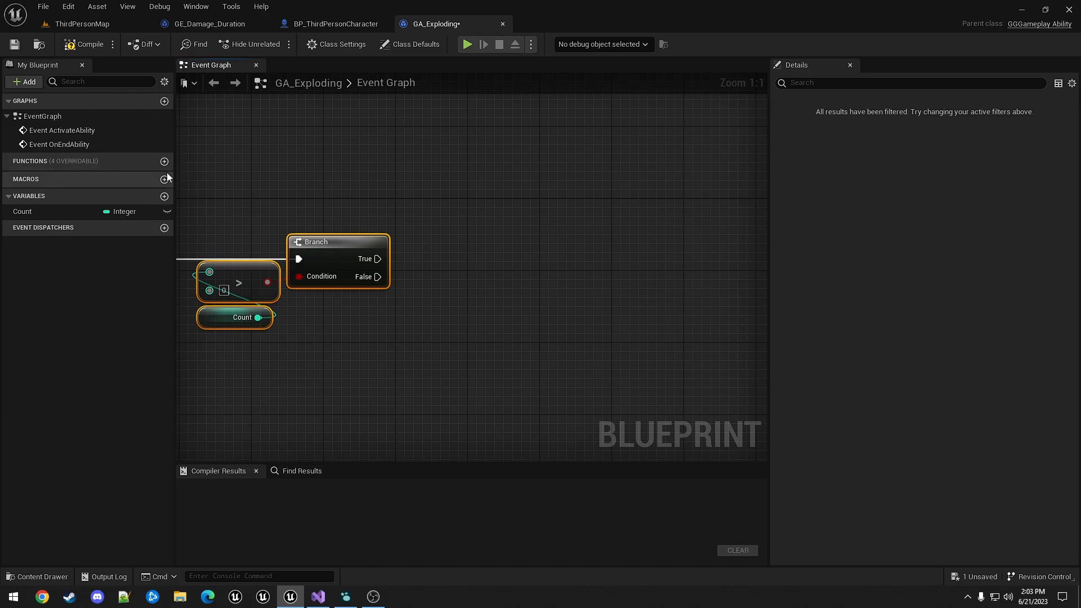
Add a new function named Explode and return to the event graph to call it
{"action": "left_click", "coordinate": [165, 161]}
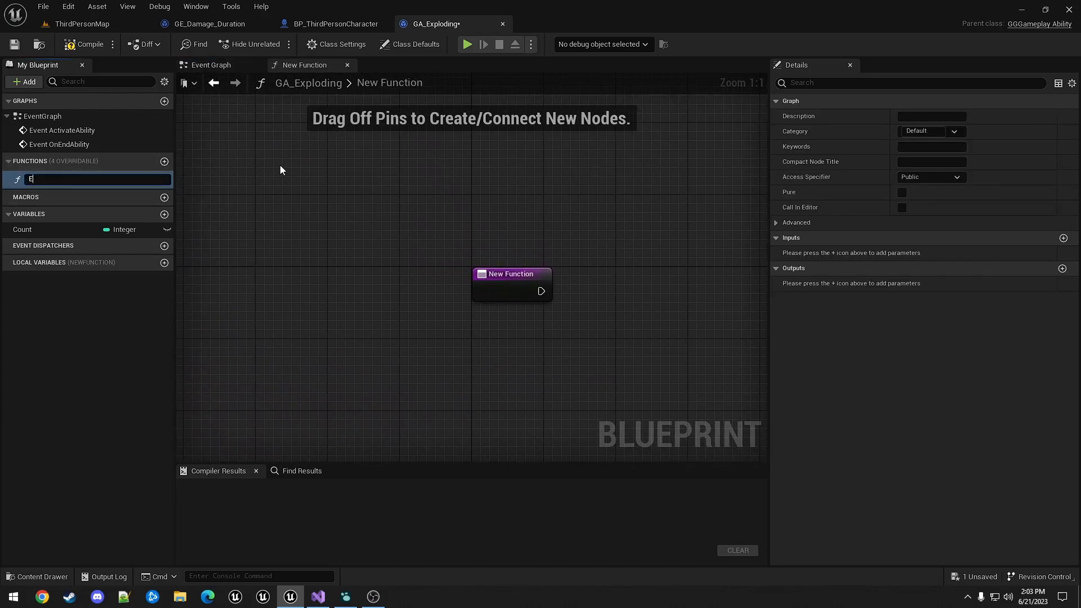
{"action": "type", "text": "Explode"}
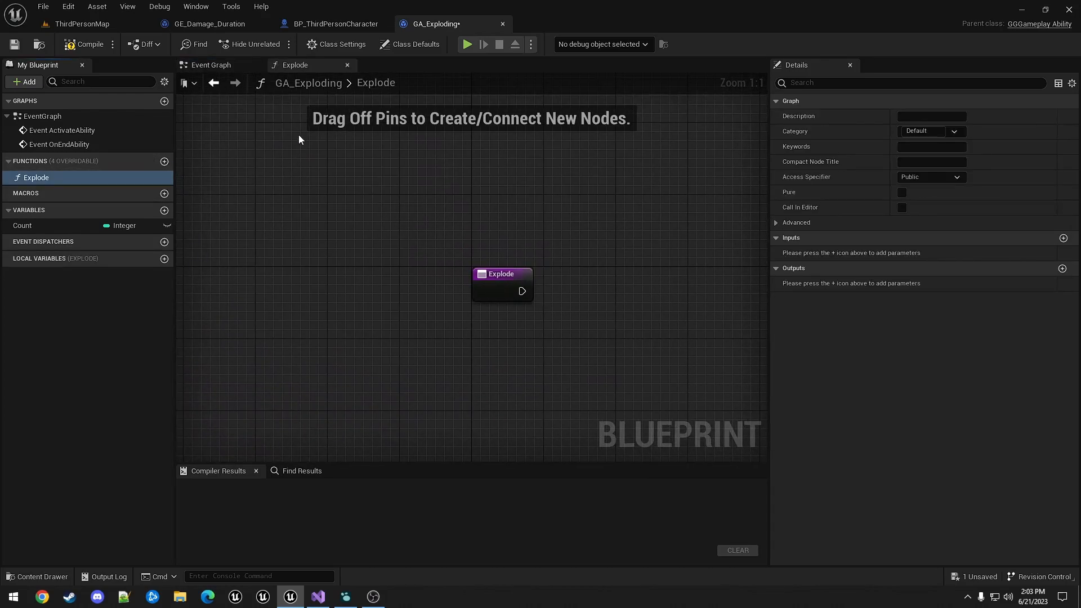
{"action": "left_click", "coordinate": [211, 65]}
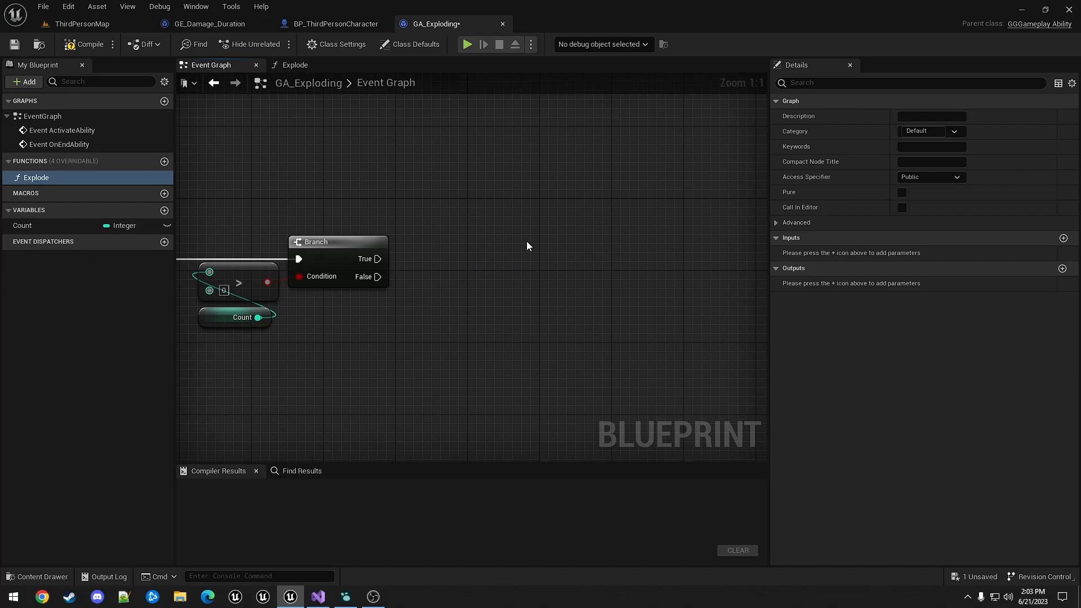
{"action": "mouse_move", "coordinate": [525, 245]}
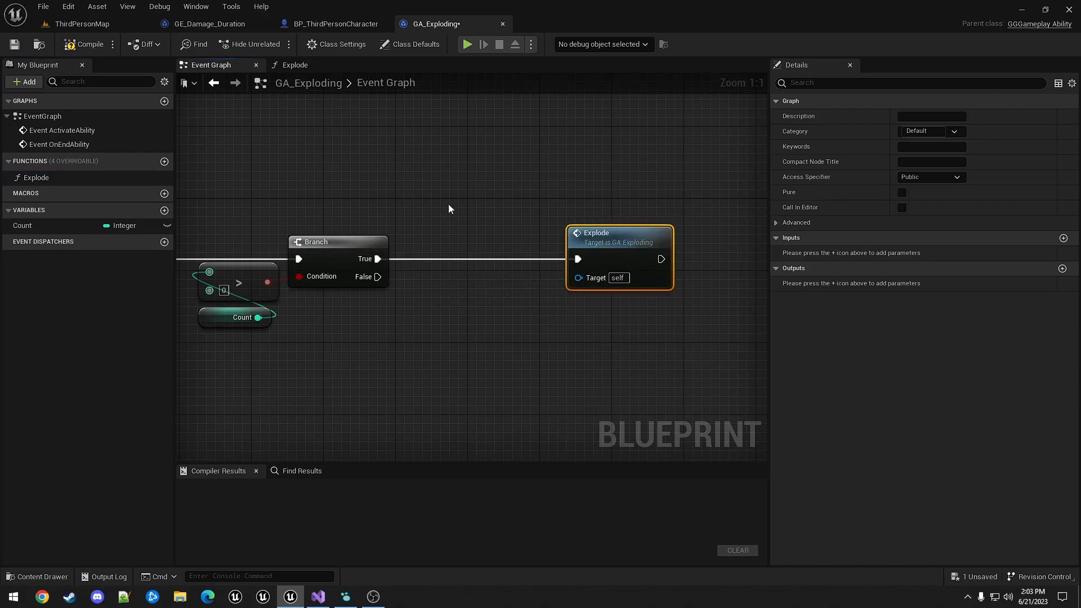
Give Explode a Vector input parameter renamed Location
{"action": "left_click", "coordinate": [34, 177]}
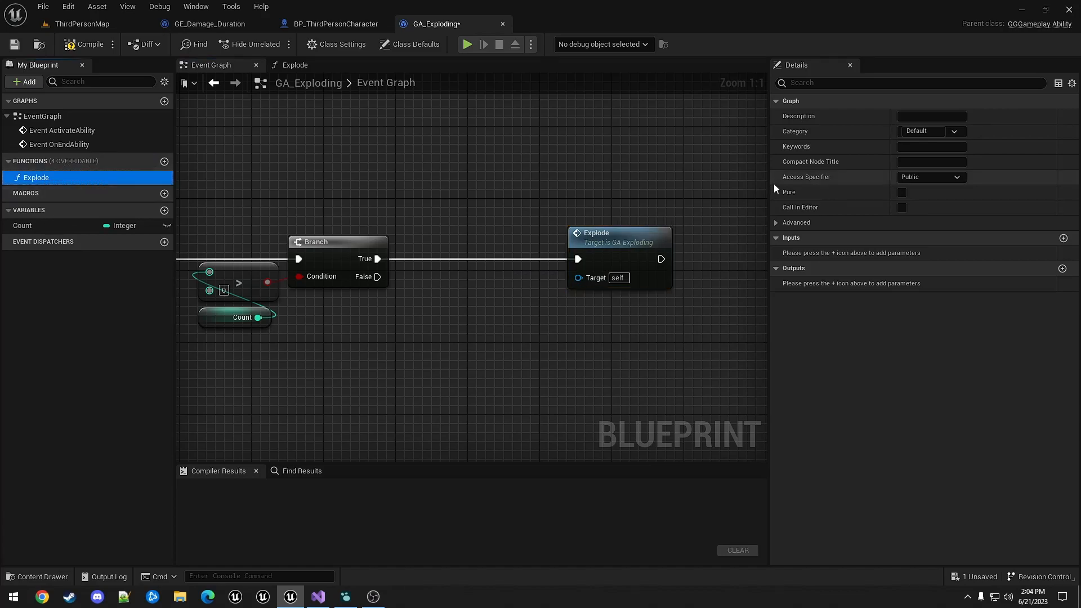
{"action": "left_click", "coordinate": [1062, 238]}
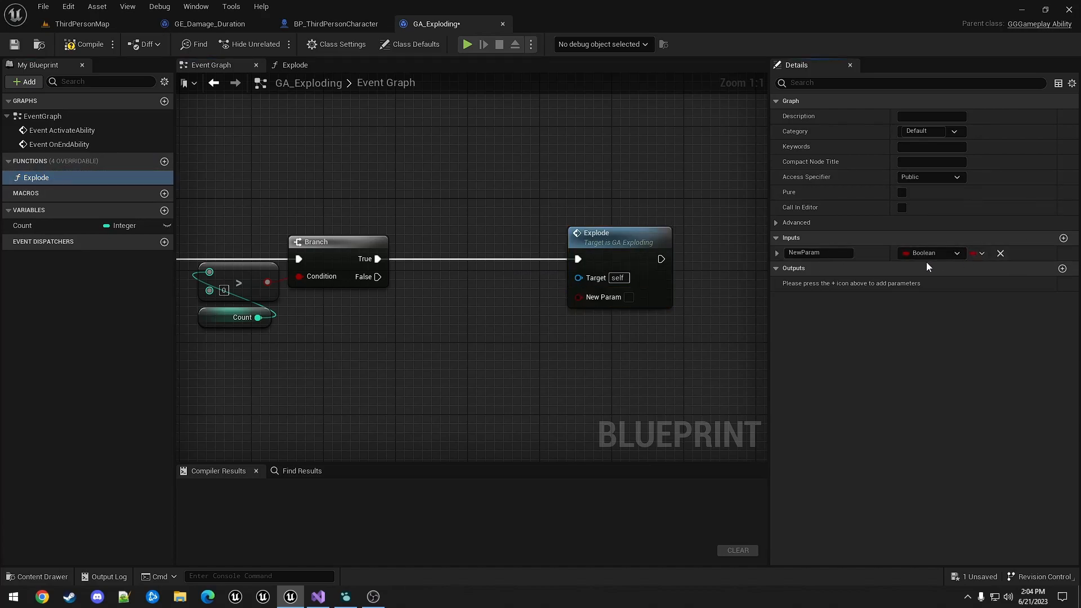
{"action": "left_click", "coordinate": [931, 253]}
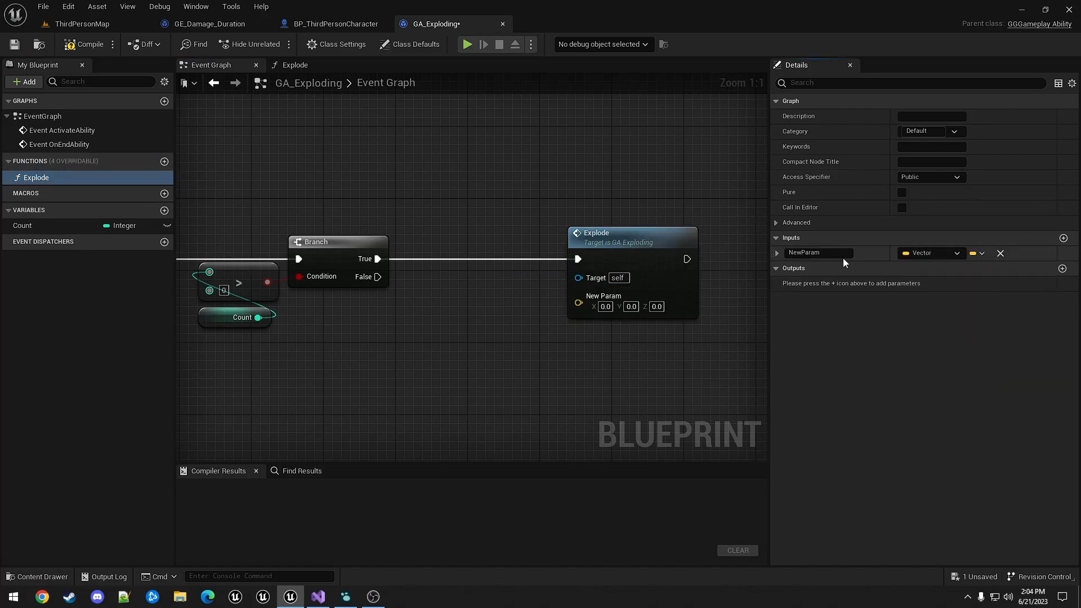
{"action": "left_click", "coordinate": [818, 252]}
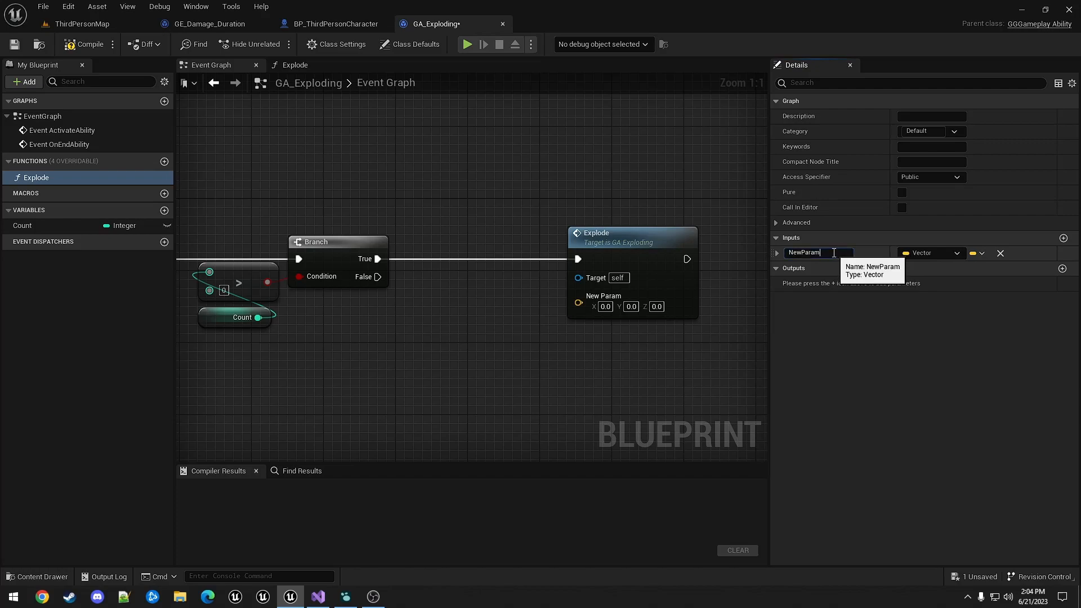
{"action": "type", "text": "Location"}
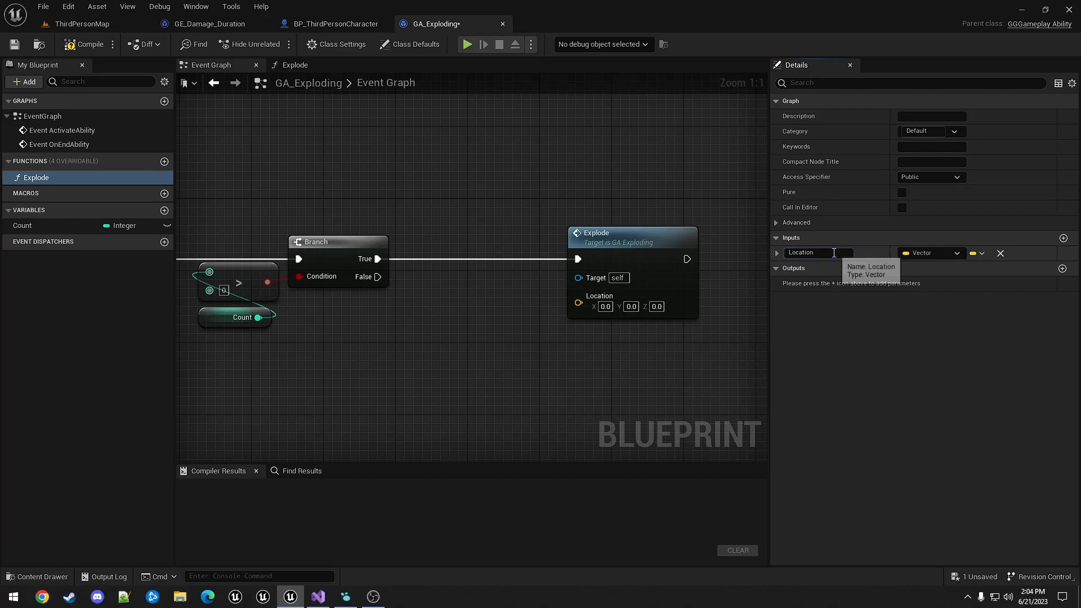
{"action": "mouse_move", "coordinate": [499, 194]}
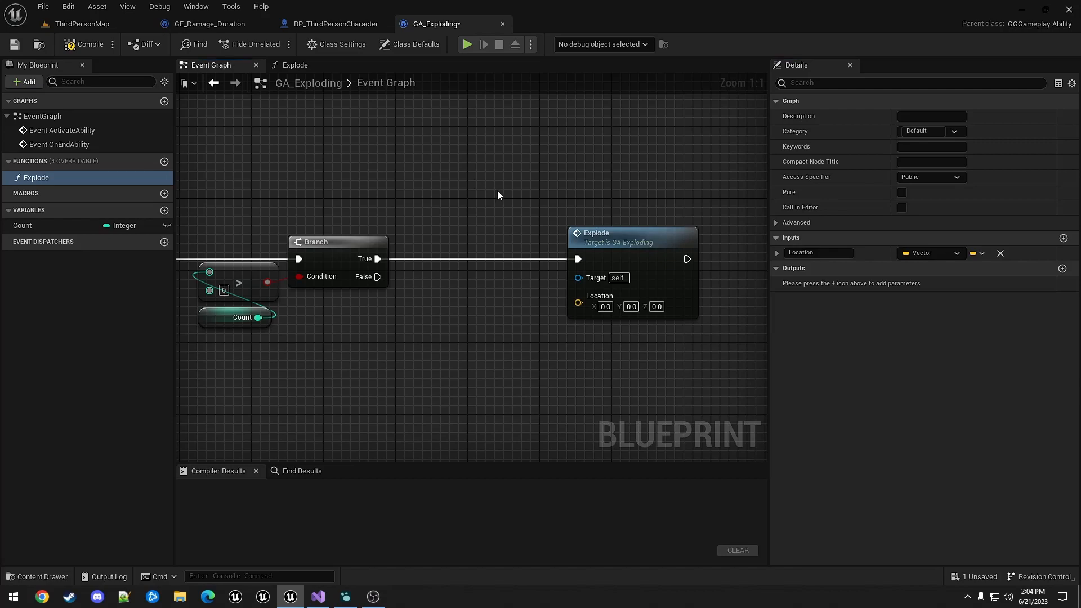
{"action": "mouse_move", "coordinate": [491, 202]}
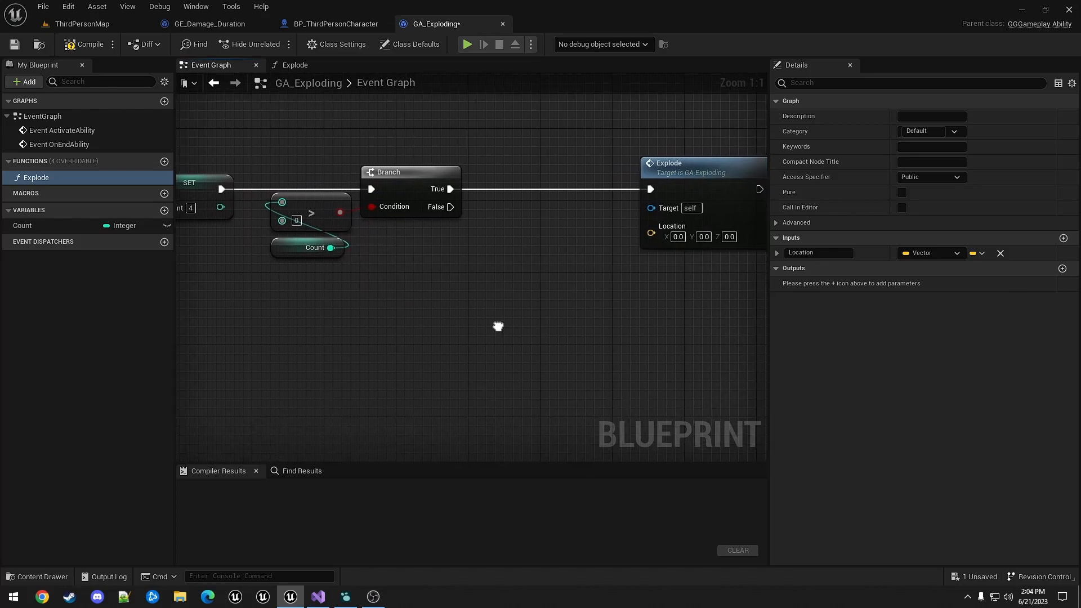
Connect the Branch's False output to an End Ability node
{"action": "left_click_drag", "start_coordinate": [450, 207], "coordinate": [542, 370]}
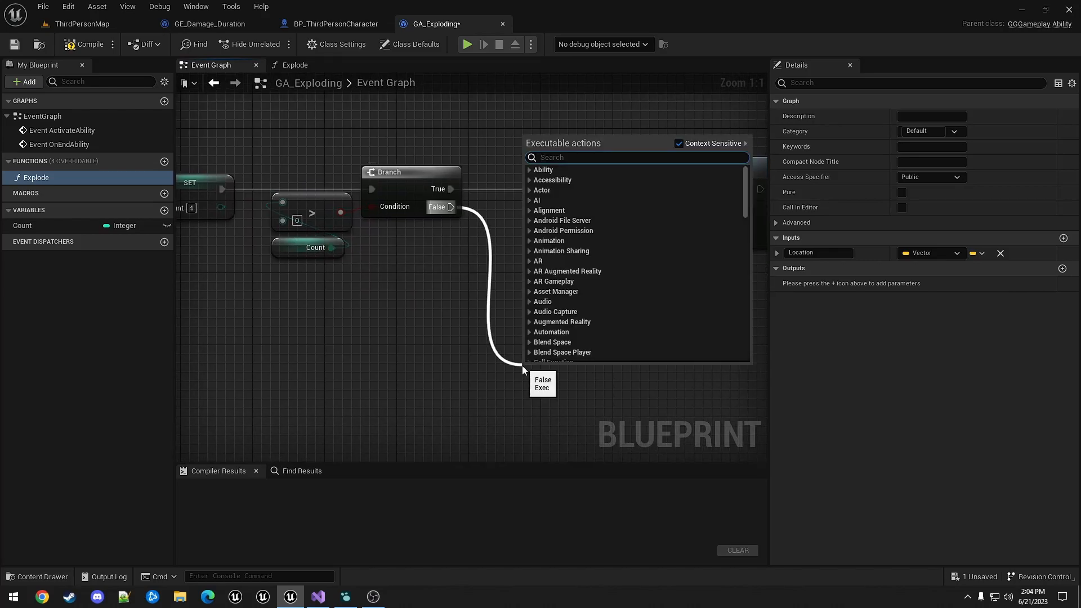
{"action": "type", "text": "end abil"}
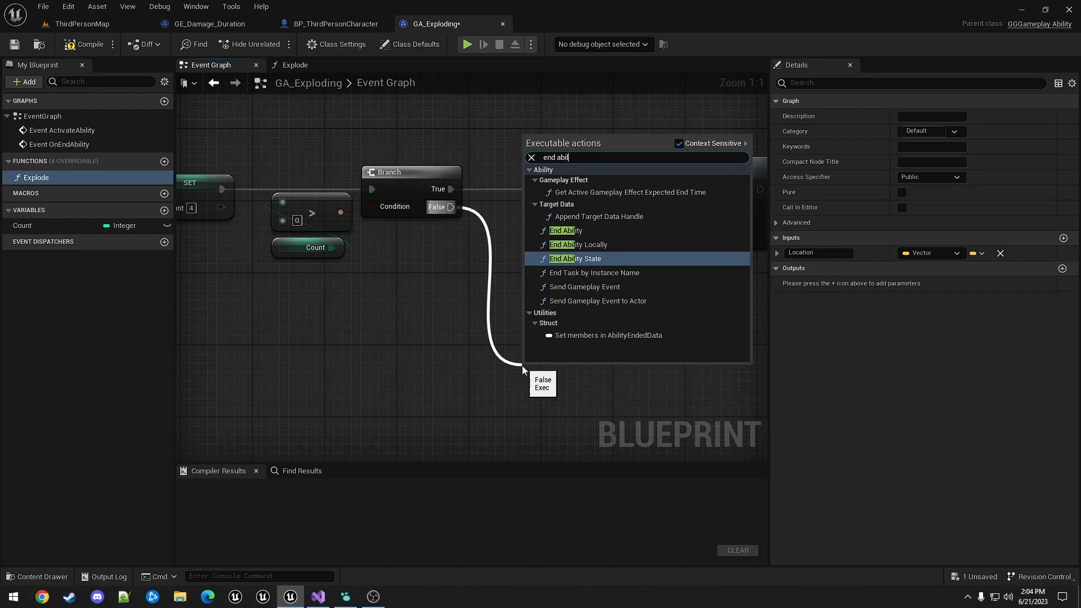
{"action": "left_click", "coordinate": [575, 257]}
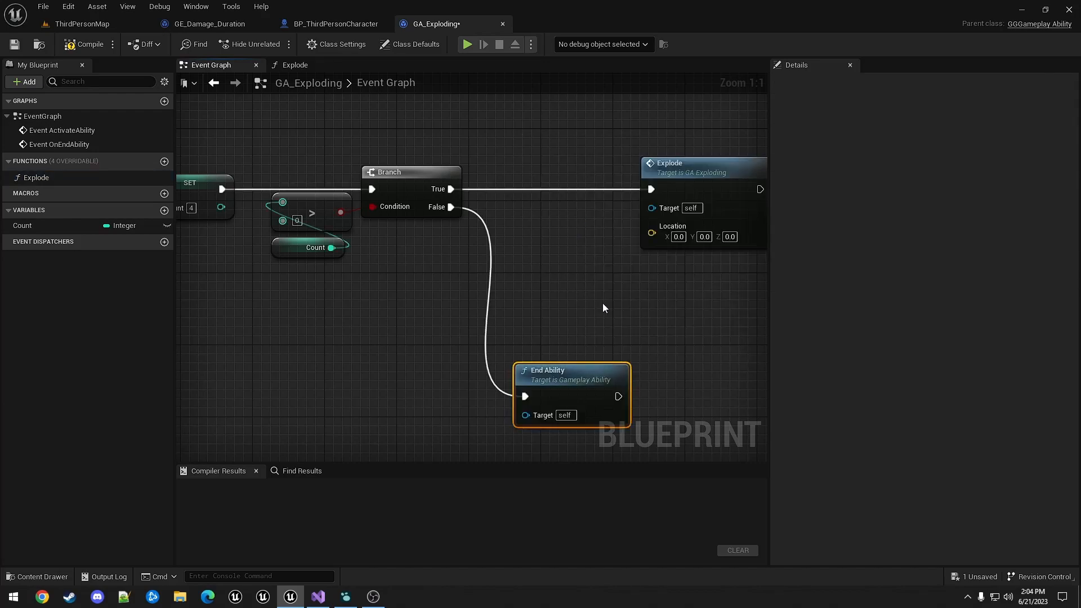
{"action": "mouse_move", "coordinate": [646, 308]}
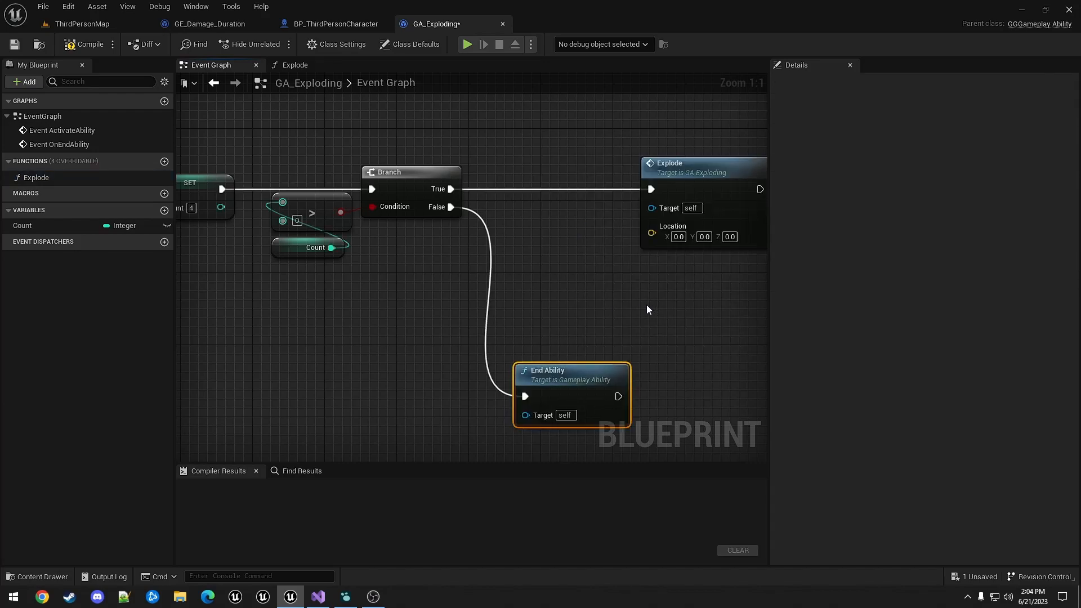
{"action": "mouse_move", "coordinate": [446, 318]}
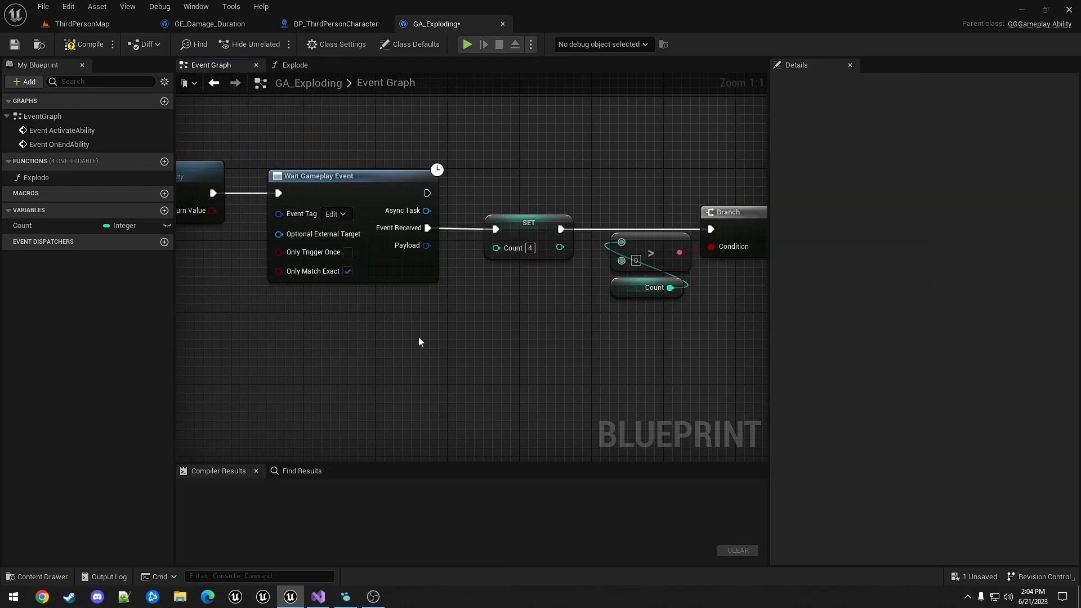
{"action": "mouse_move", "coordinate": [411, 337]}
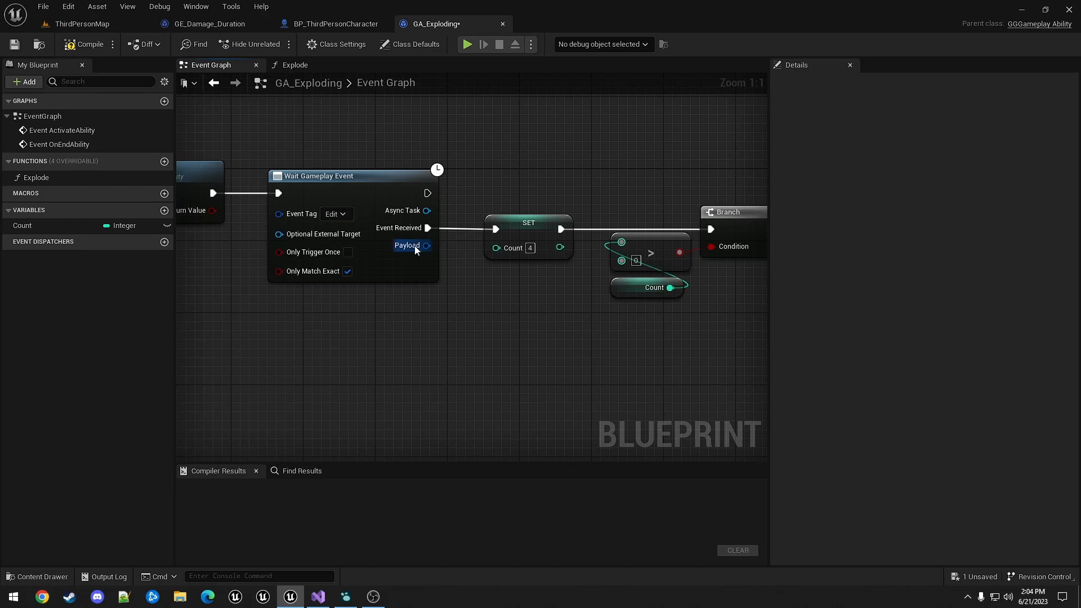
Break the event payload and feed its Target's Get Actor Location into Explode's Location
{"action": "left_click_drag", "start_coordinate": [427, 244], "coordinate": [534, 331]}
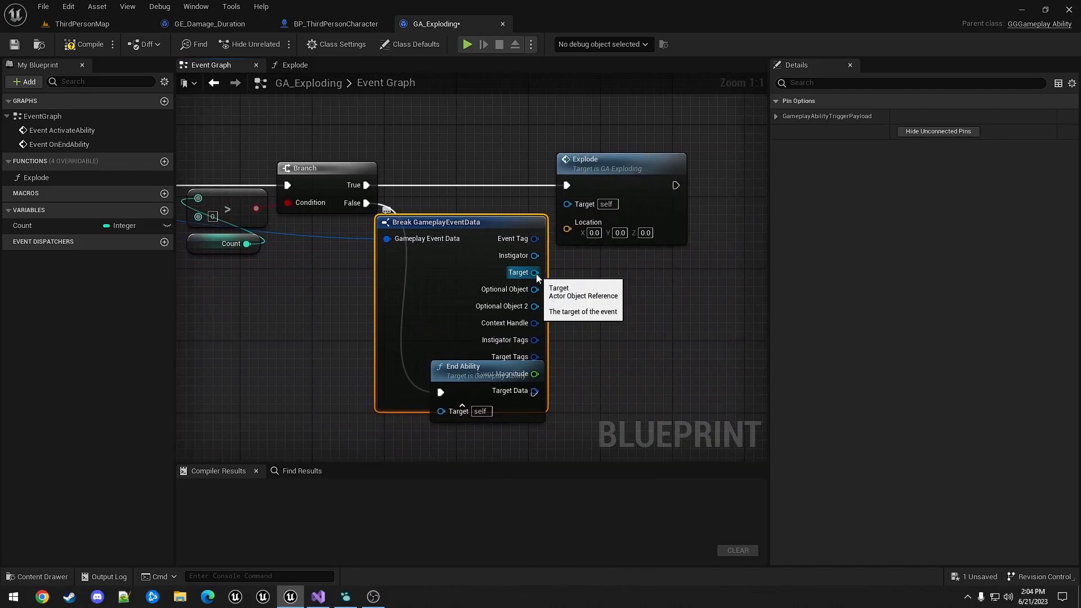
{"action": "left_click_drag", "start_coordinate": [534, 272], "coordinate": [600, 286]}
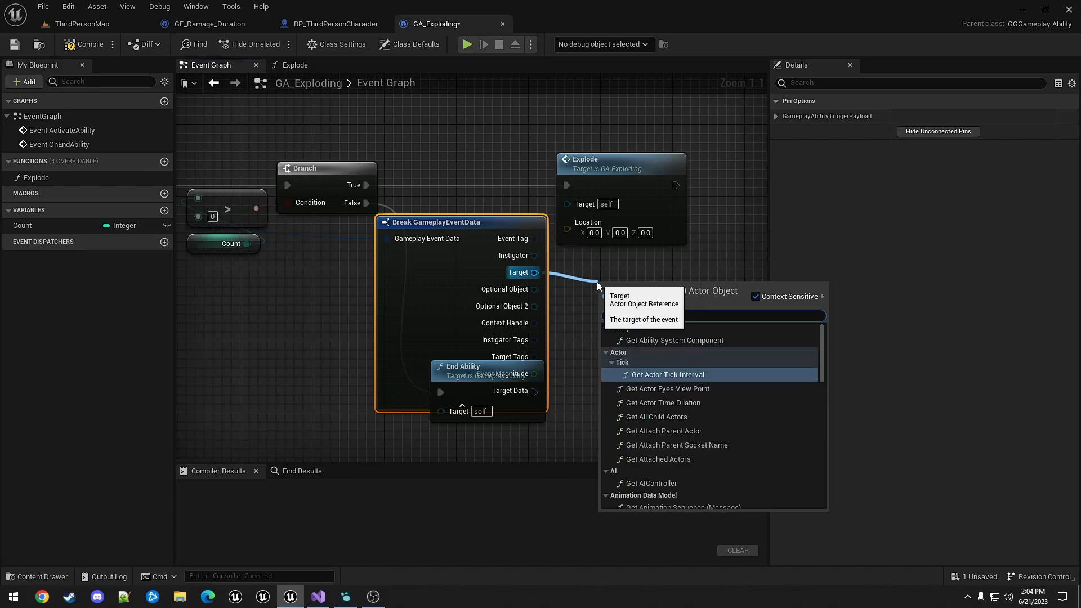
{"action": "left_click", "coordinate": [662, 285]}
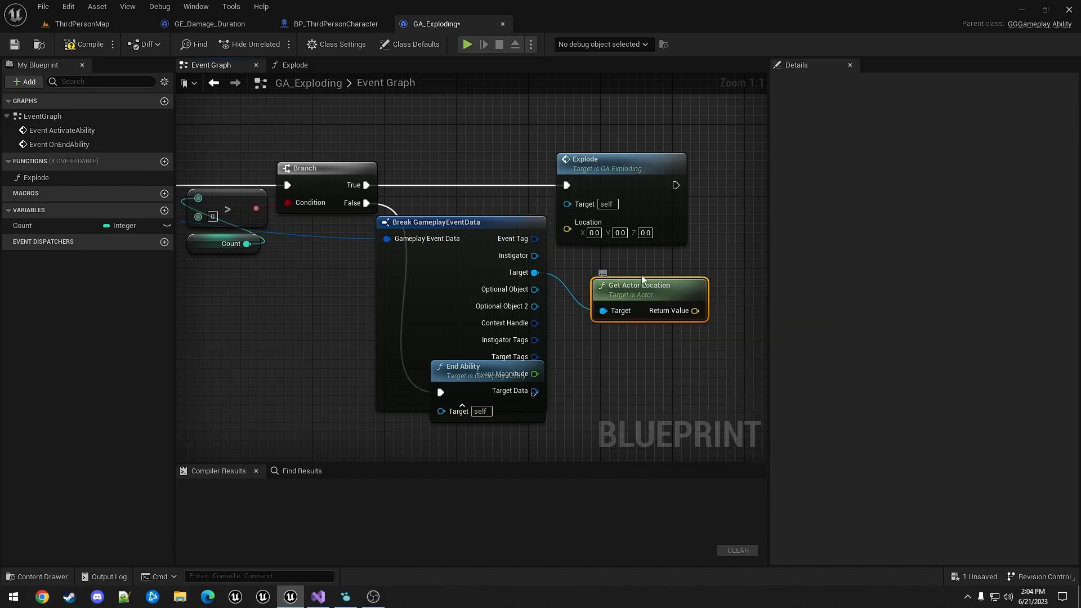
{"action": "left_click_drag", "start_coordinate": [695, 311], "coordinate": [584, 232]}
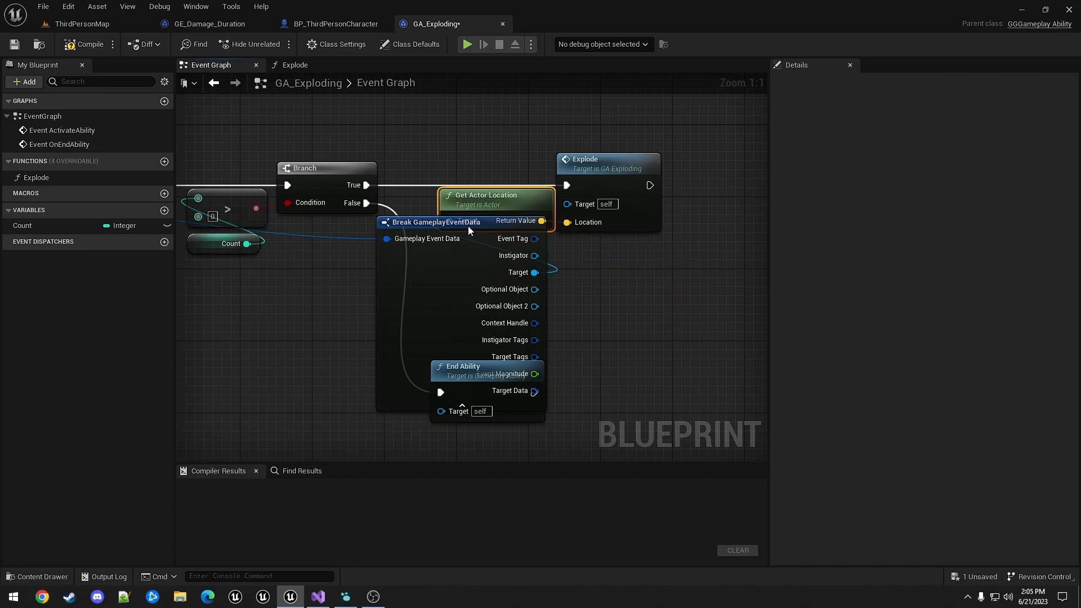
Hide the payload breakdown node's unconnected pins and tidy the graph
{"action": "left_click", "coordinate": [435, 239]}
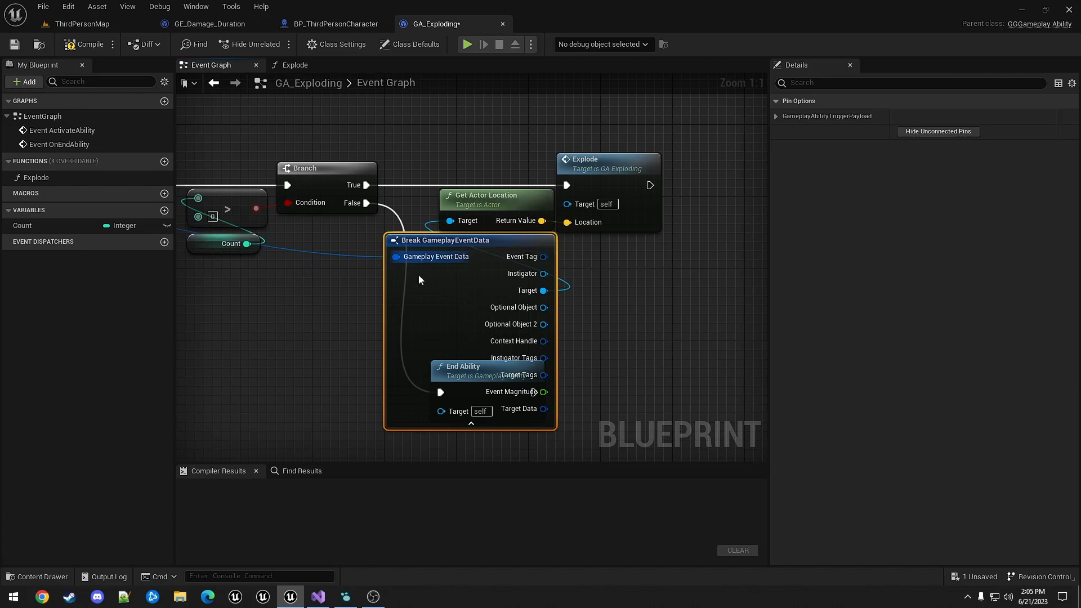
{"action": "left_click", "coordinate": [458, 305]}
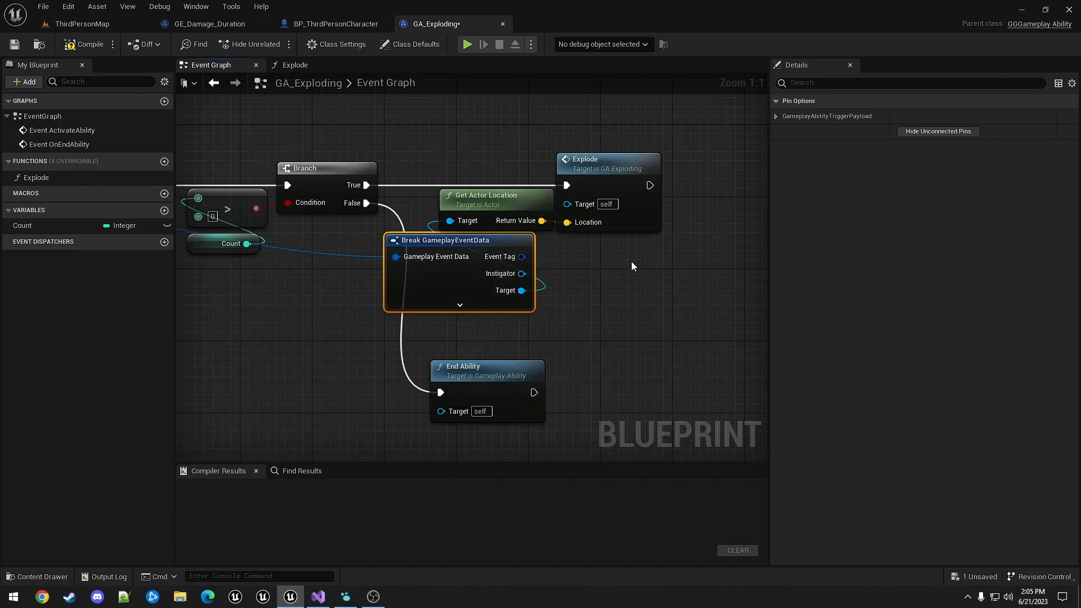
{"action": "left_click_drag", "start_coordinate": [441, 240], "coordinate": [461, 239]}
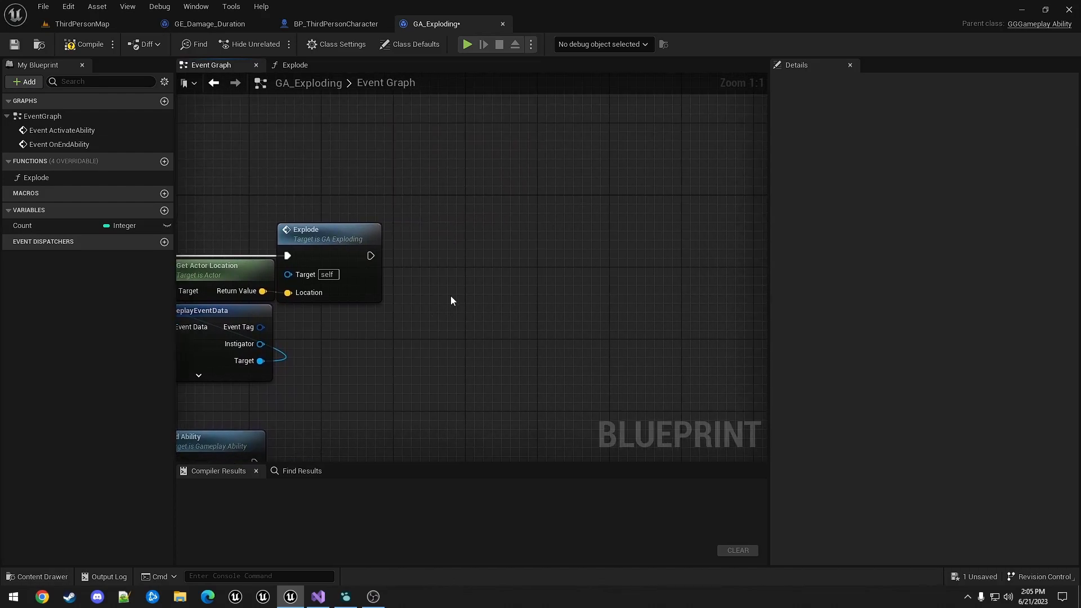
Subtract 1 from Count and set the result back into Count
{"action": "left_click_drag", "start_coordinate": [22, 226], "coordinate": [484, 296]}
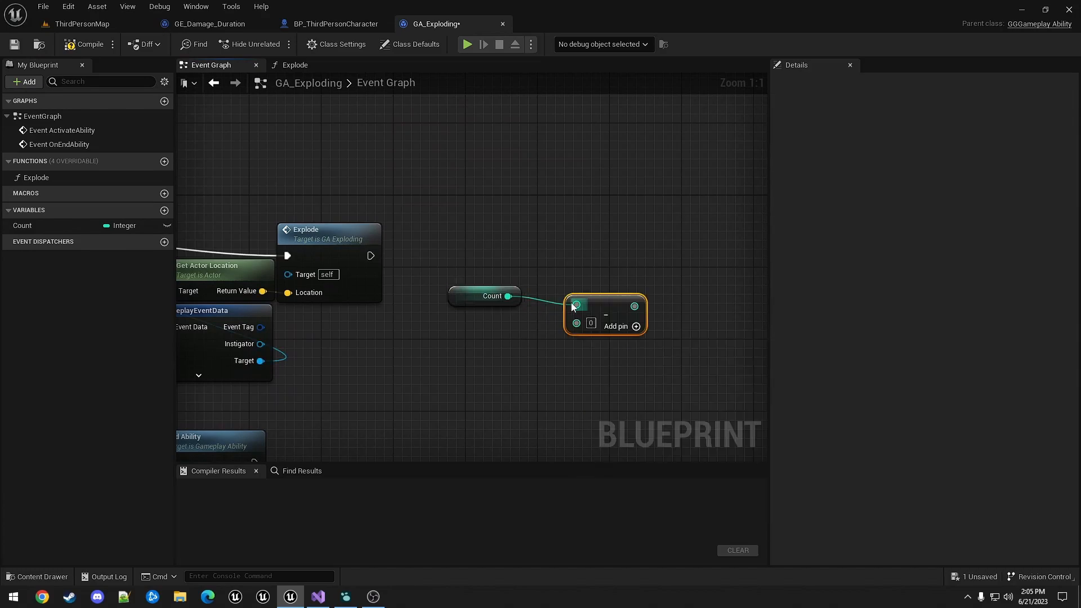
{"action": "type", "text": "1"}
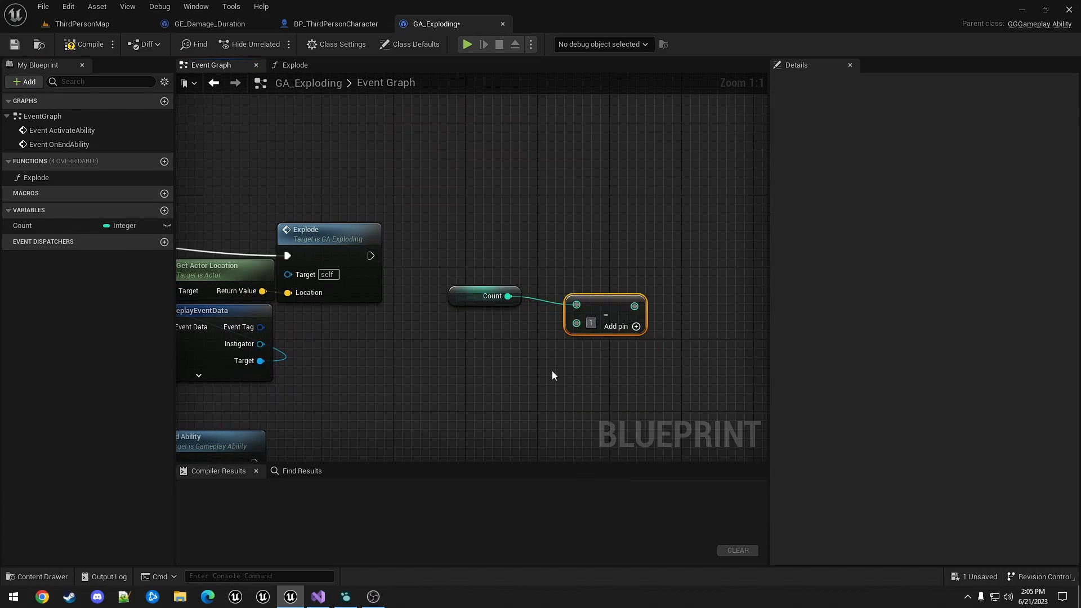
{"action": "left_click", "coordinate": [22, 225]}
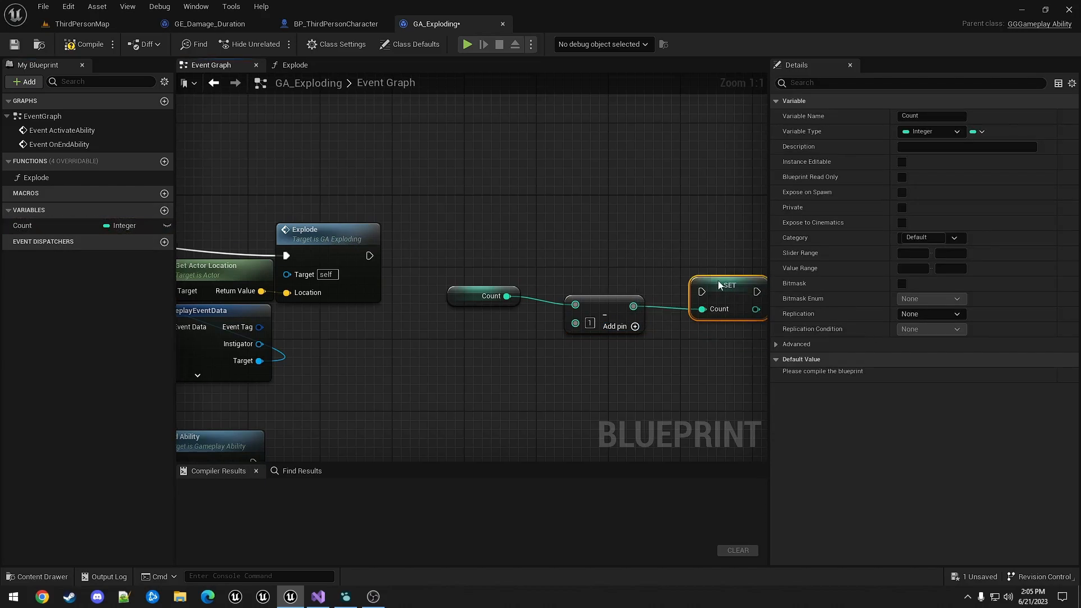
{"action": "left_click_drag", "start_coordinate": [727, 286], "coordinate": [682, 286]}
{"action": "type", "text": "task wait"}
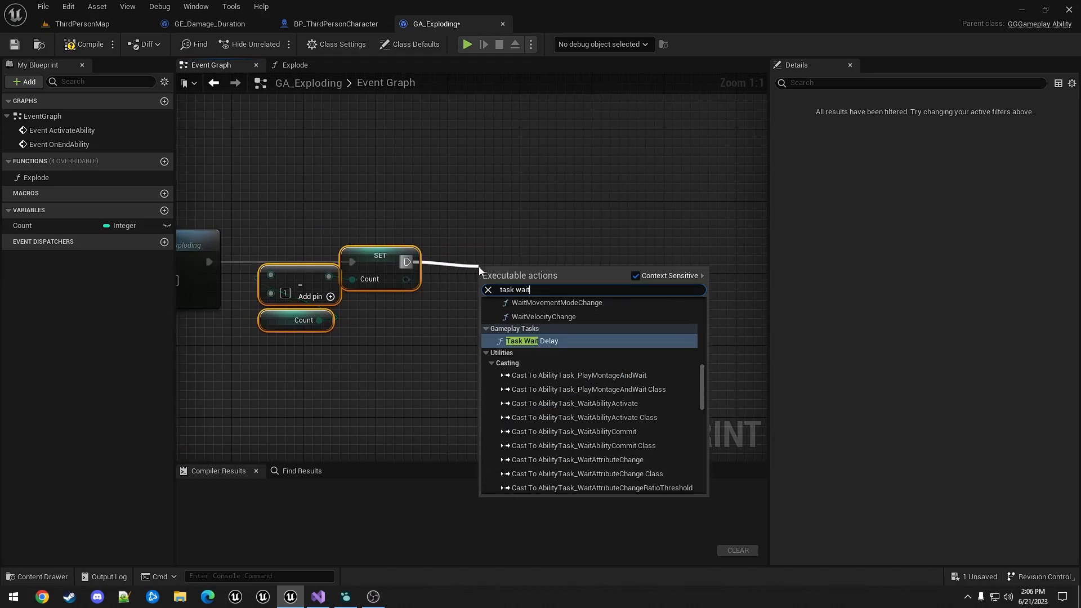
Add a 1-second Wait Delay task after SET Count, looping On Finish back to the Branch via reroutes
{"action": "left_click", "coordinate": [530, 340]}
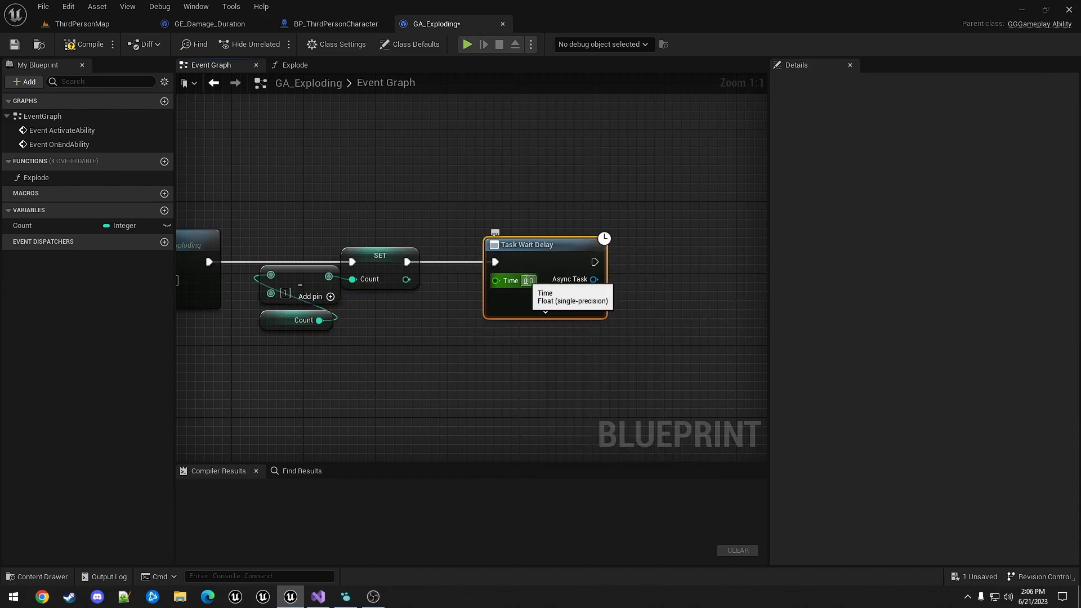
{"action": "mouse_move", "coordinate": [446, 336]}
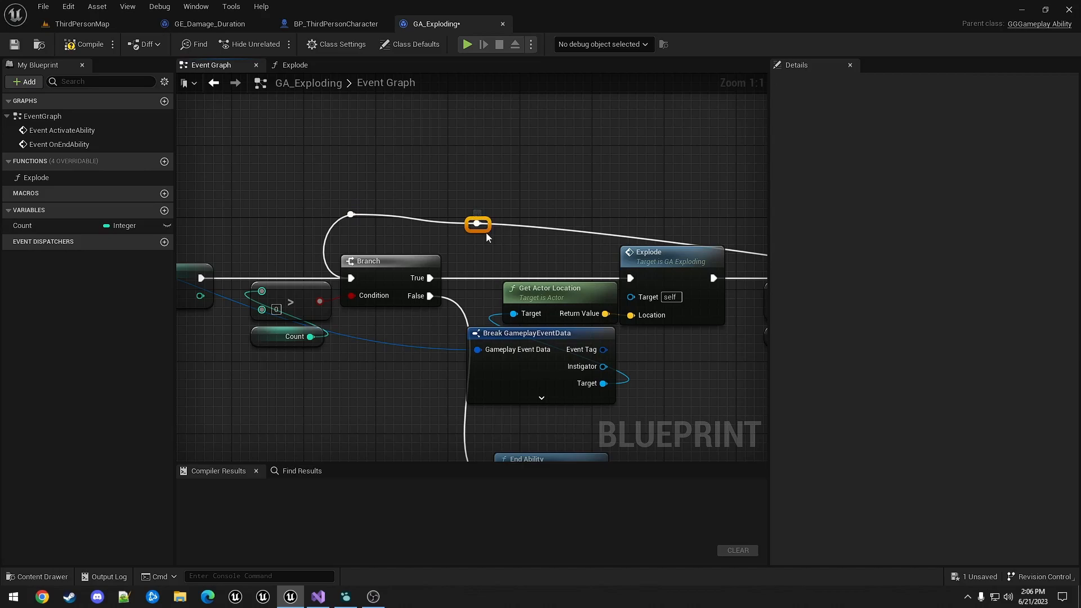
{"action": "left_click_drag", "start_coordinate": [477, 224], "coordinate": [603, 224]}
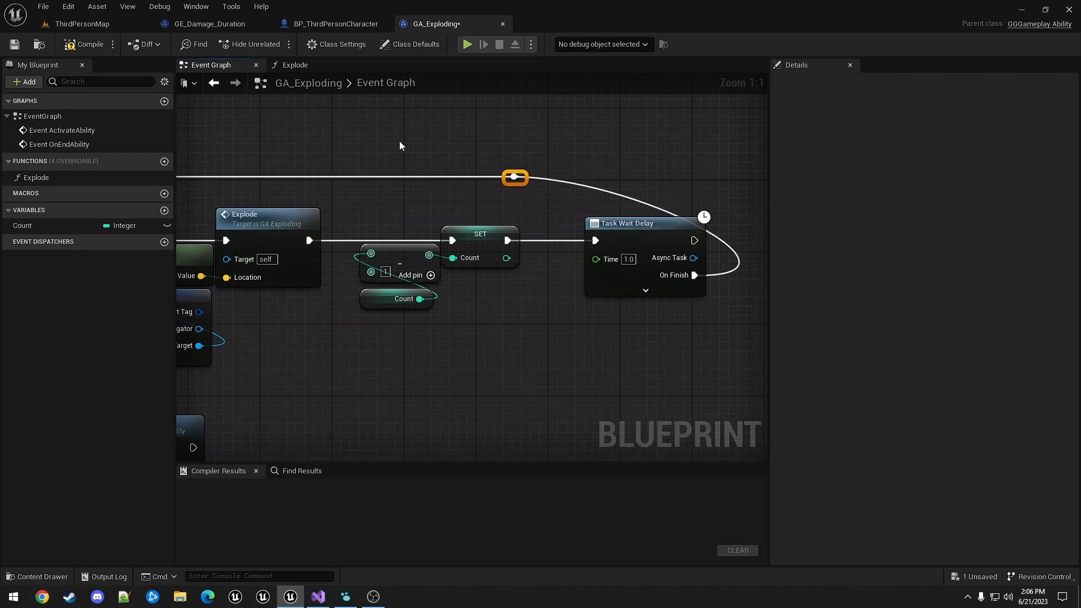
{"action": "left_click_drag", "start_coordinate": [515, 176], "coordinate": [695, 176]}
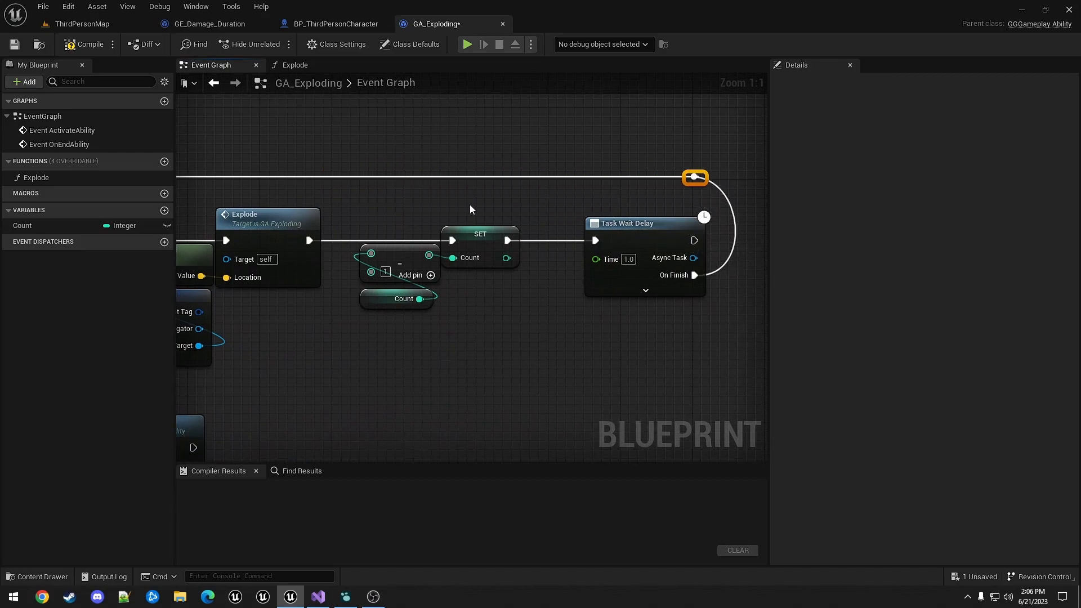
{"action": "left_click_drag", "start_coordinate": [469, 208], "coordinate": [351, 162]}
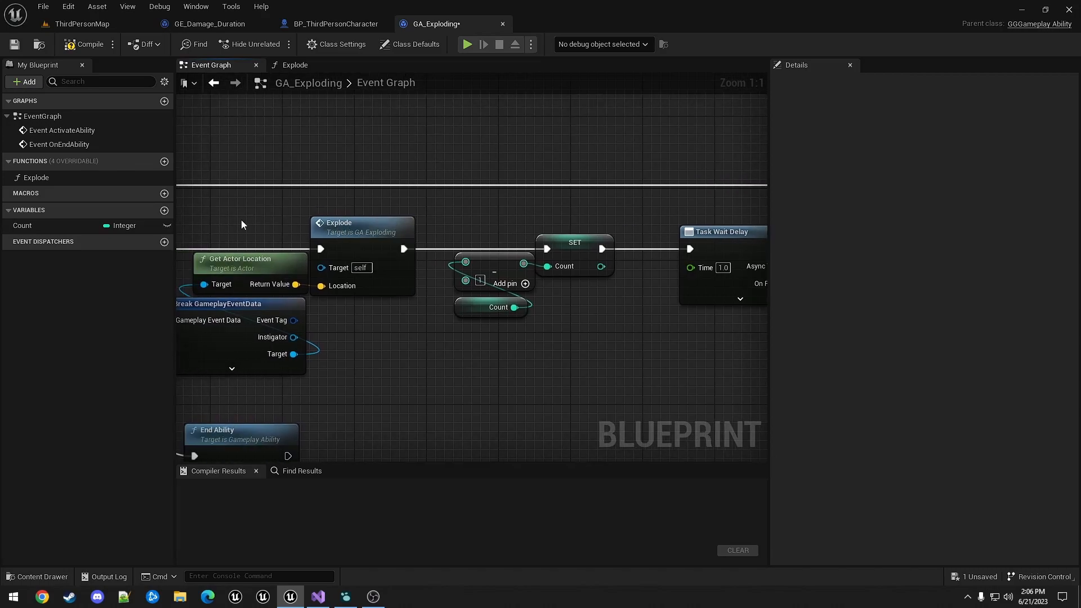
{"action": "left_click", "coordinate": [293, 65]}
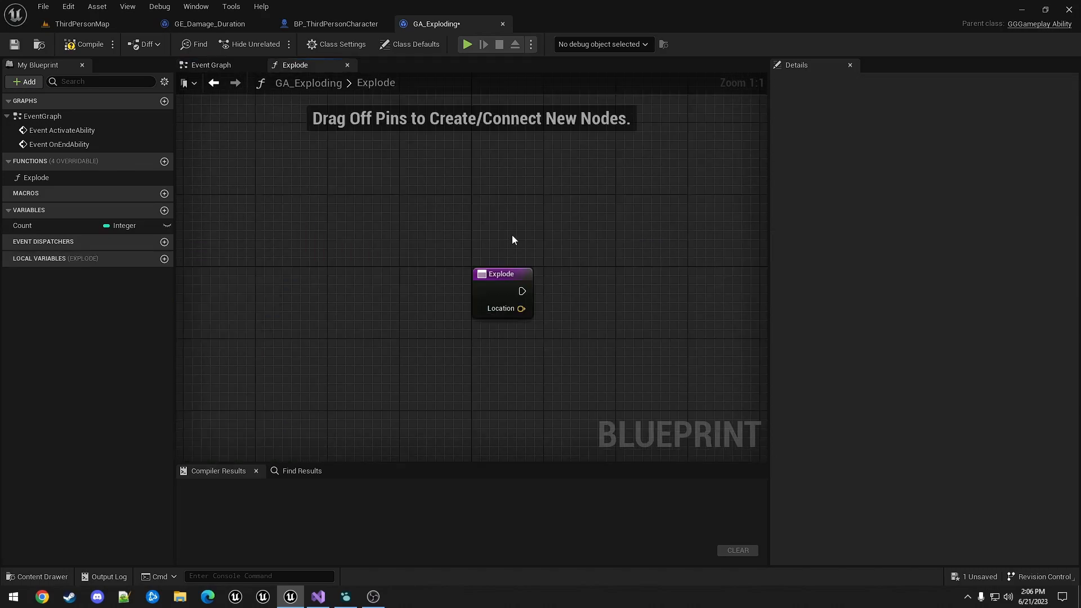
Add a Draw Debug Sphere after Explode's entry, centred on the Location input
{"action": "left_click_drag", "start_coordinate": [501, 274], "coordinate": [245, 194]}
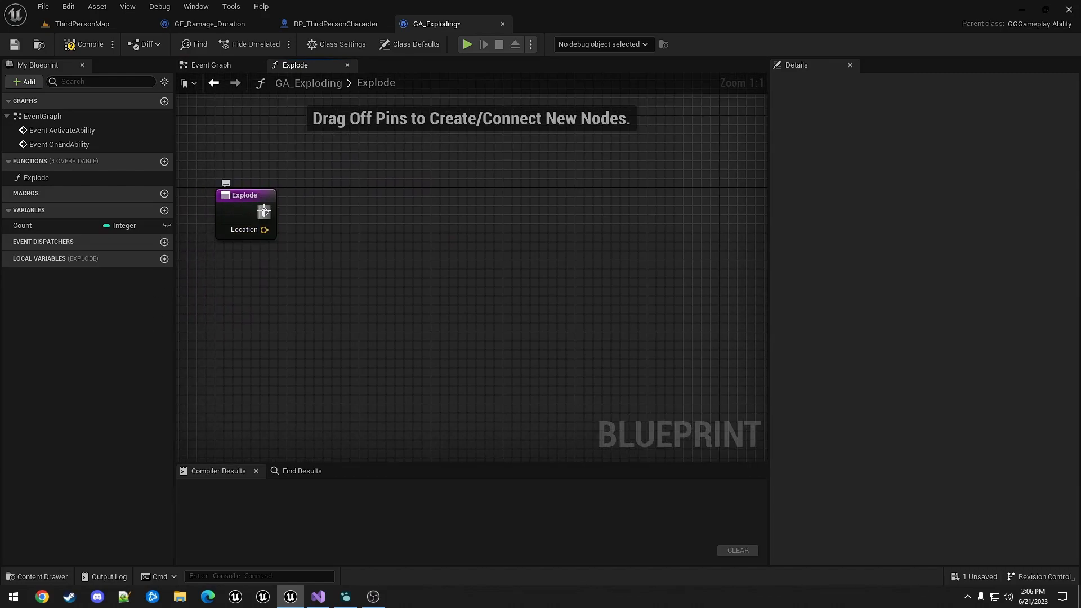
{"action": "left_click_drag", "start_coordinate": [265, 211], "coordinate": [385, 216]}
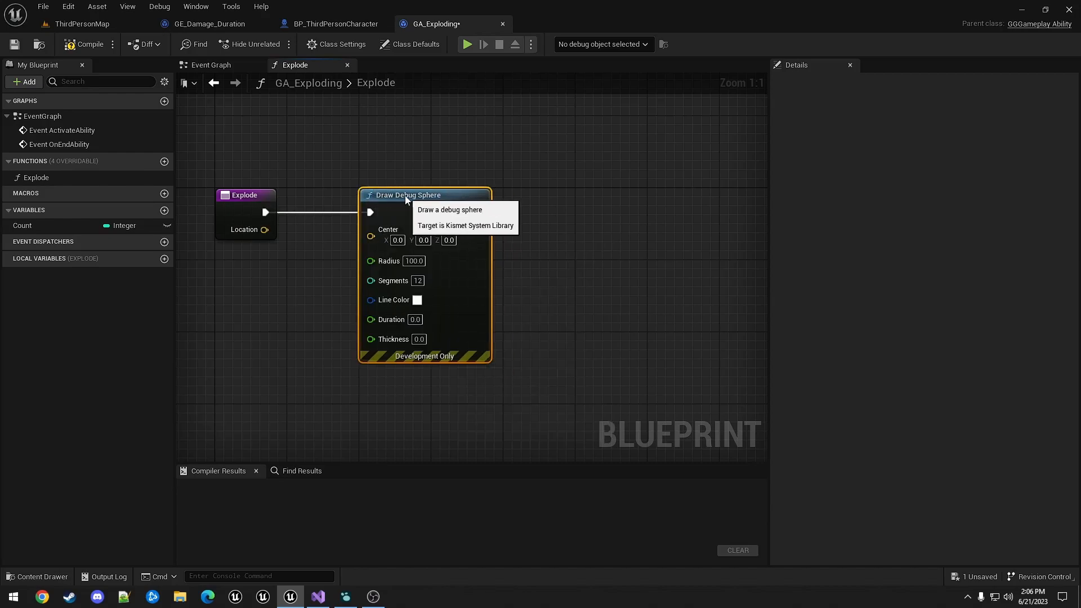
{"action": "mouse_move", "coordinate": [280, 235]}
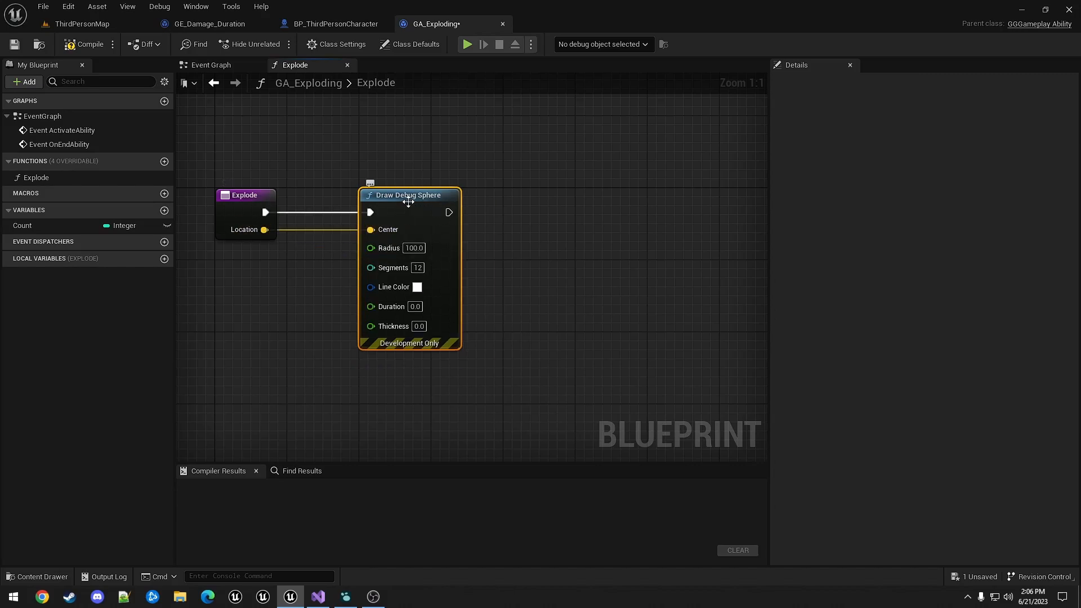
{"action": "left_click_drag", "start_coordinate": [407, 195], "coordinate": [371, 195]}
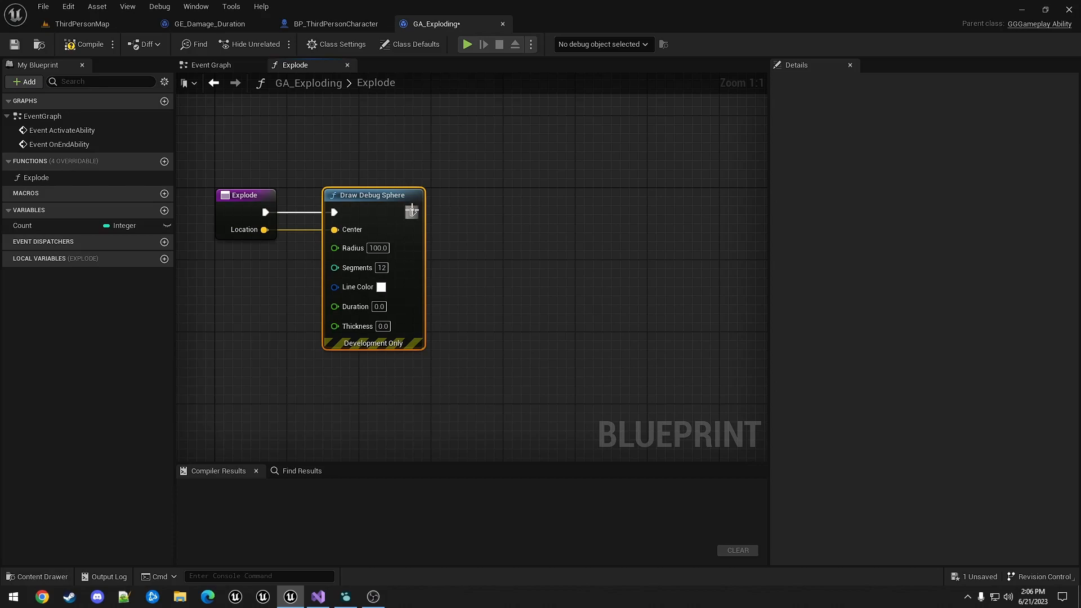
Add Sphere Overlap Actors after the debug sphere, positioned at Location with radius 100.0
{"action": "left_click_drag", "start_coordinate": [412, 213], "coordinate": [520, 209]}
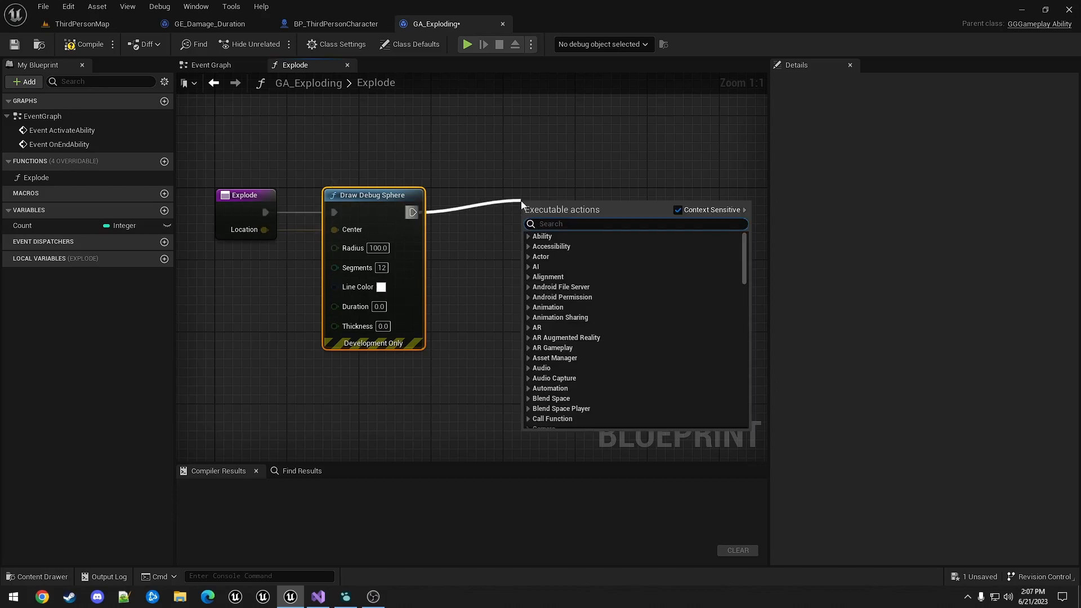
{"action": "type", "text": "sphere ov"}
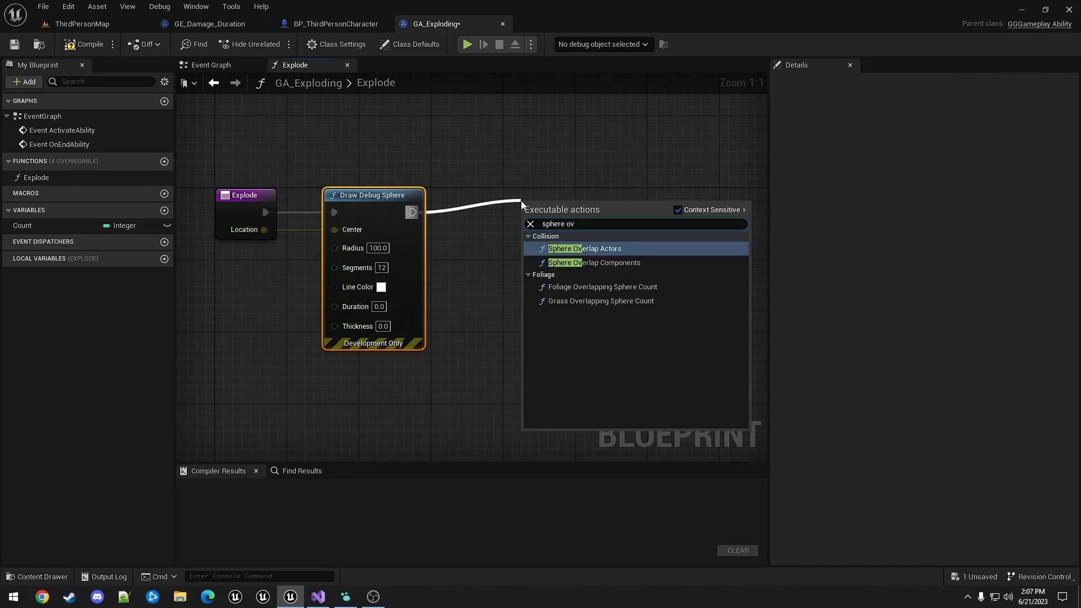
{"action": "left_click", "coordinate": [584, 248]}
{"action": "type", "text": "get locati"}
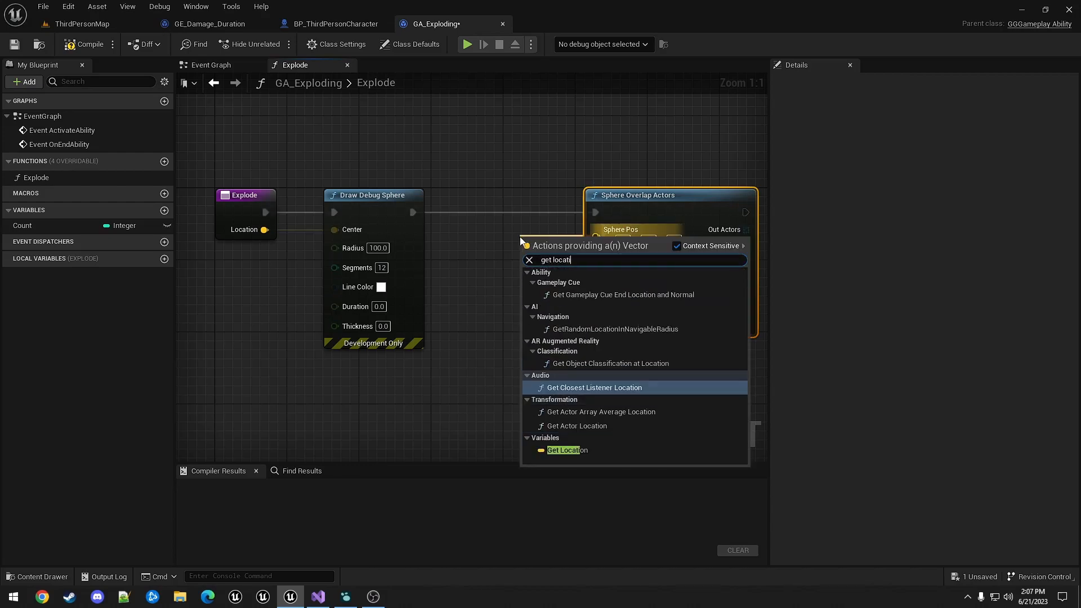
{"action": "left_click", "coordinate": [566, 450]}
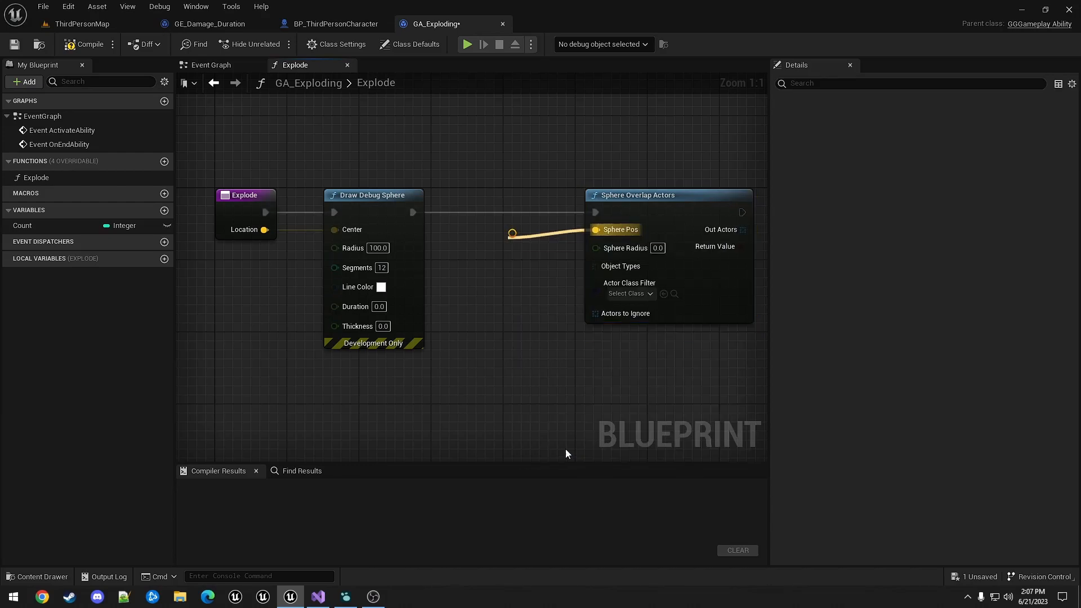
{"action": "left_click", "coordinate": [543, 225]}
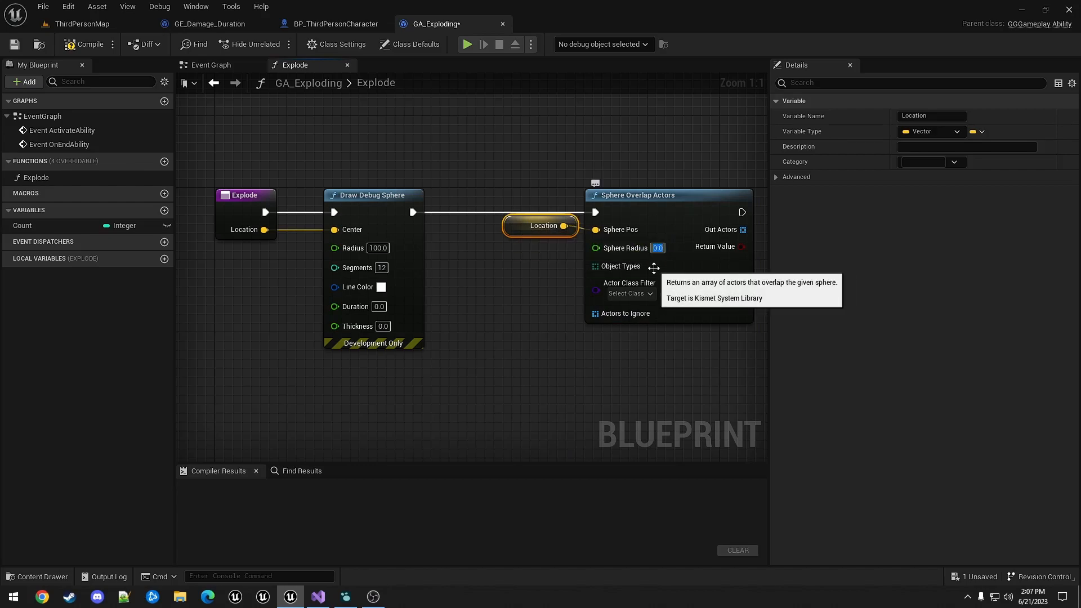
{"action": "type", "text": "100.0"}
{"action": "type", "text": "mak"}
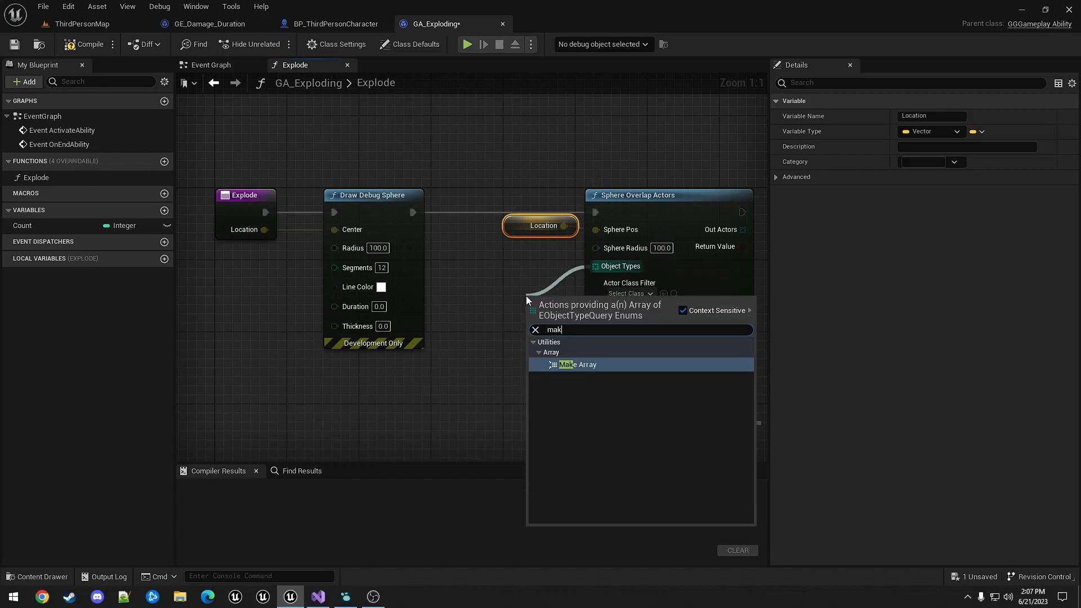
Make an object-type array for the overlap filtering Pawn and WorldStatic
{"action": "left_click", "coordinate": [577, 364]}
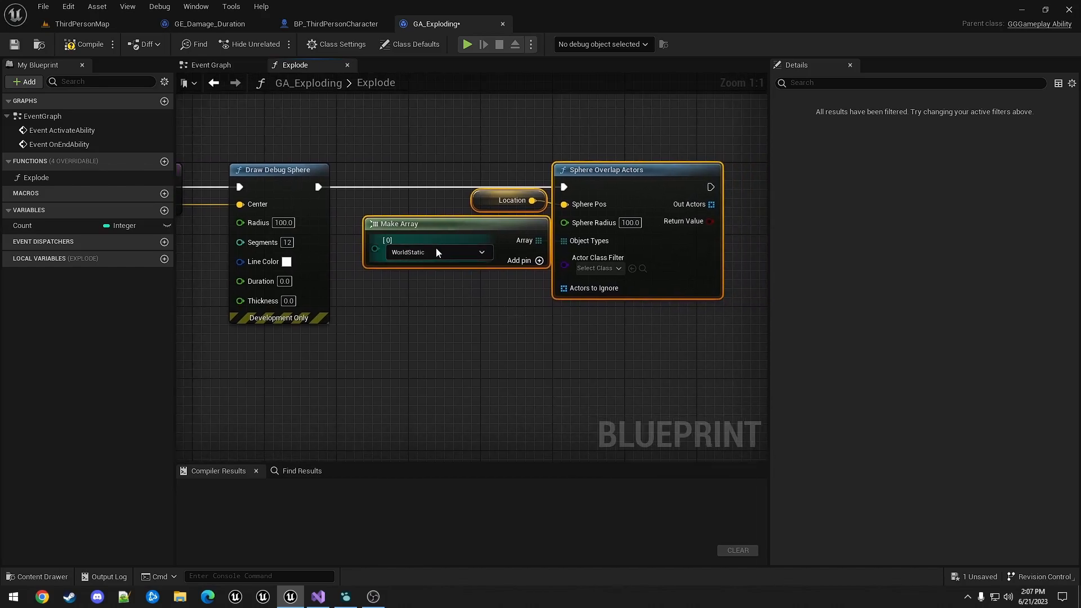
{"action": "left_click", "coordinate": [437, 251]}
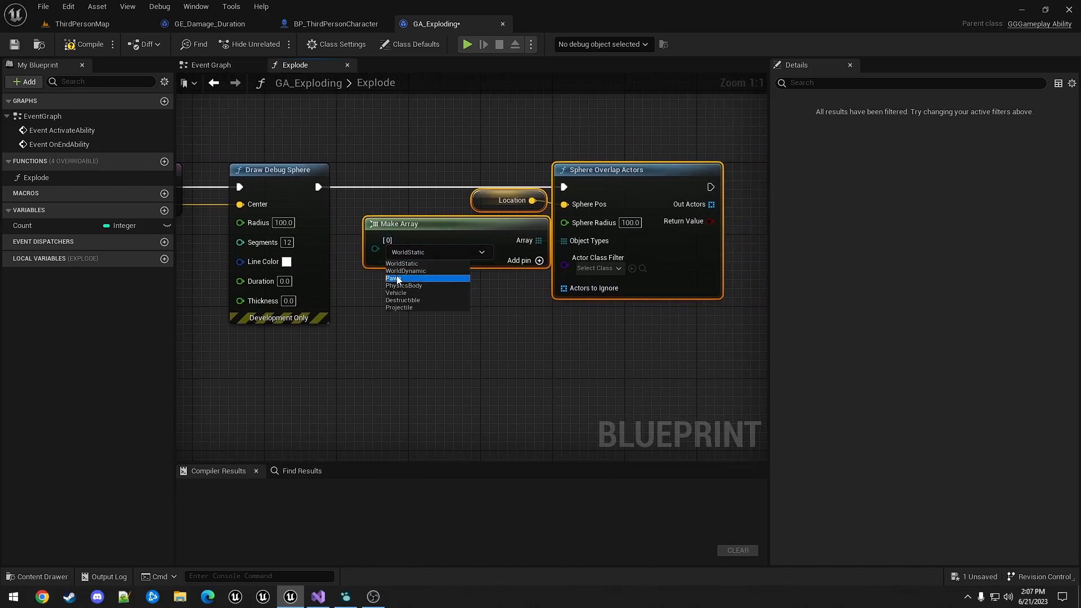
{"action": "left_click", "coordinate": [394, 278]}
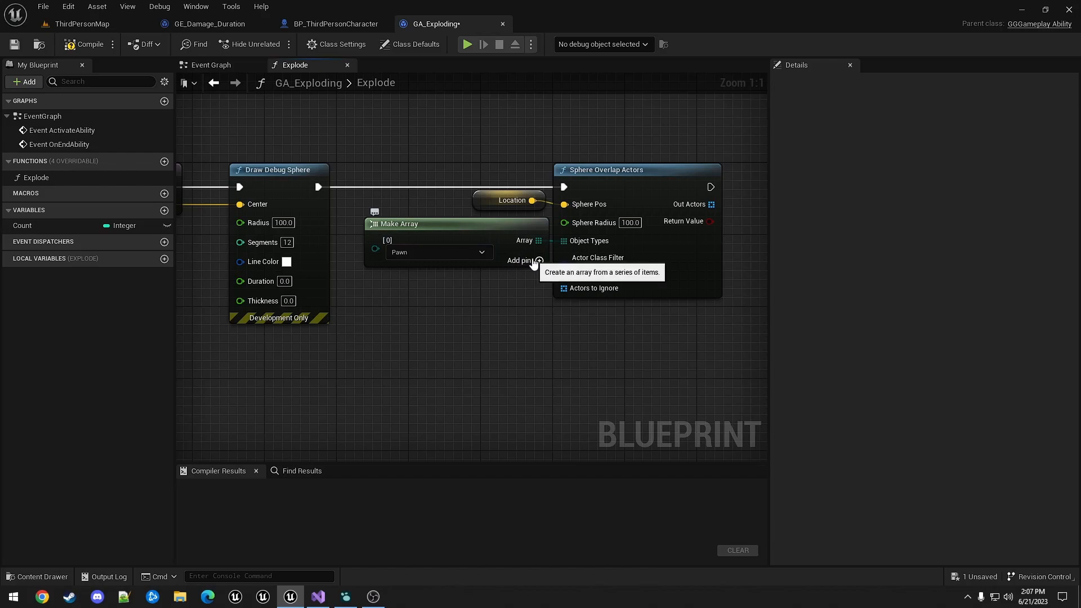
{"action": "left_click", "coordinate": [539, 260]}
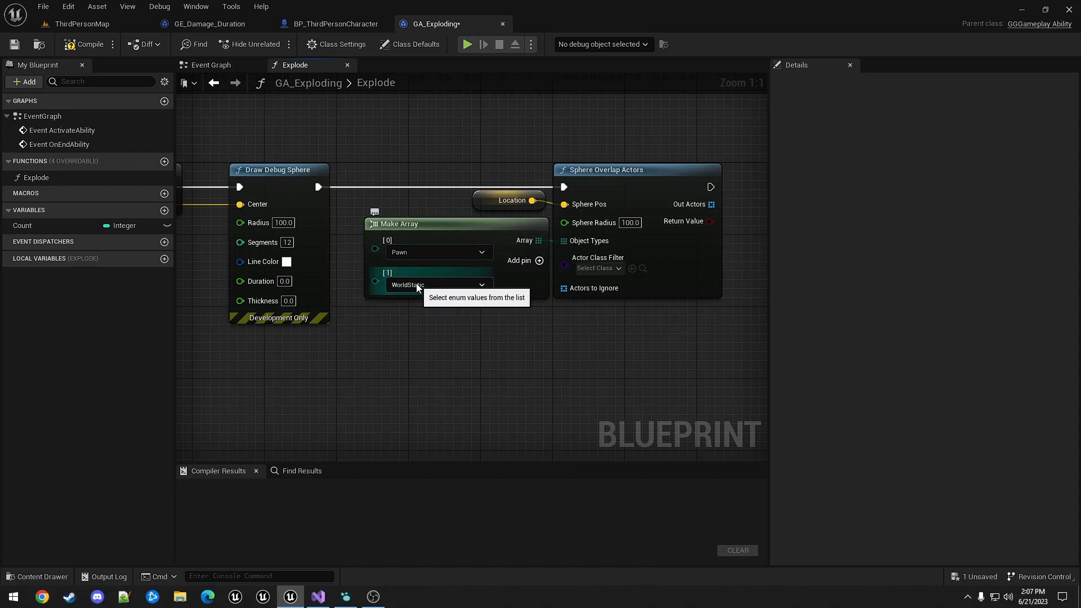
{"action": "left_click", "coordinate": [438, 285]}
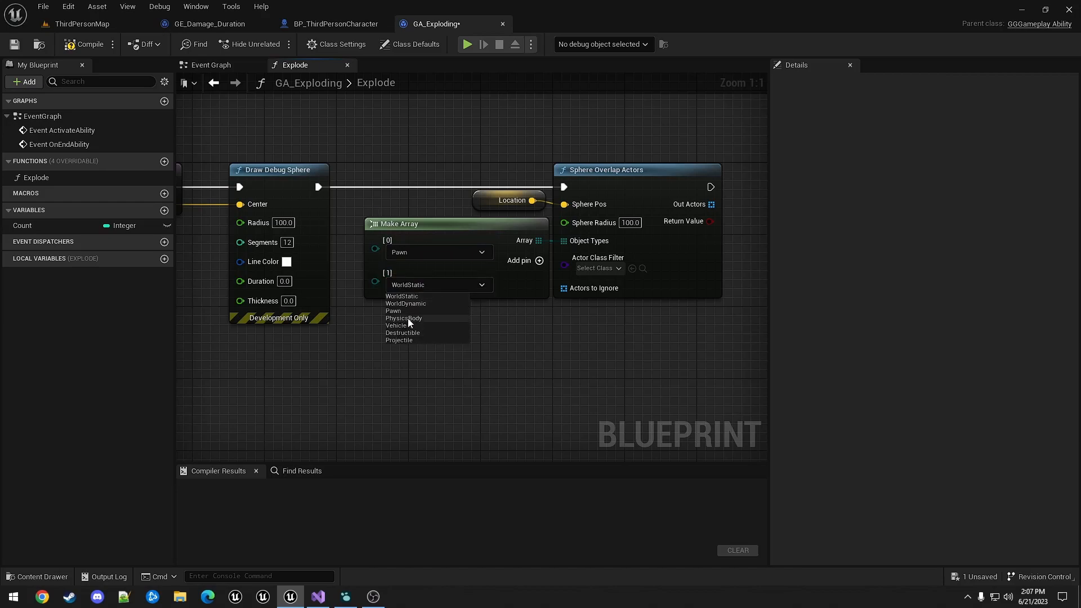
{"action": "left_click", "coordinate": [403, 317]}
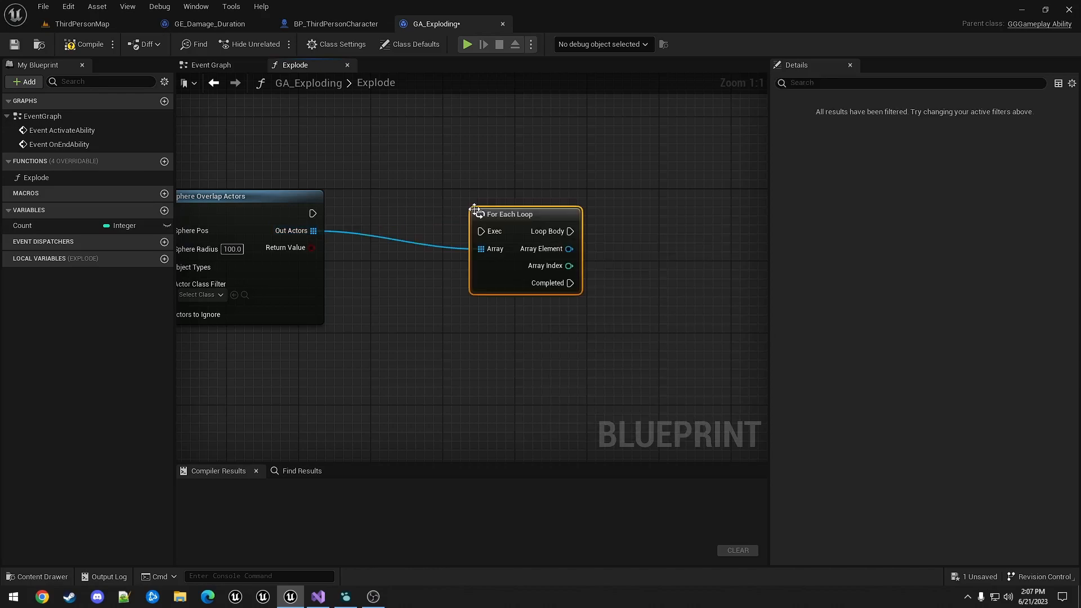
For each overlapping actor, get its Ability System Component and check it Is Valid
{"action": "left_click_drag", "start_coordinate": [314, 229], "coordinate": [441, 227]}
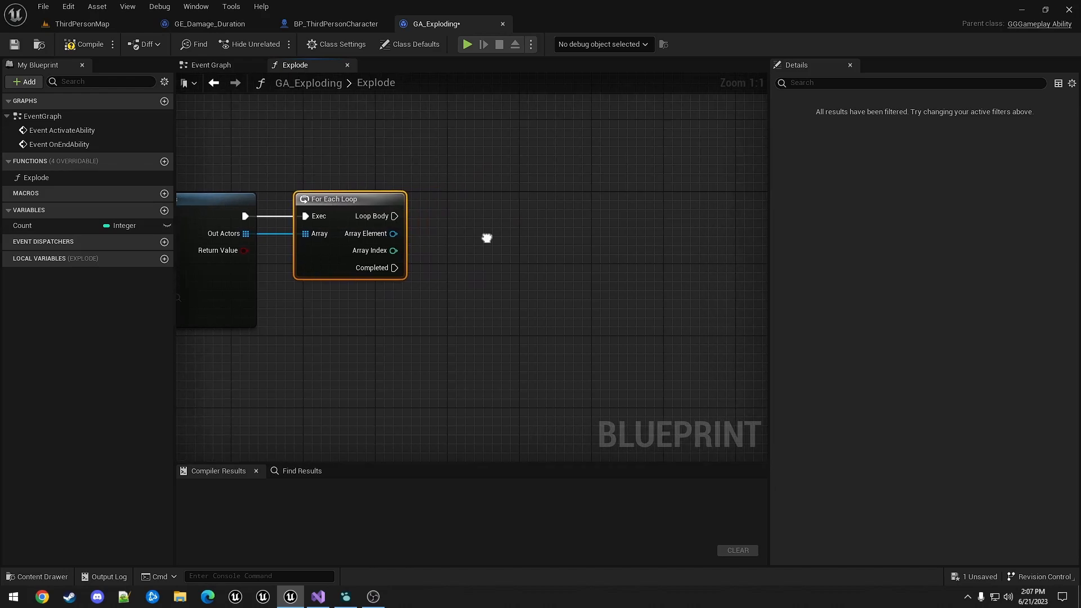
{"action": "left_click_drag", "start_coordinate": [396, 233], "coordinate": [455, 240]}
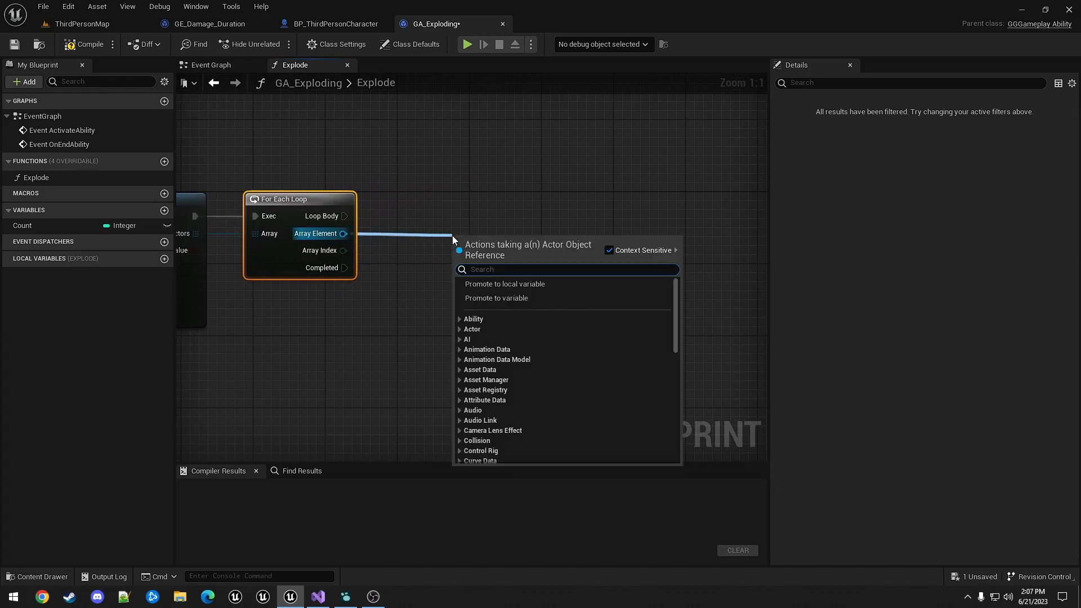
{"action": "type", "text": "get abilit"}
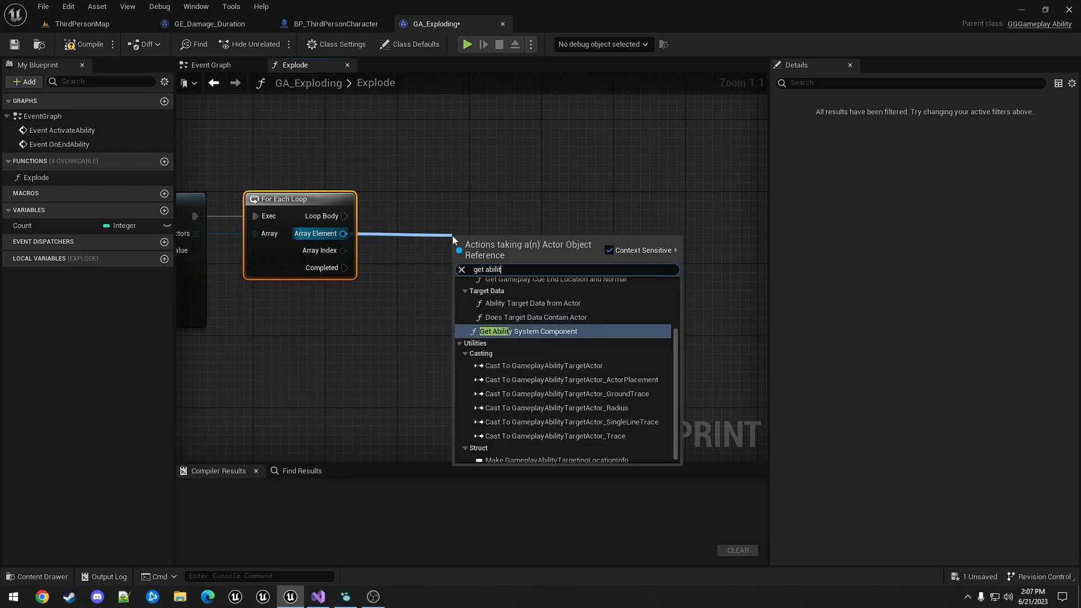
{"action": "left_click", "coordinate": [528, 331]}
{"action": "type", "text": "isv"}
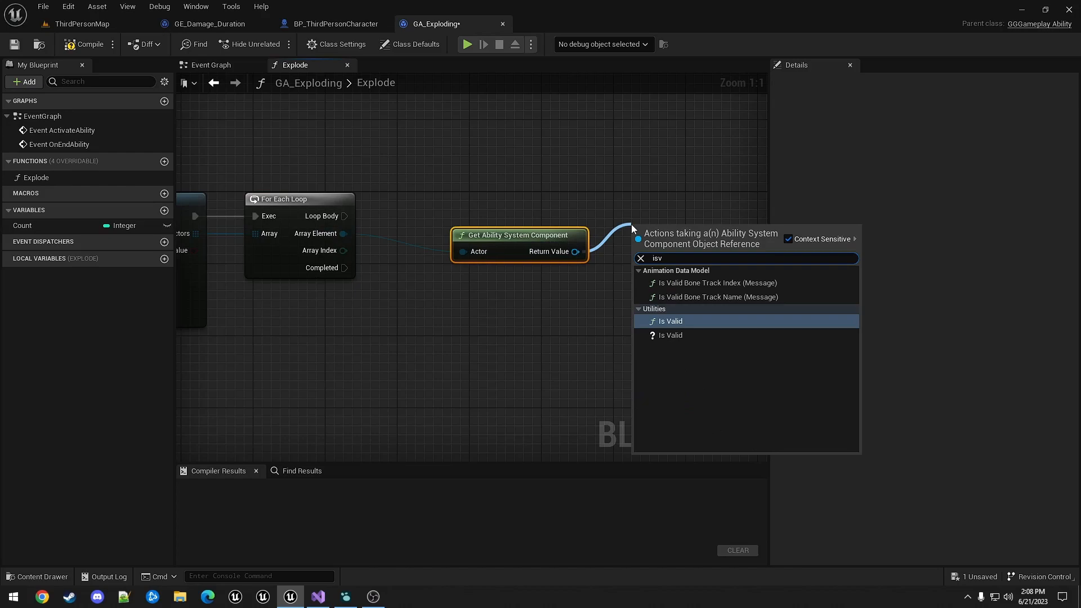
{"action": "left_click", "coordinate": [669, 321]}
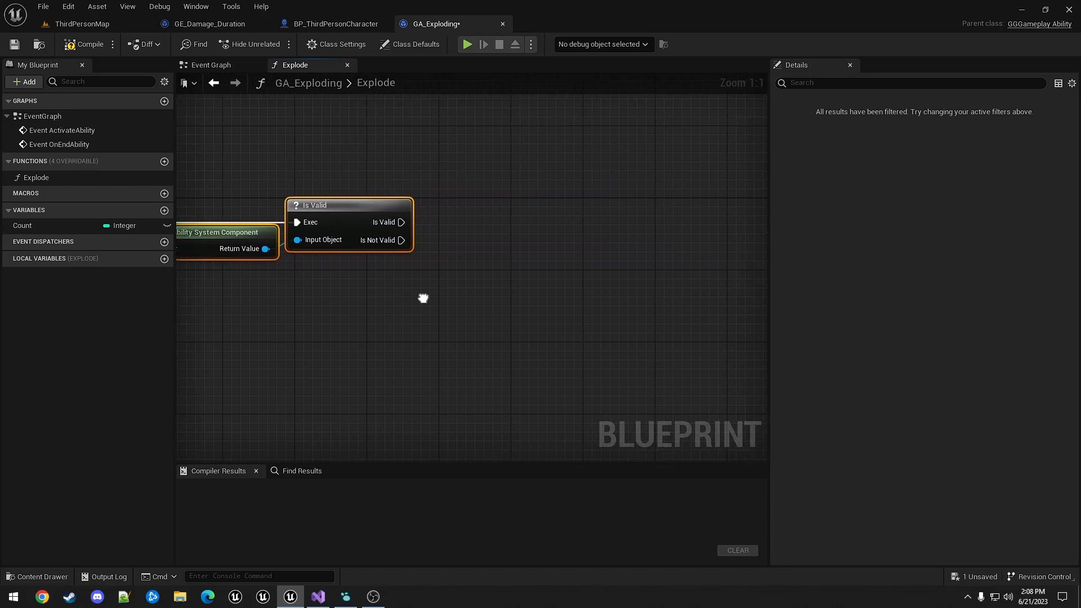
{"action": "left_click_drag", "start_coordinate": [422, 297], "coordinate": [446, 278]}
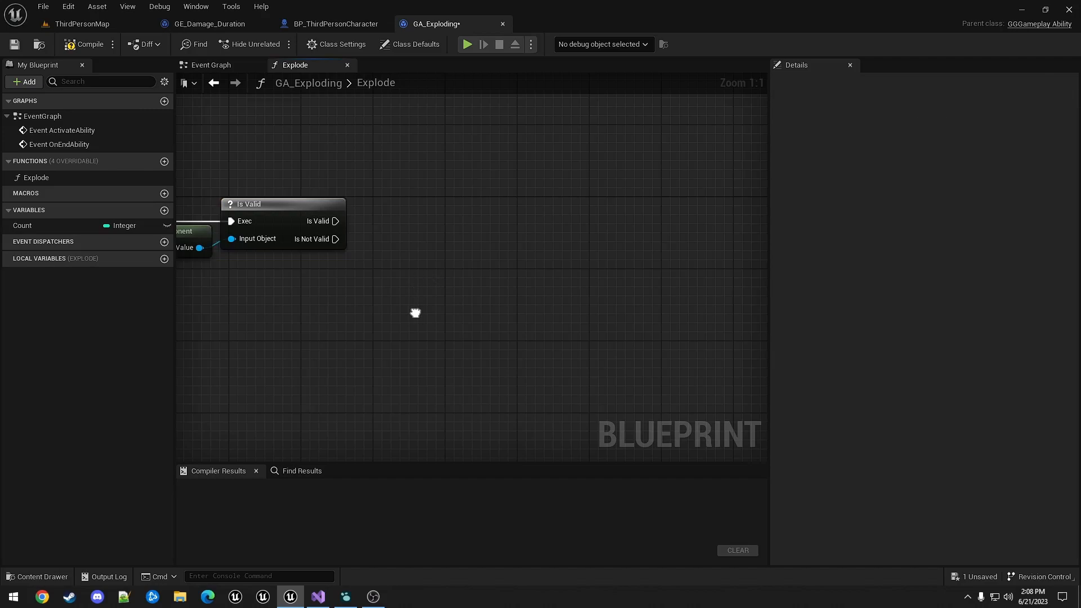
Make an outgoing spec of class GE_Damage and wire it to the follow-up node
{"action": "right_click", "coordinate": [416, 312]}
{"action": "type", "text": "avatar"}
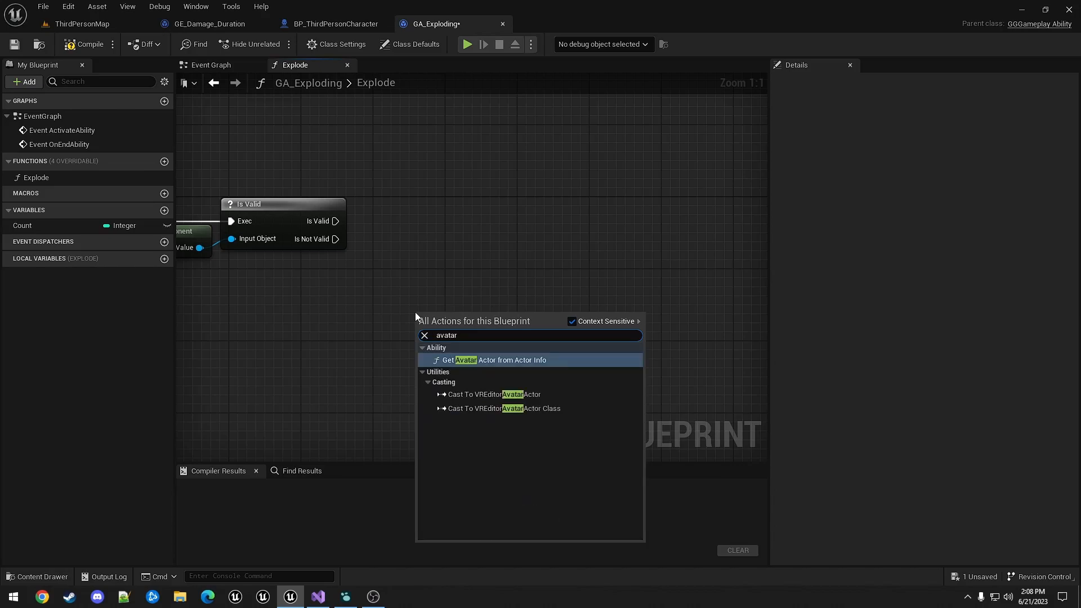
{"action": "mouse_move", "coordinate": [491, 361]}
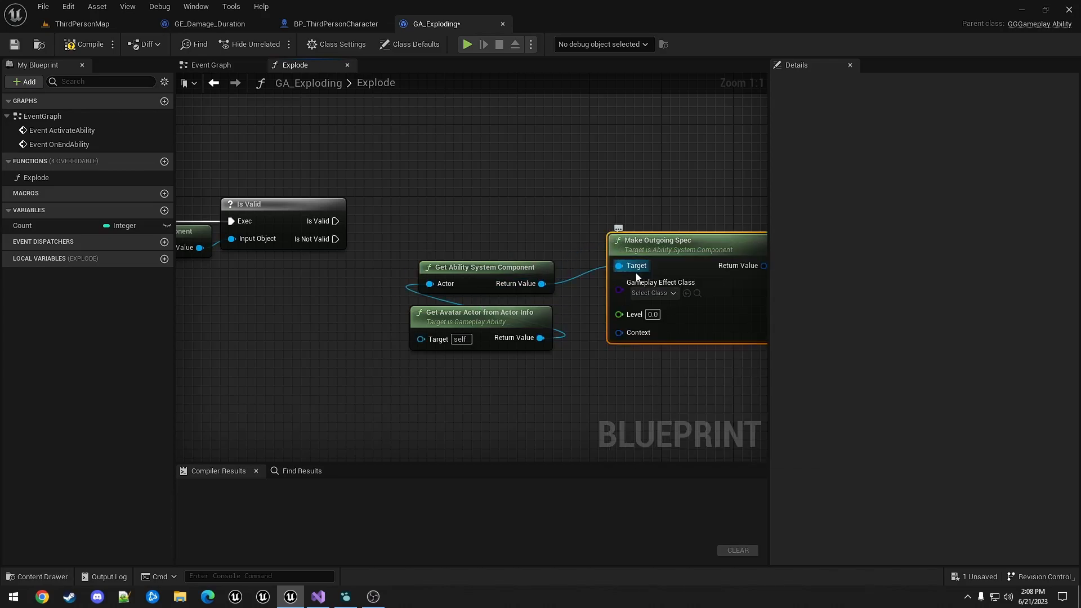
{"action": "left_click", "coordinate": [651, 292]}
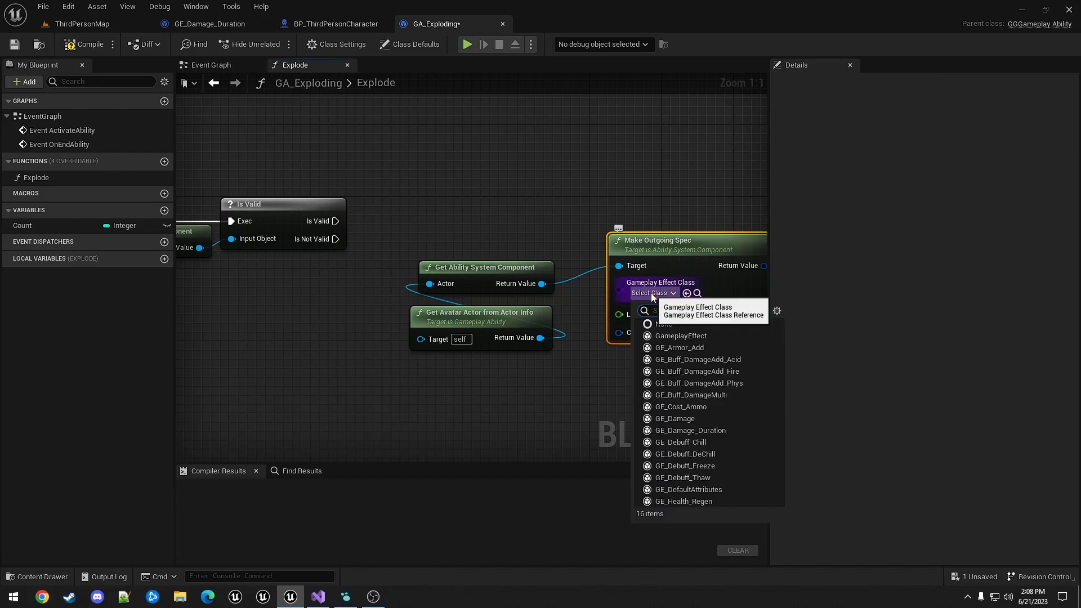
{"action": "left_click", "coordinate": [675, 419]}
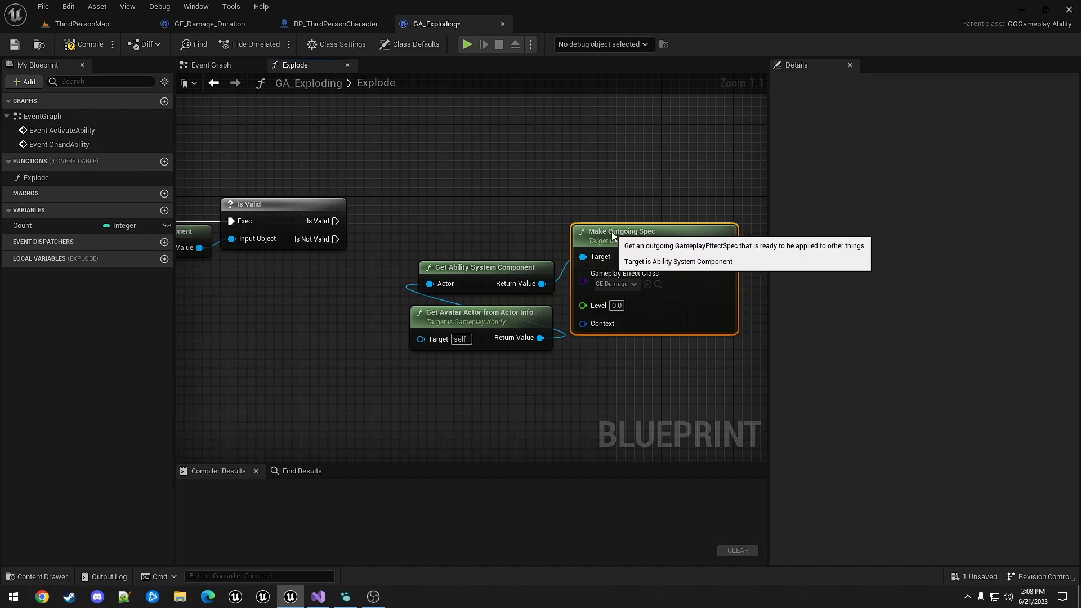
{"action": "mouse_move", "coordinate": [628, 354]}
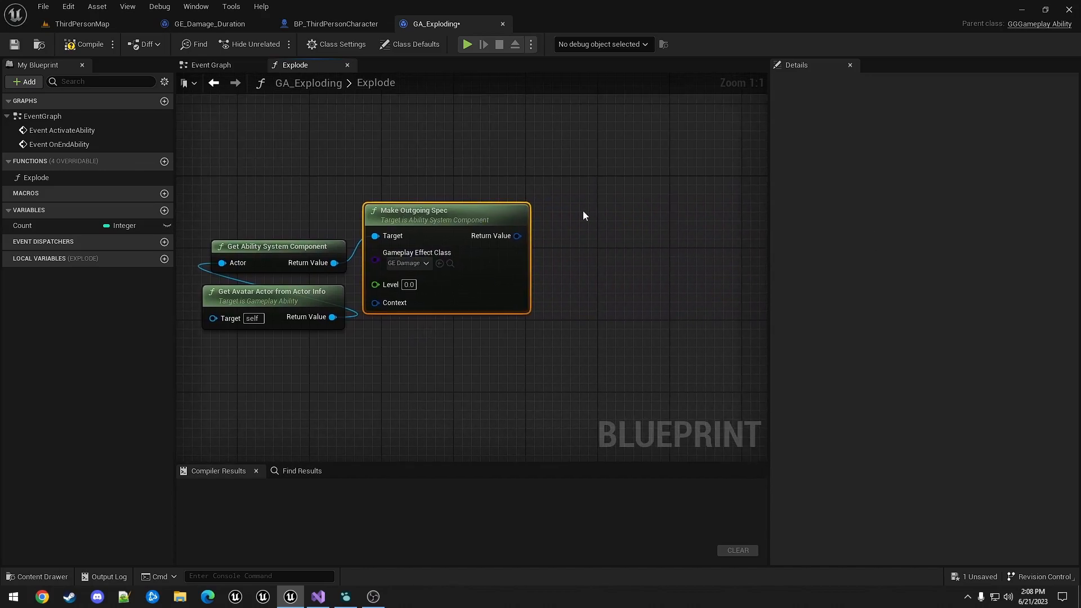
{"action": "left_click_drag", "start_coordinate": [517, 236], "coordinate": [578, 211]}
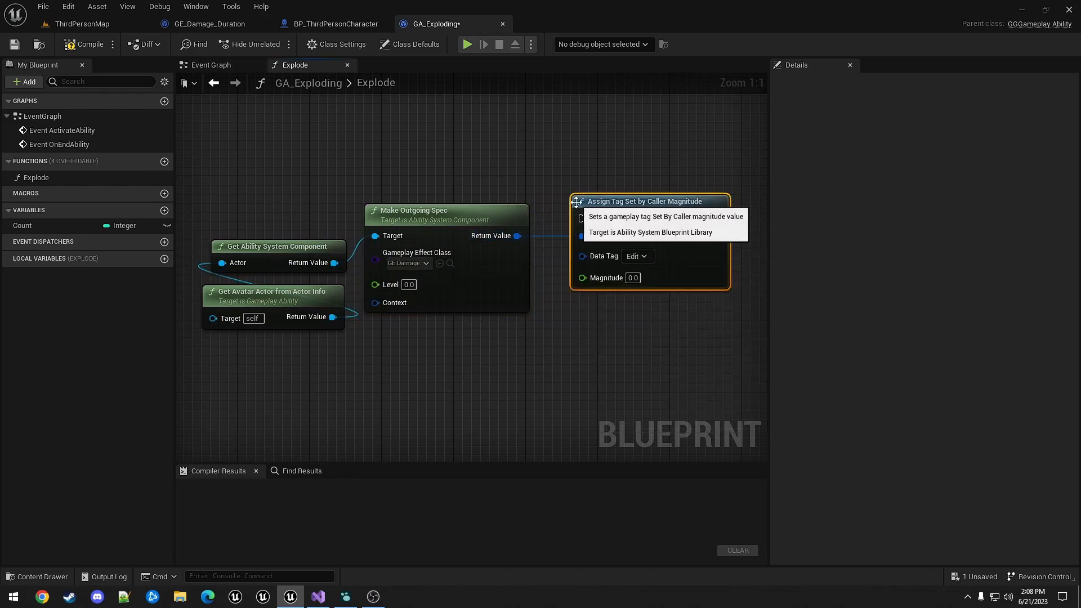
Assign a Damage.SetByCaller magnitude of 5 to the spec and wire it into the flow
{"action": "type", "text": "5"}
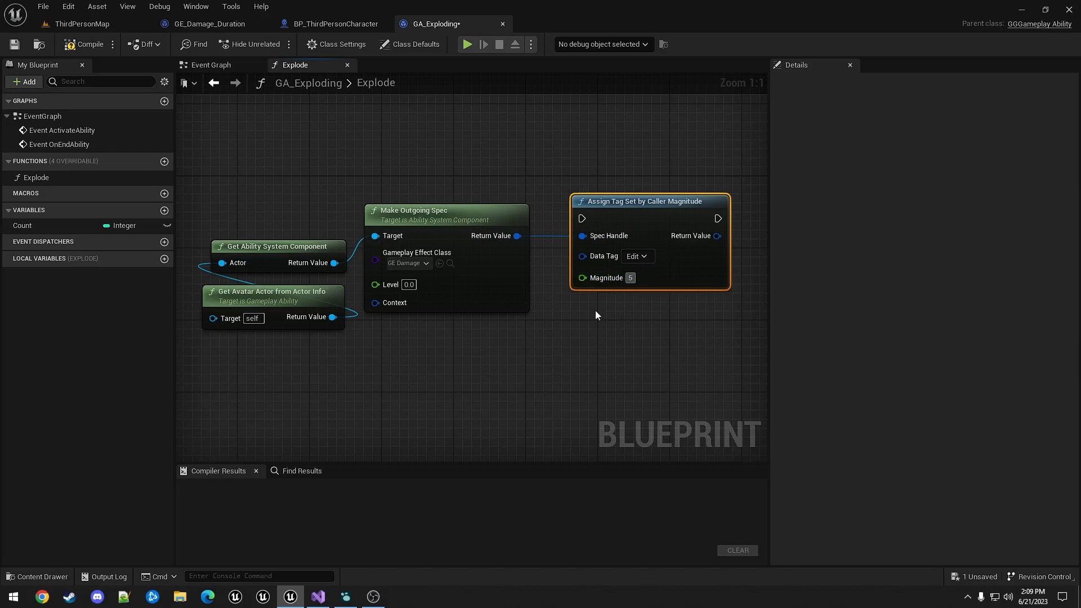
{"action": "left_click", "coordinate": [635, 256]}
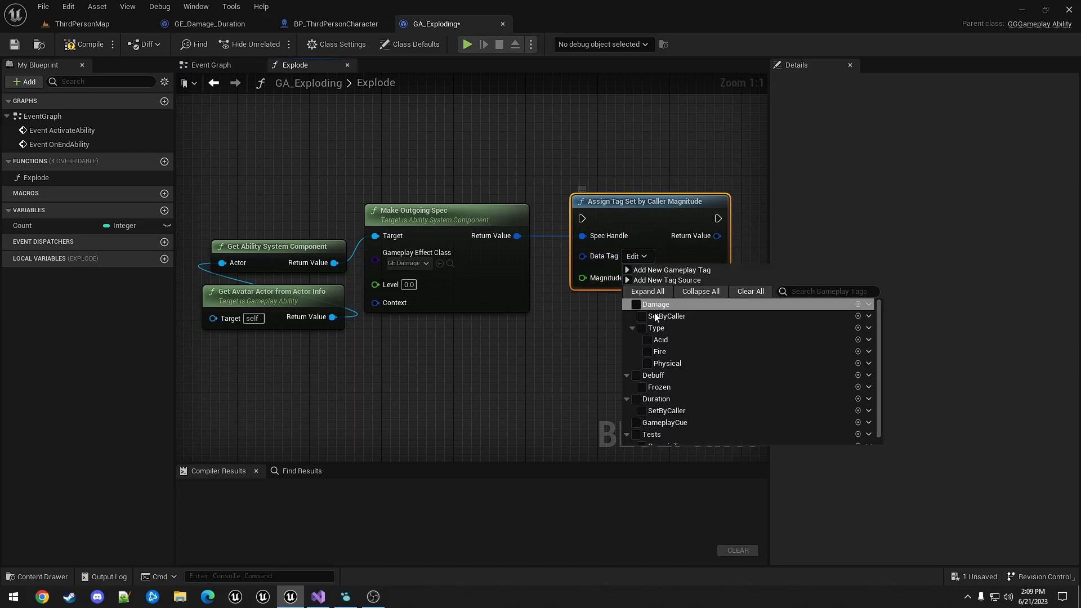
{"action": "left_click", "coordinate": [667, 315]}
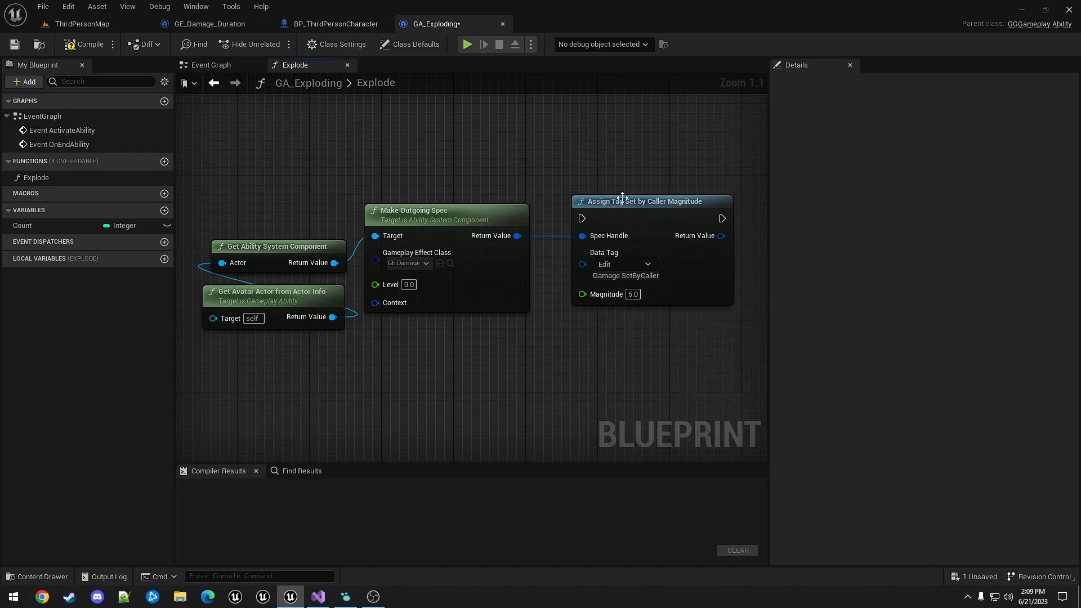
{"action": "left_click_drag", "start_coordinate": [646, 200], "coordinate": [624, 182]}
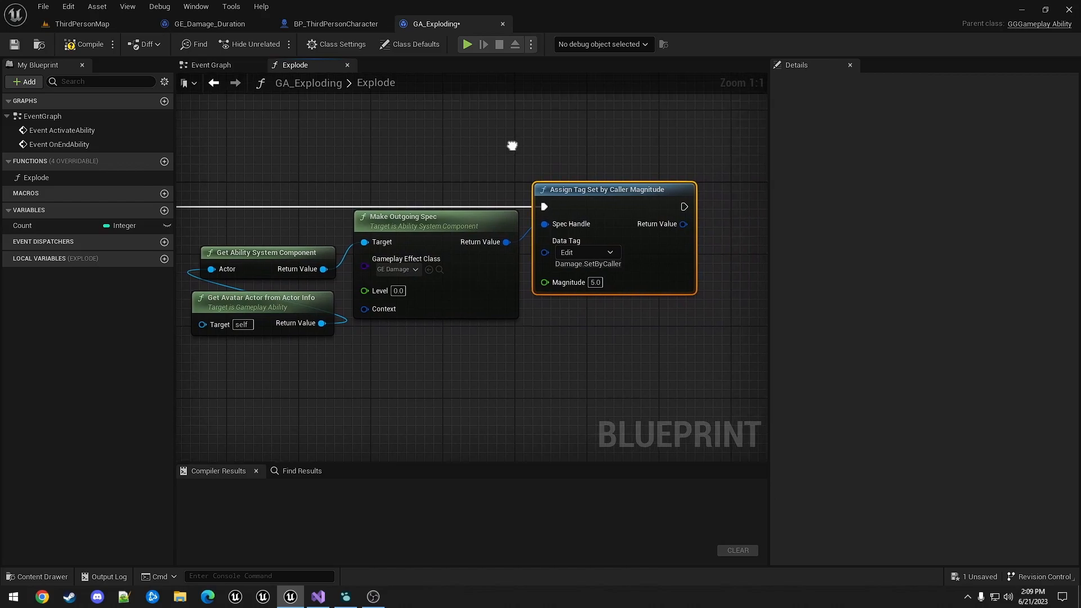
Apply the effect spec to the target's ability system, then return to the ThirdPersonMap level
{"action": "left_click_drag", "start_coordinate": [606, 189], "coordinate": [455, 202]}
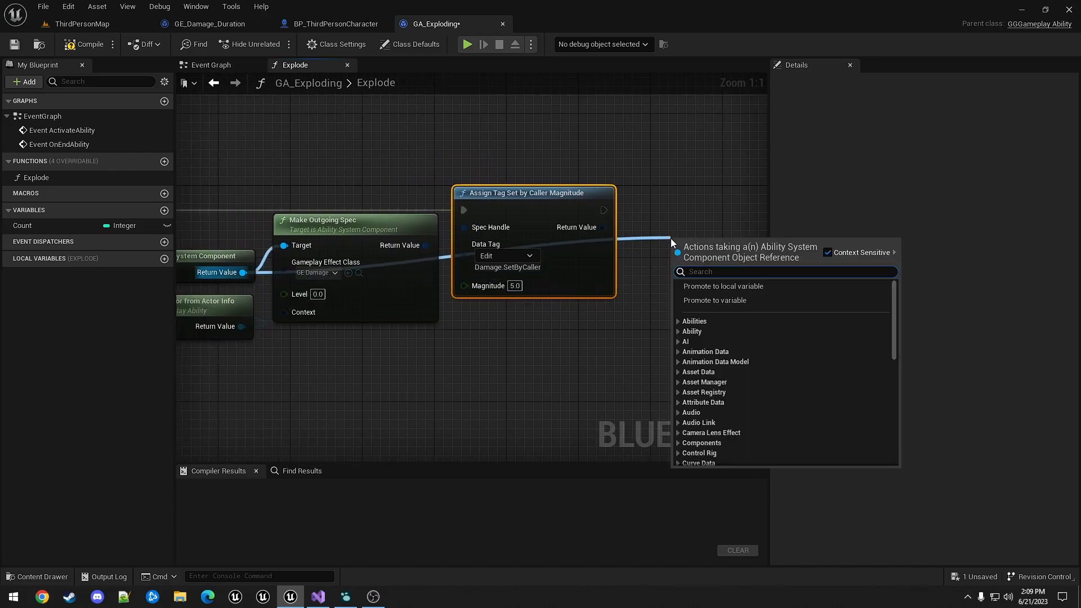
{"action": "type", "text": "apply"}
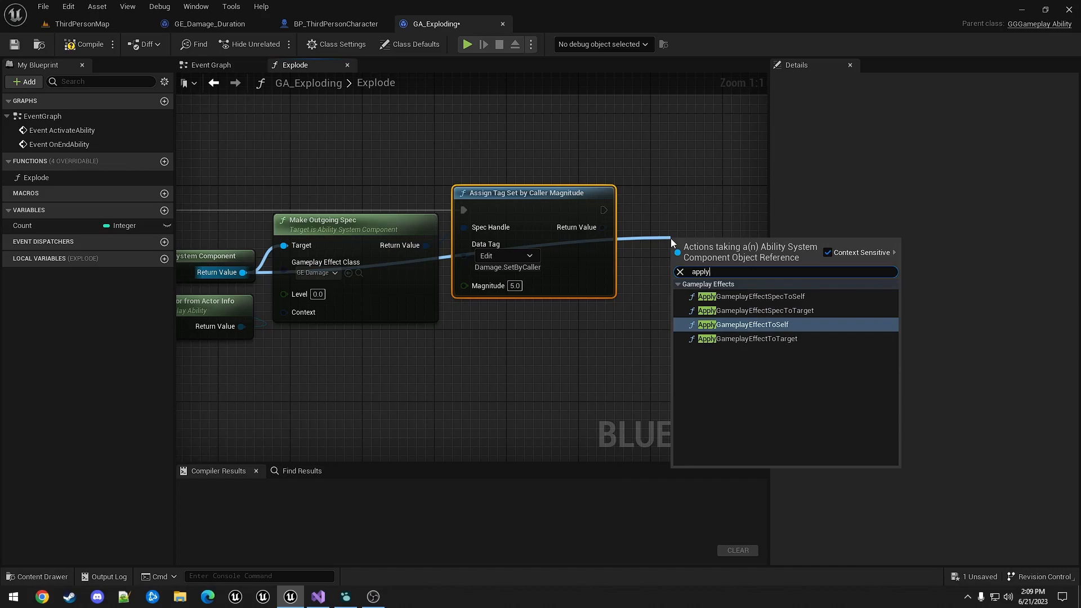
{"action": "left_click", "coordinate": [744, 324]}
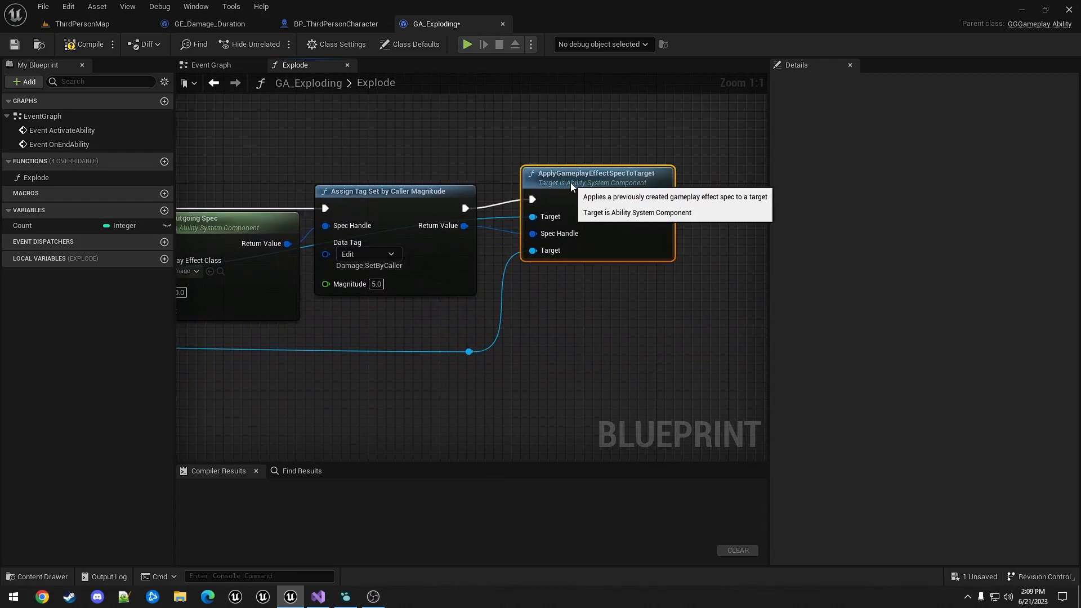
{"action": "mouse_move", "coordinate": [461, 142]}
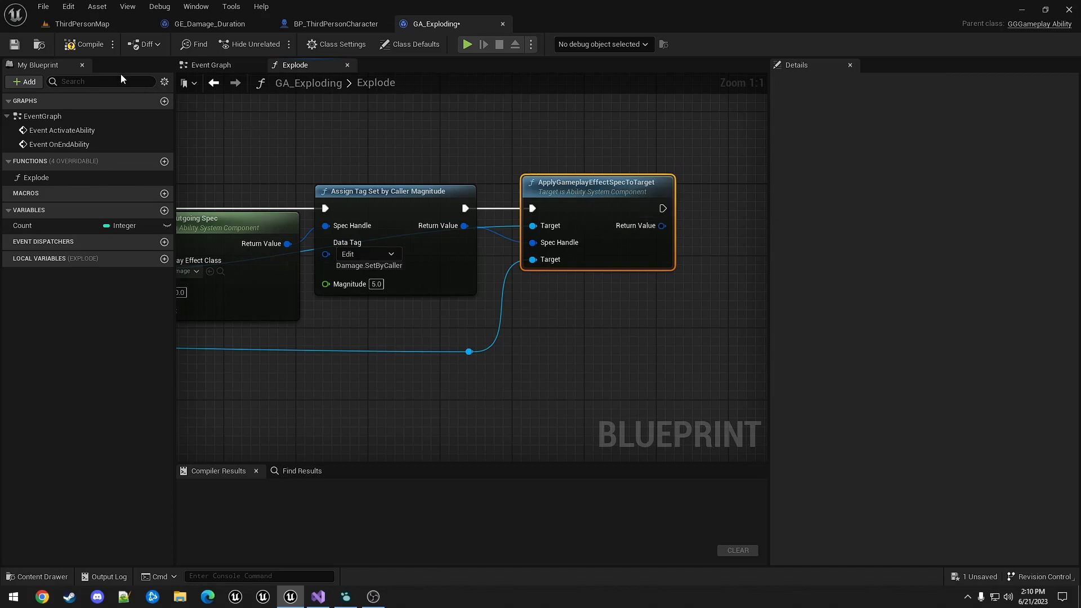
{"action": "left_click", "coordinate": [81, 24]}
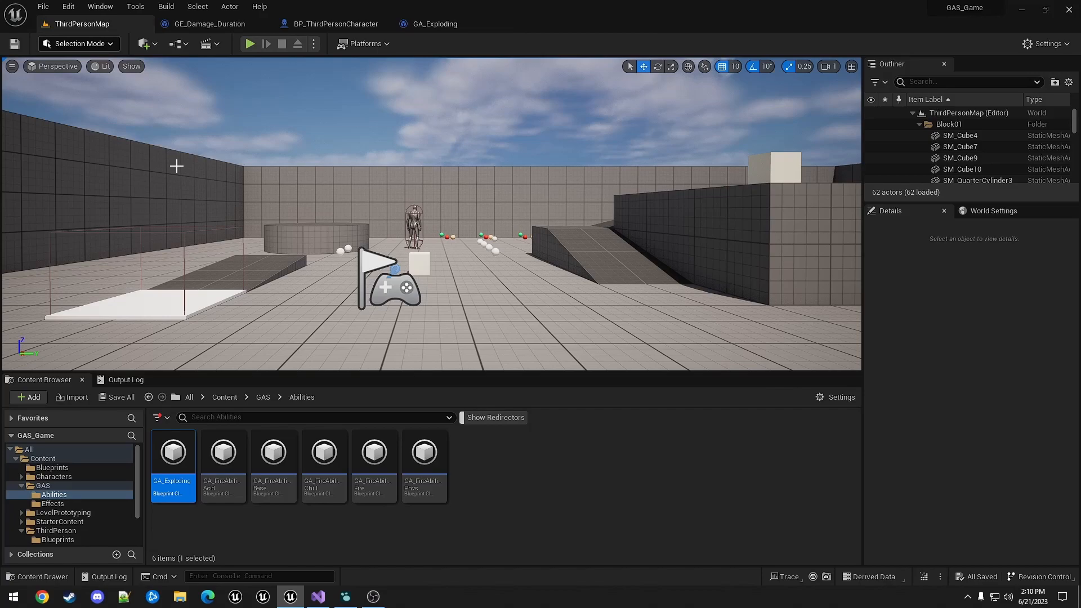
{"action": "mouse_move", "coordinate": [51, 468]}
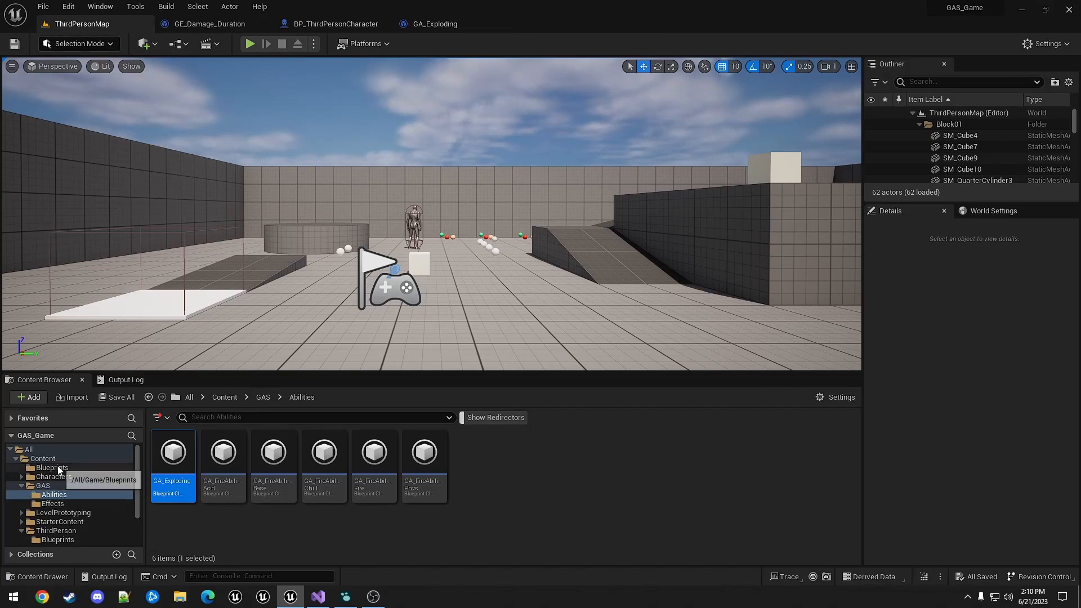
Duplicate BP_Projectile as BP_Projectile_Exploding and open it for editing
{"action": "right_click", "coordinate": [226, 507]}
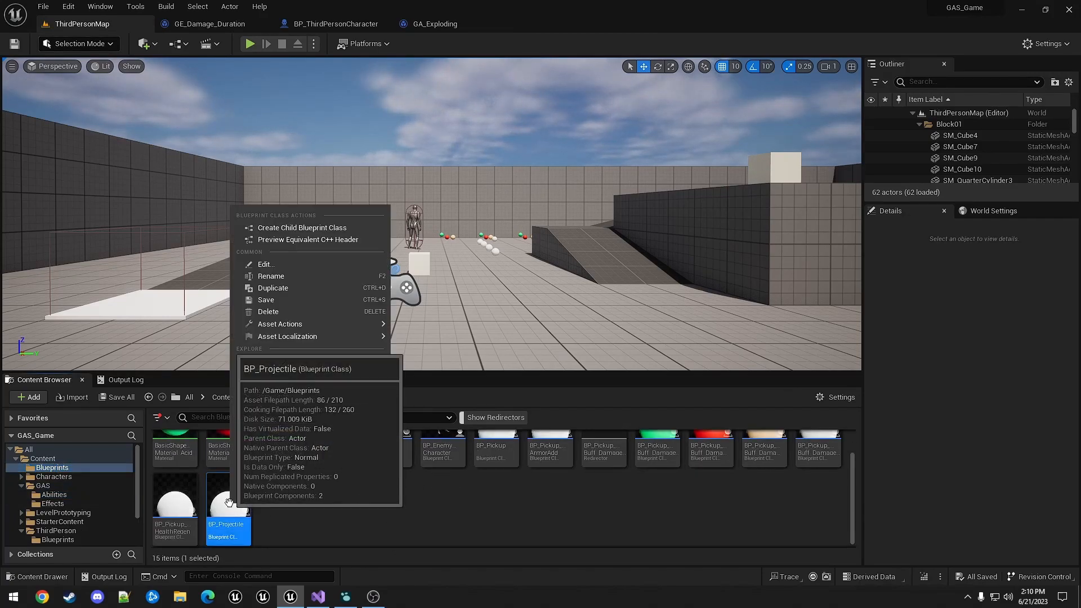
{"action": "left_click", "coordinate": [302, 228]}
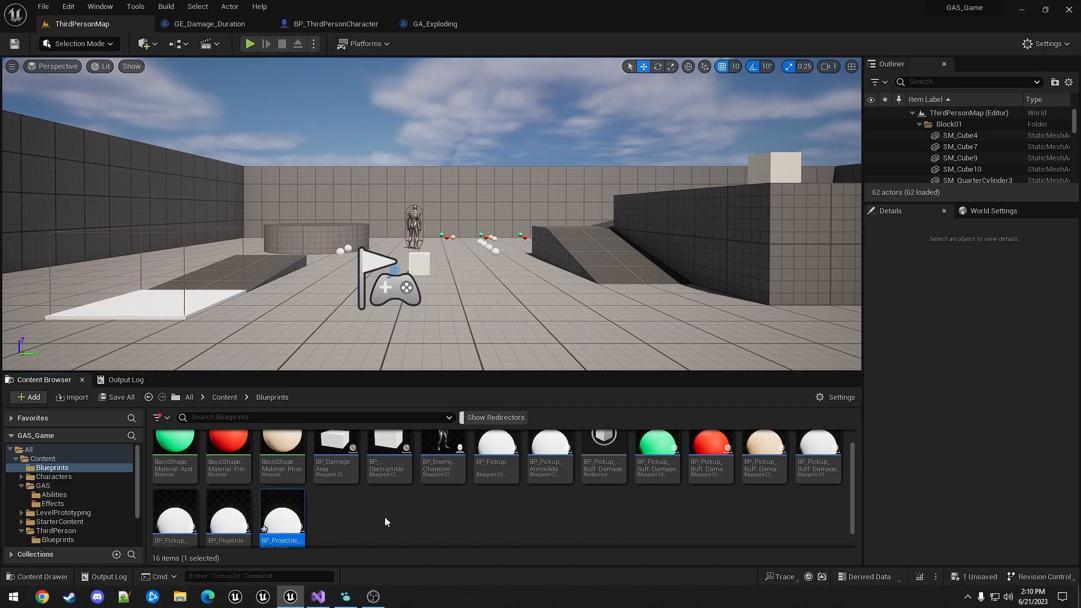
{"action": "double_click", "coordinate": [281, 513]}
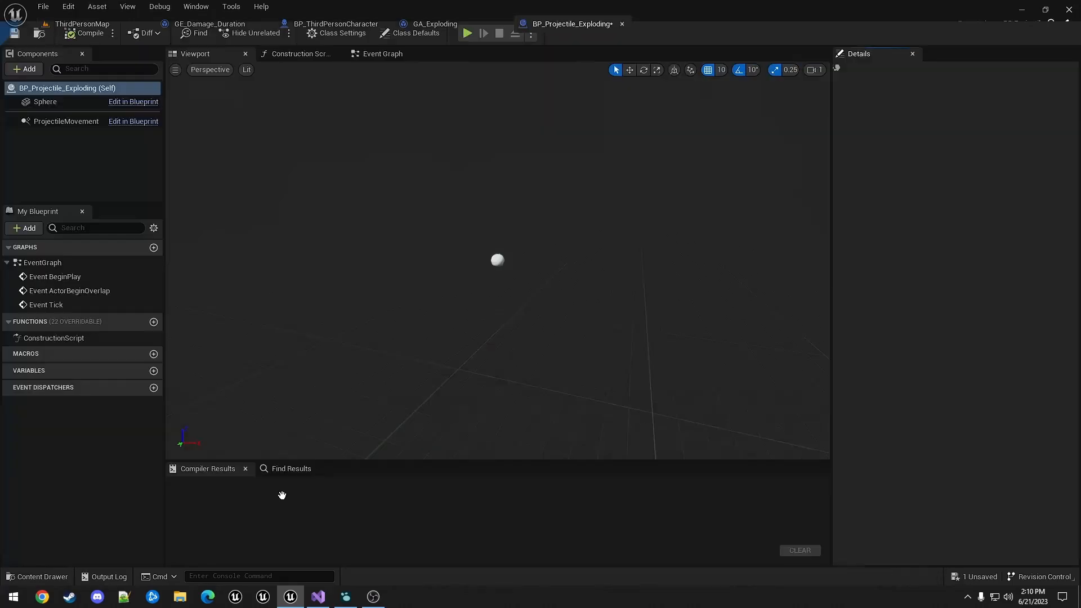
Get the hit actor's ability system component, check it is valid, and start getting the owner
{"action": "left_click", "coordinate": [382, 54]}
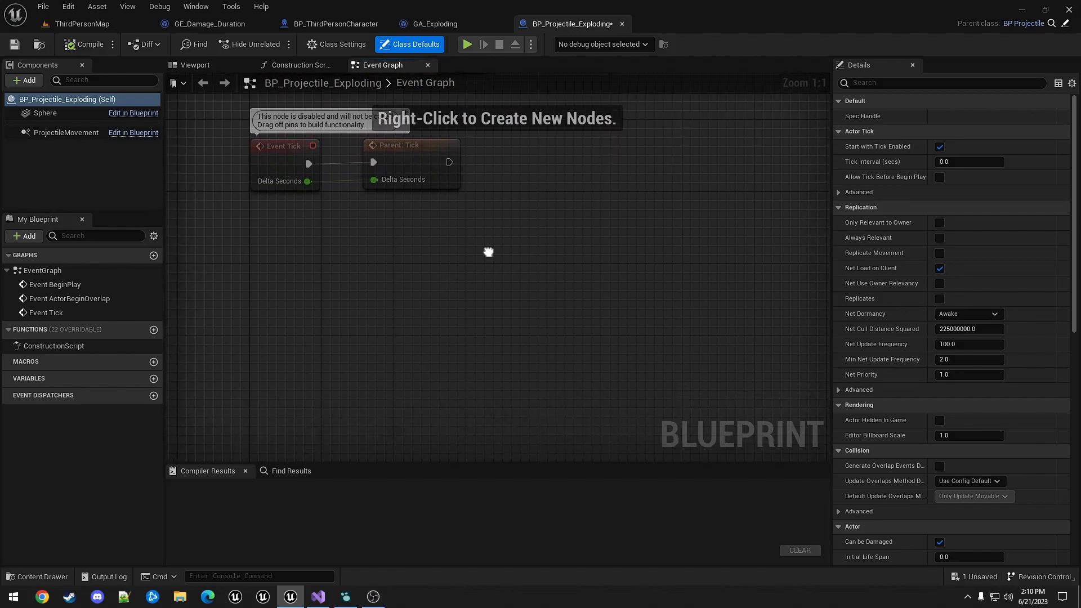
{"action": "right_click", "coordinate": [487, 251]}
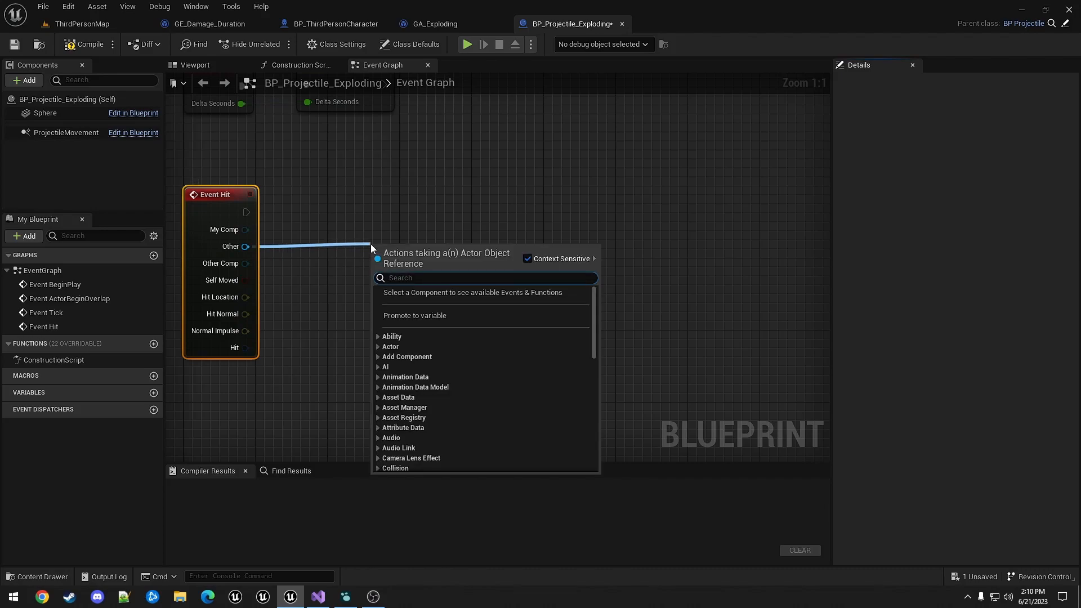
{"action": "type", "text": "get ability"}
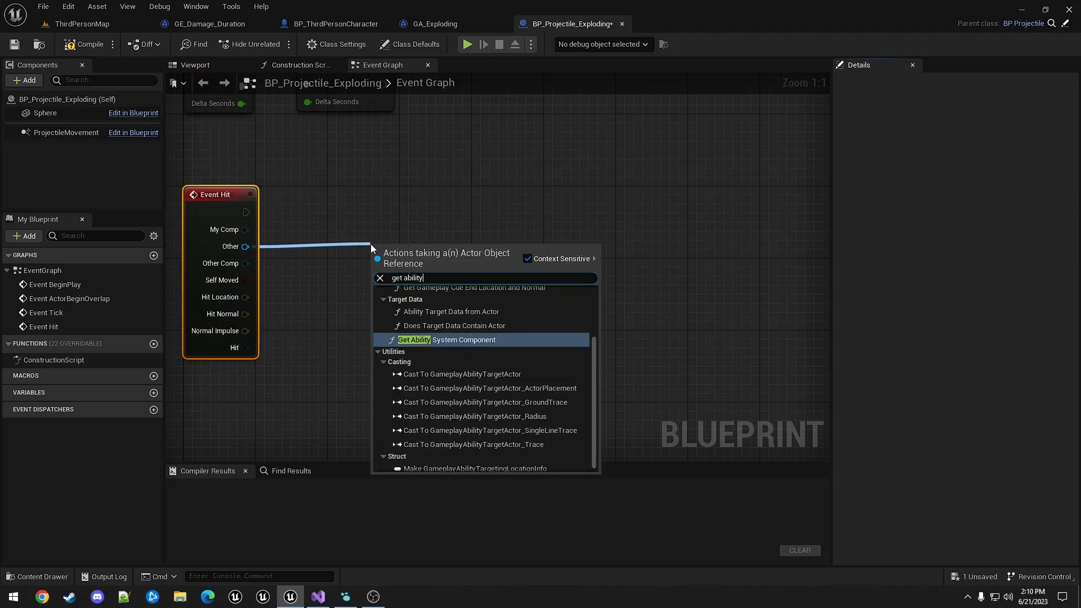
{"action": "left_click", "coordinate": [446, 338]}
{"action": "type", "text": "isv"}
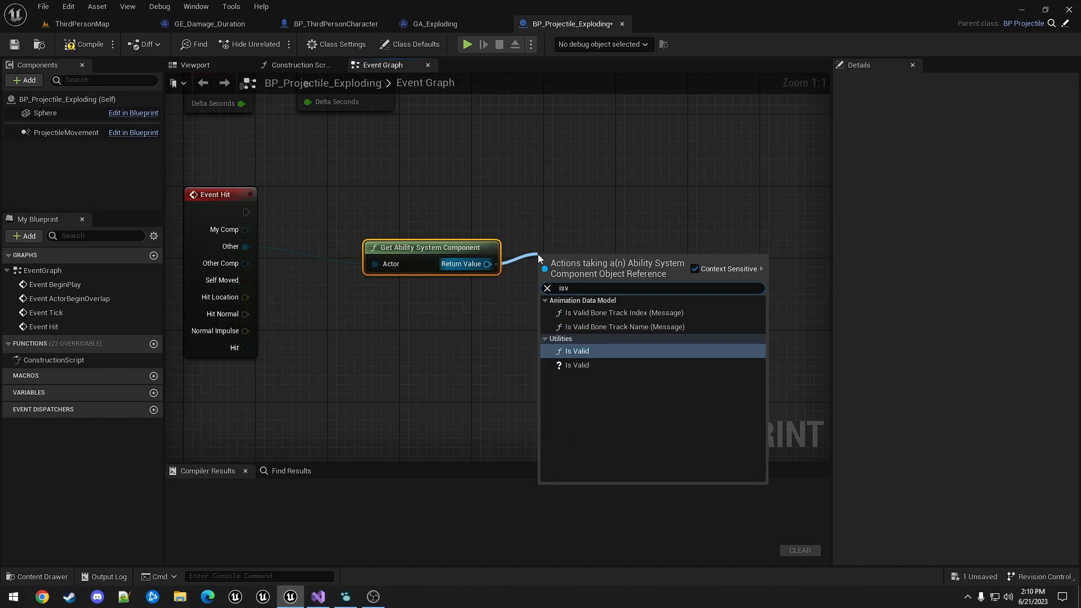
{"action": "left_click", "coordinate": [575, 350]}
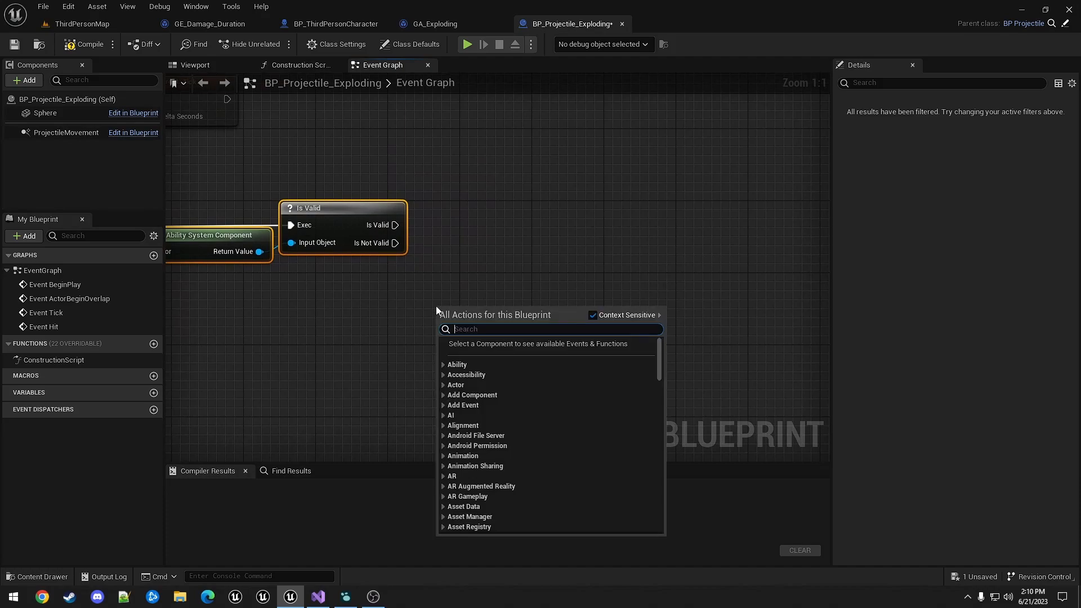
{"action": "type", "text": "get owe"}
{"action": "type", "text": "isv"}
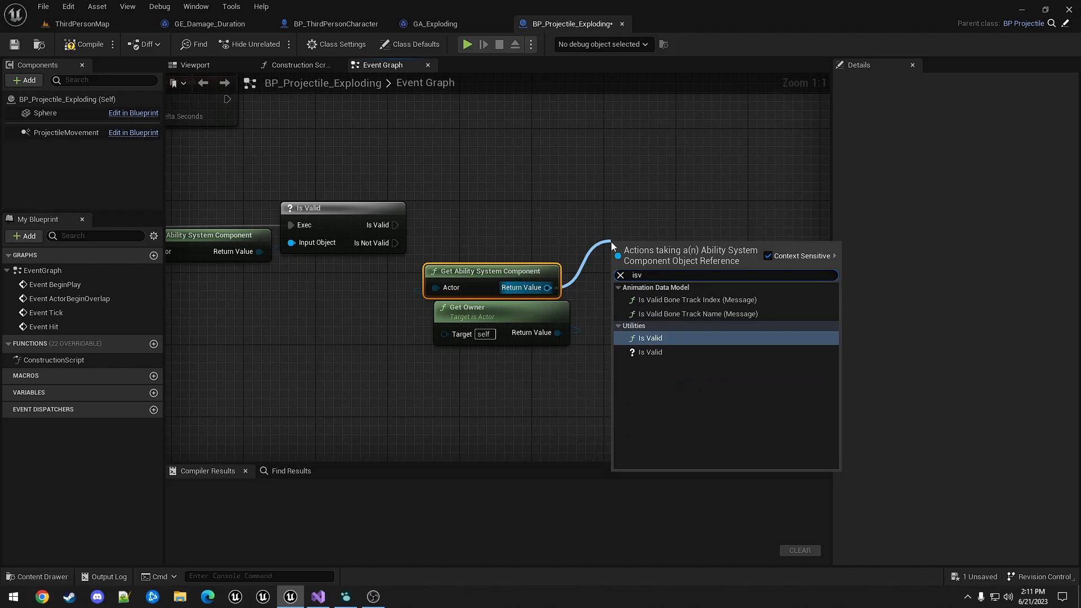
Add an Is Valid check on the owner's ability system component chained after the first check
{"action": "left_click", "coordinate": [648, 337]}
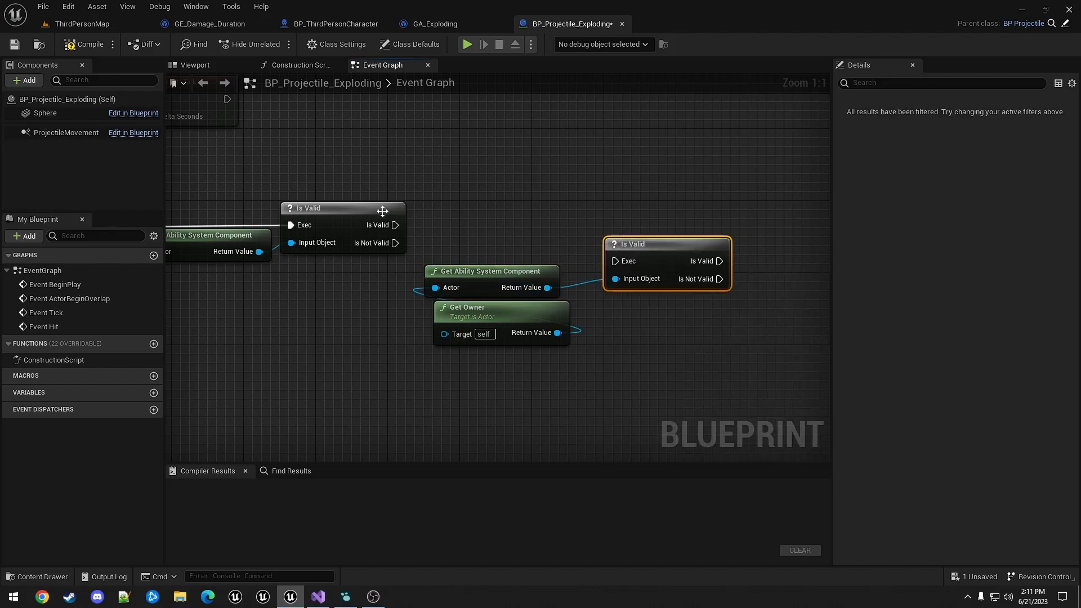
{"action": "left_click_drag", "start_coordinate": [396, 225], "coordinate": [615, 260]}
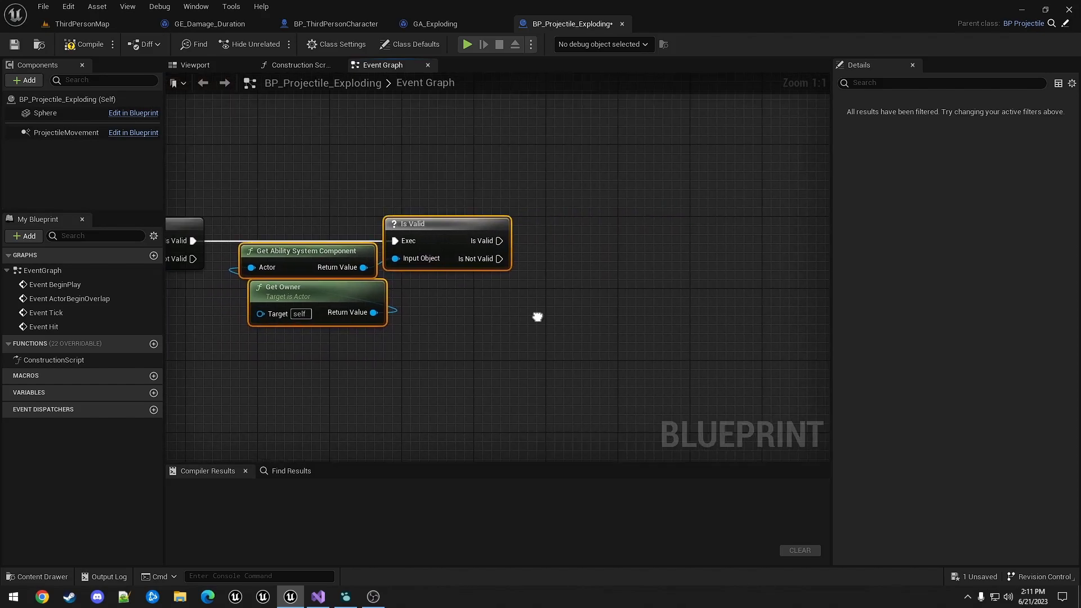
{"action": "left_click_drag", "start_coordinate": [537, 317], "coordinate": [432, 299]}
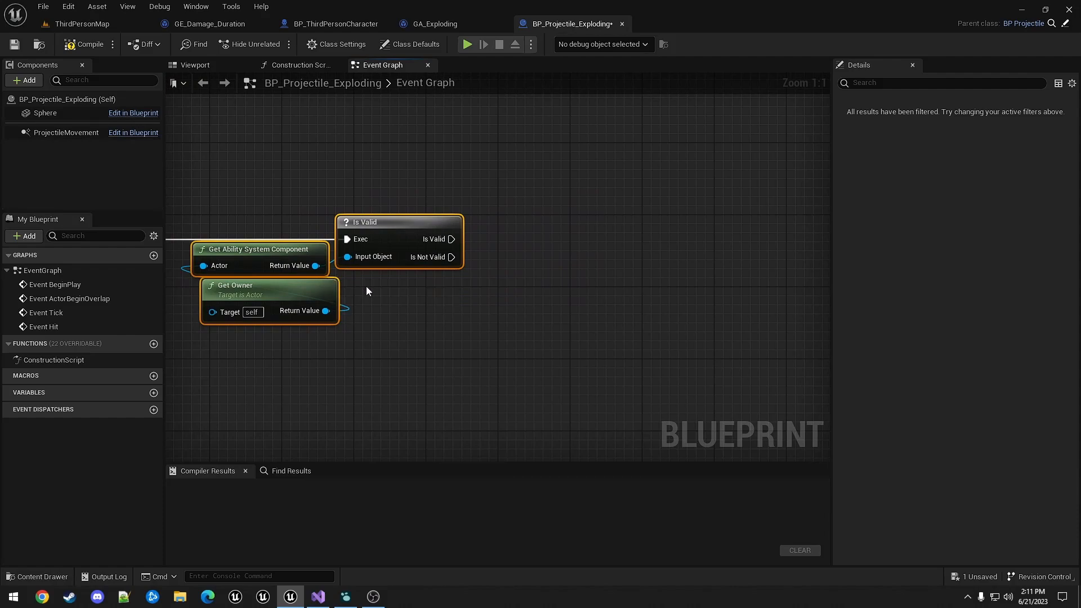
{"action": "mouse_move", "coordinate": [371, 292]}
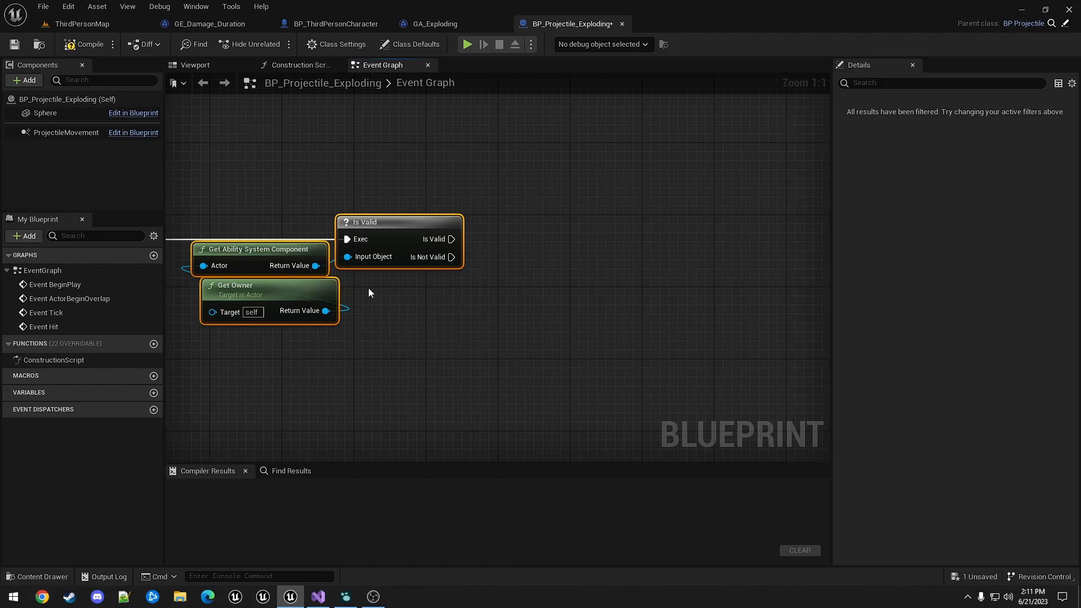
{"action": "left_click_drag", "start_coordinate": [316, 265], "coordinate": [513, 289]}
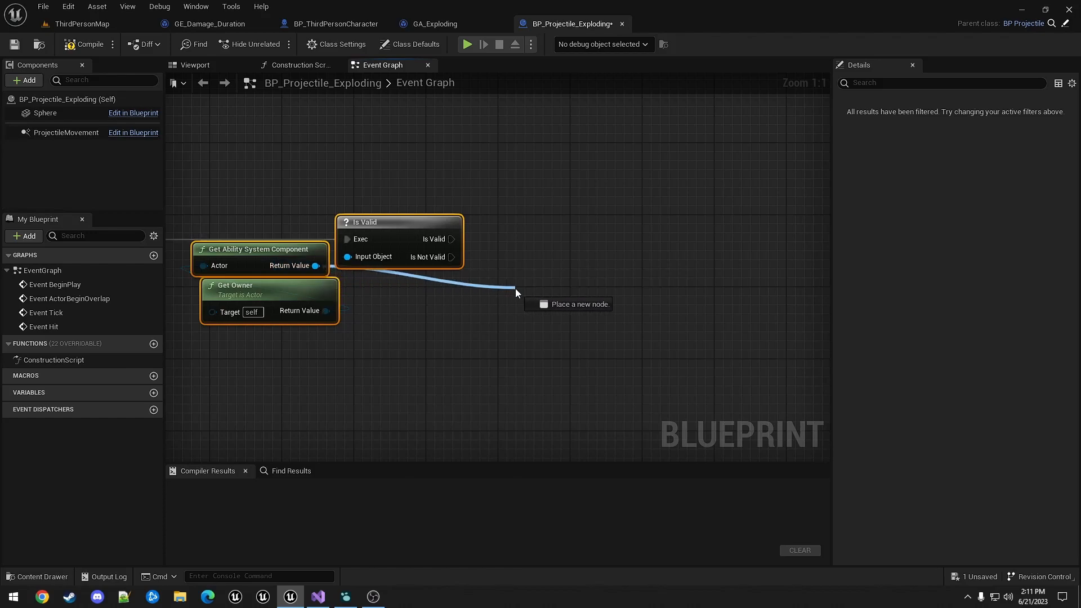
Run Give Ability And Activate Once with GA_Exploding when the owner's component is valid
{"action": "type", "text": "give abilit"}
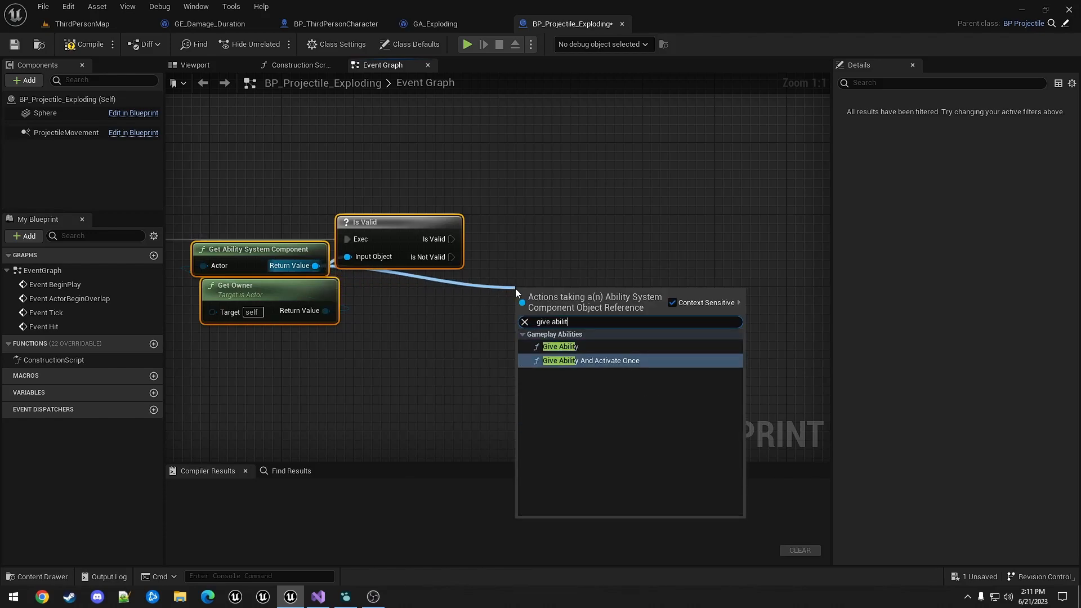
{"action": "left_click", "coordinate": [590, 361]}
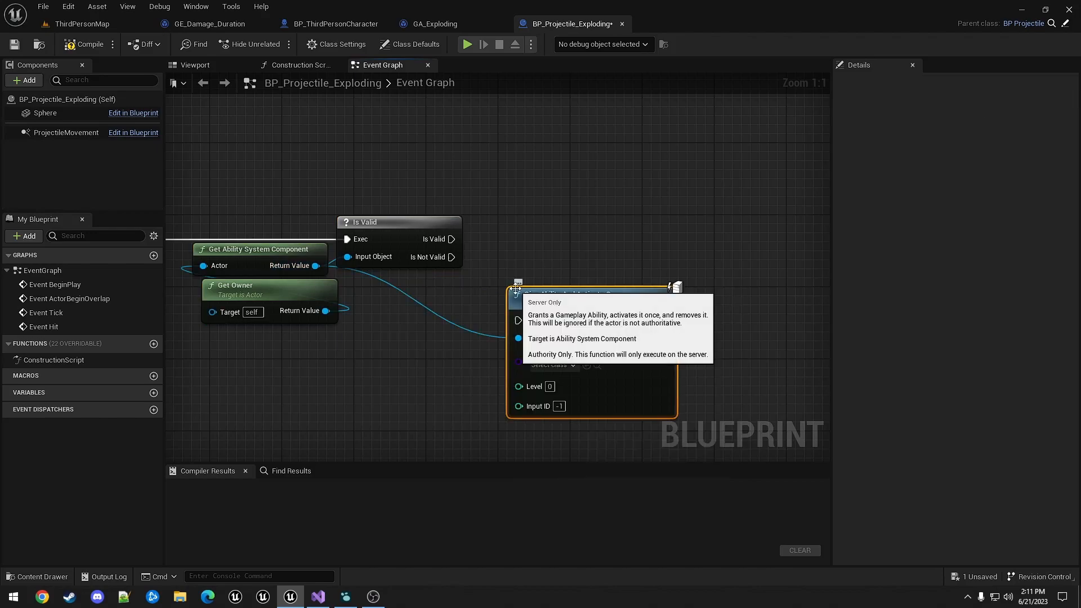
{"action": "left_click_drag", "start_coordinate": [591, 289], "coordinate": [627, 221]}
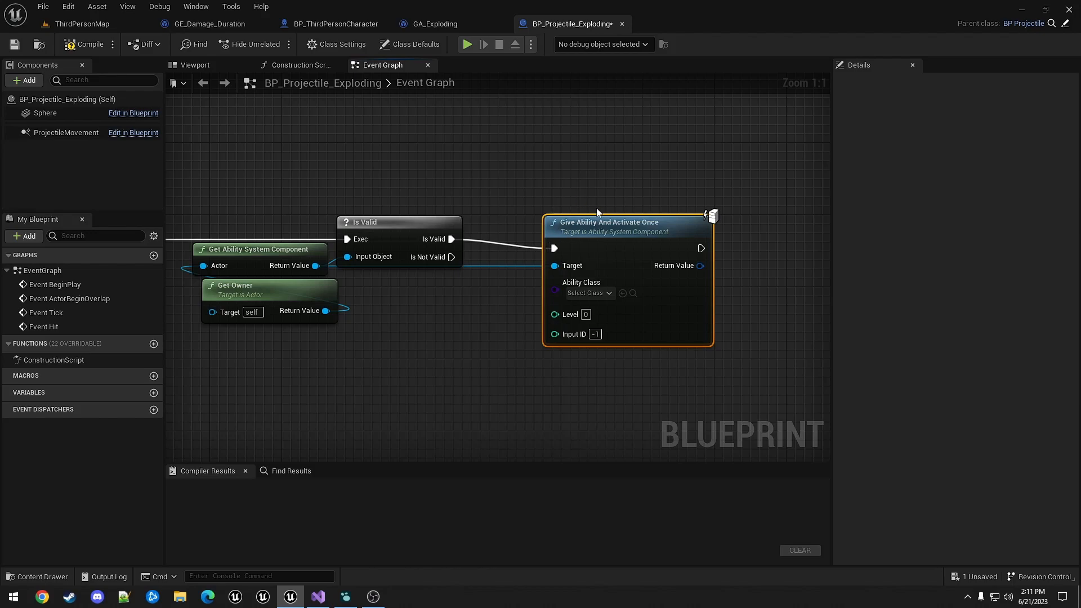
{"action": "mouse_move", "coordinate": [589, 293]}
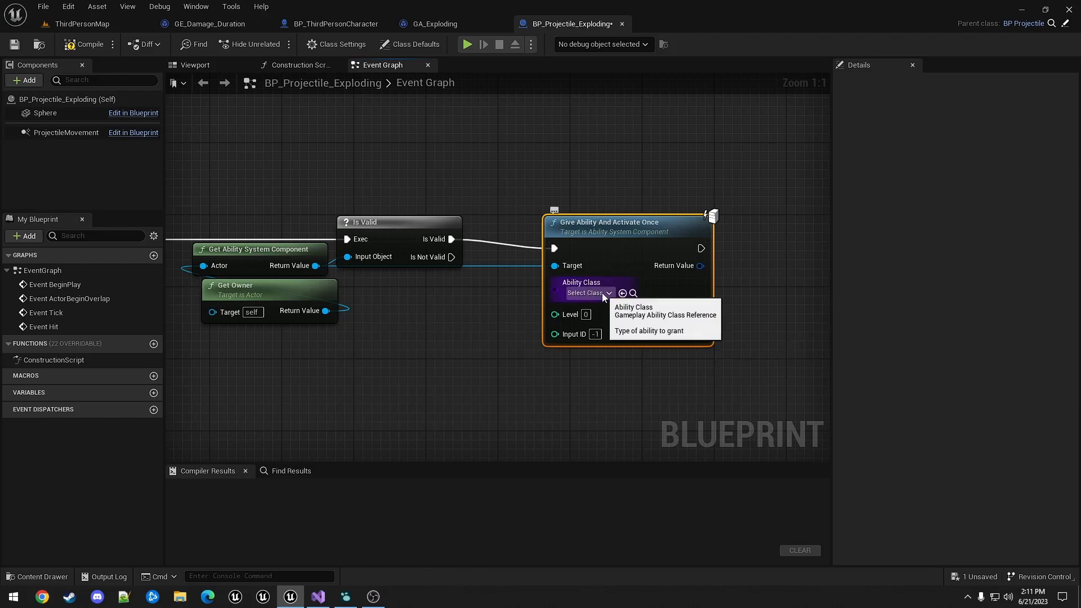
{"action": "left_click", "coordinate": [588, 293]}
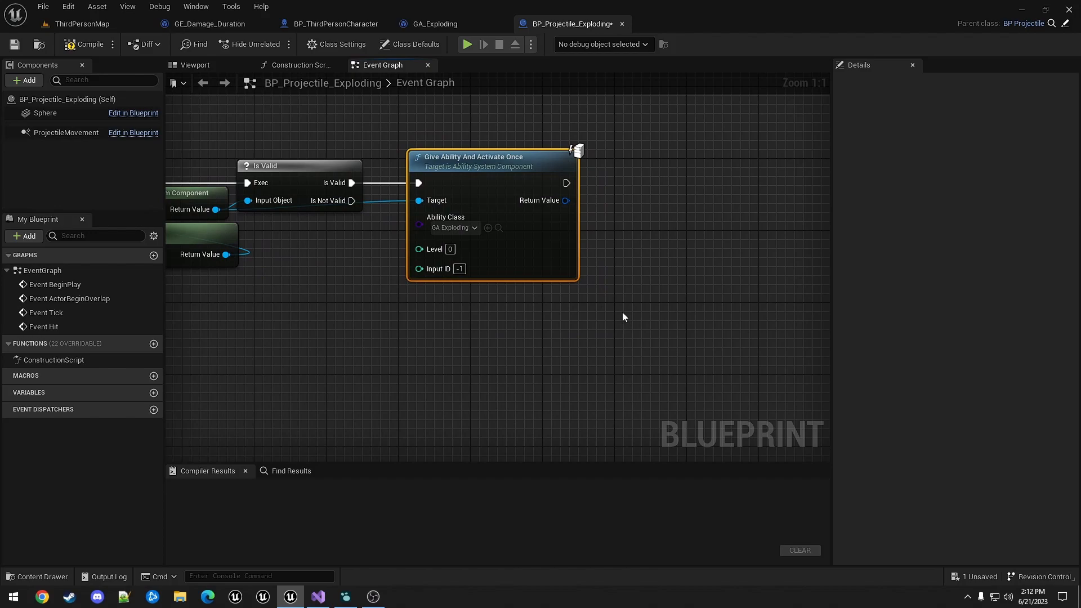
{"action": "mouse_move", "coordinate": [591, 195]}
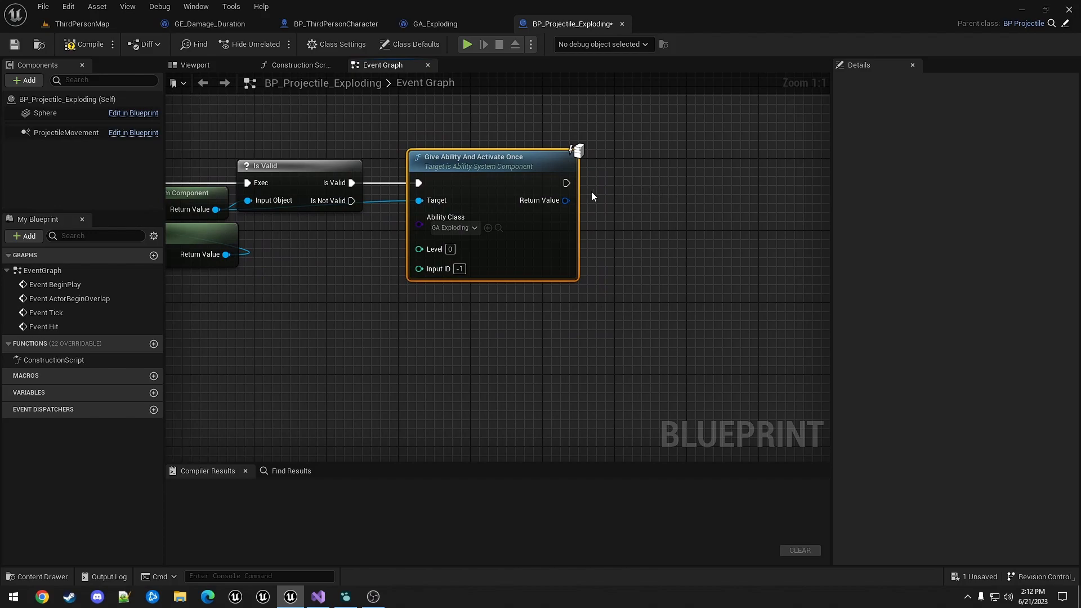
Send a gameplay event to the owner actor after the grant and begin a new 'Event.' tag
{"action": "left_click_drag", "start_coordinate": [566, 184], "coordinate": [710, 191]}
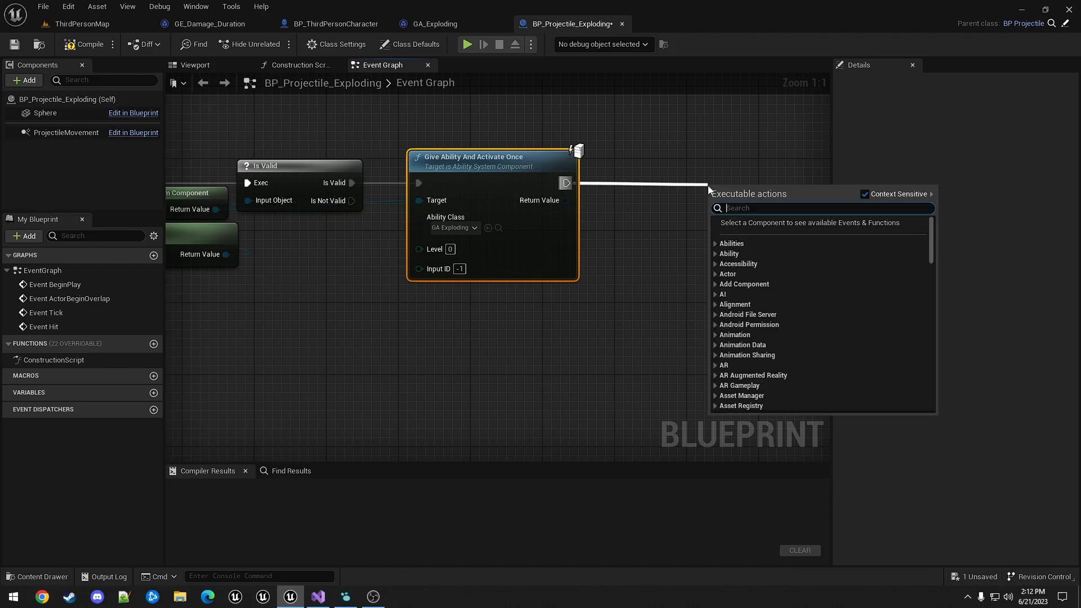
{"action": "type", "text": "send gamep"}
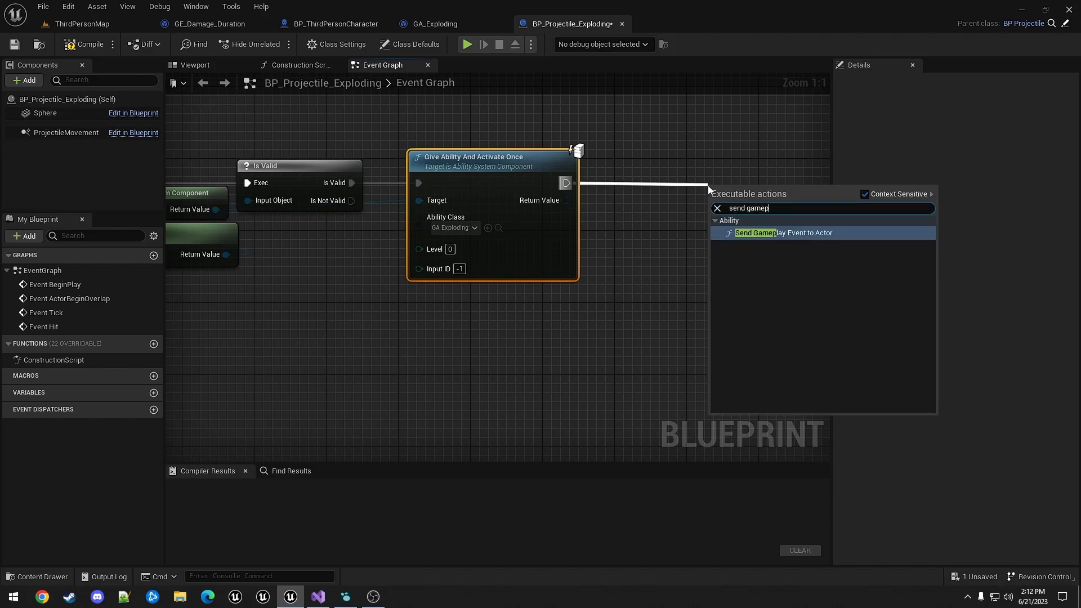
{"action": "left_click", "coordinate": [782, 232]}
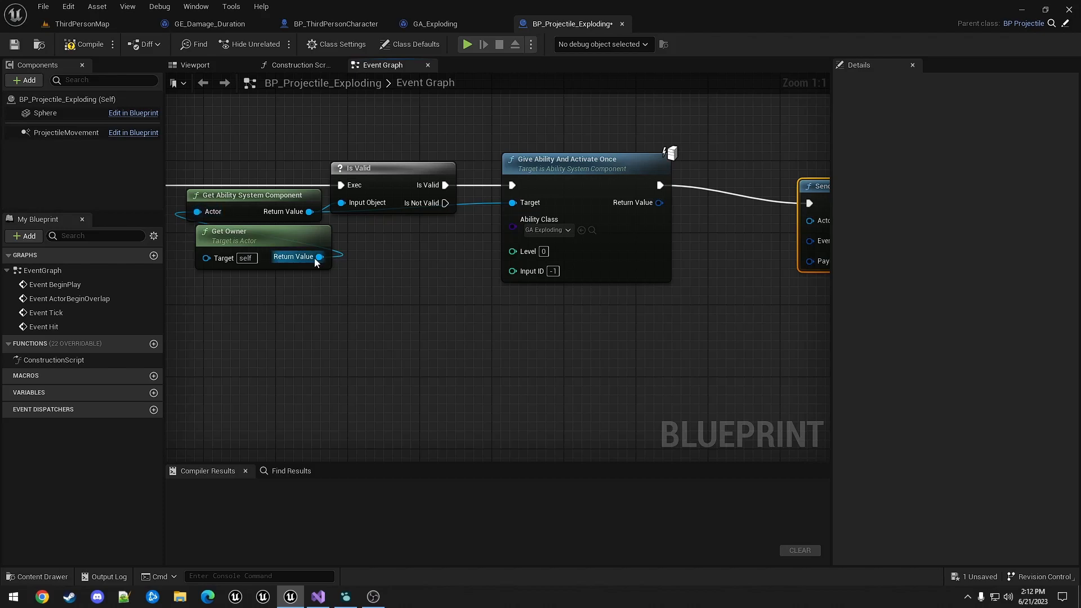
{"action": "left_click_drag", "start_coordinate": [317, 257], "coordinate": [811, 221]}
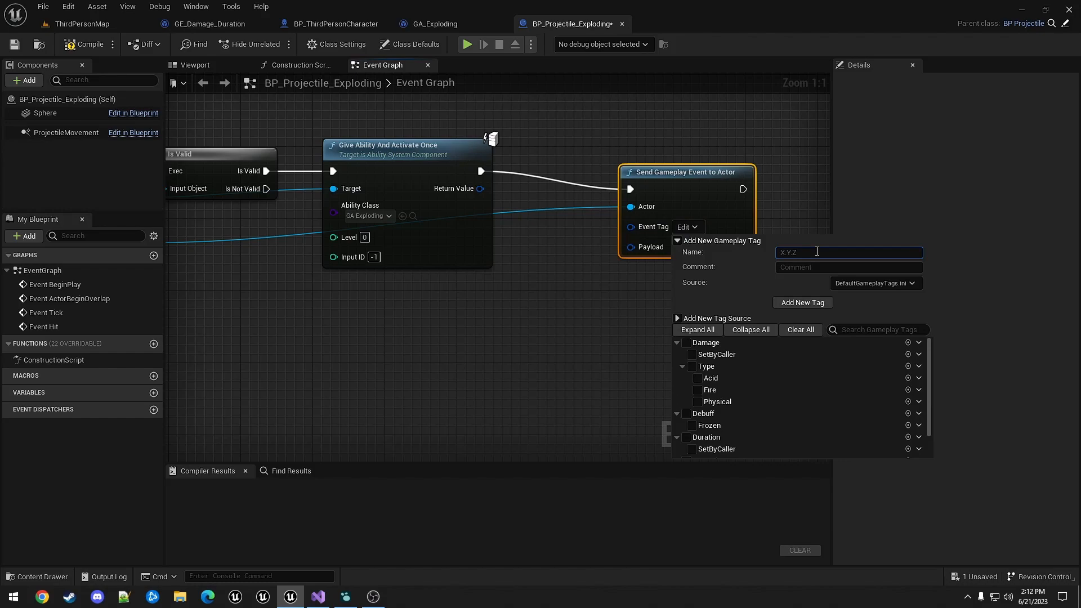
{"action": "type", "text": "Event."}
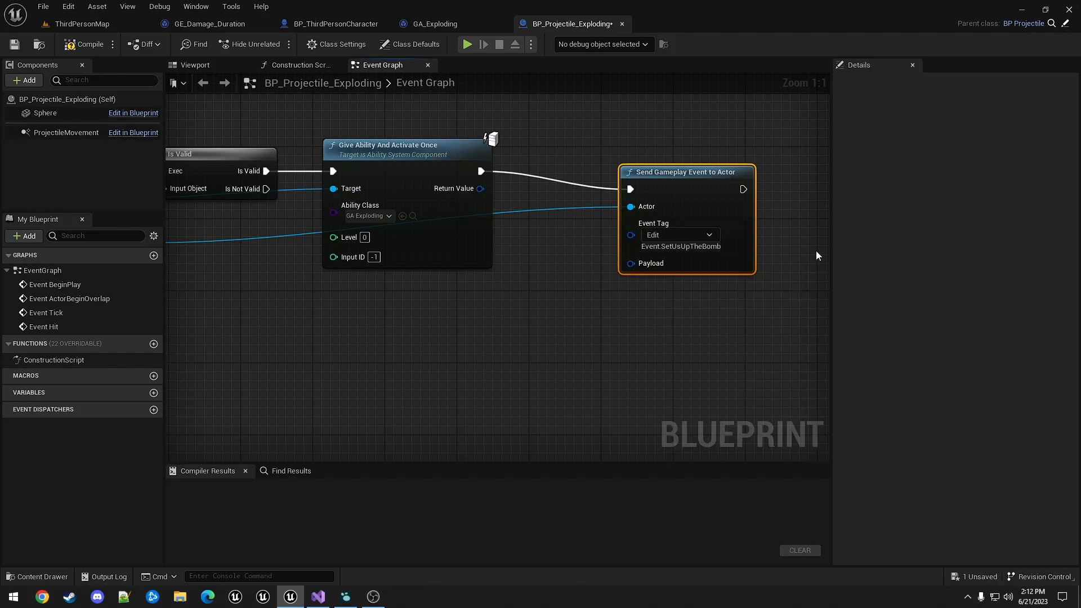
{"action": "mouse_move", "coordinate": [647, 264]}
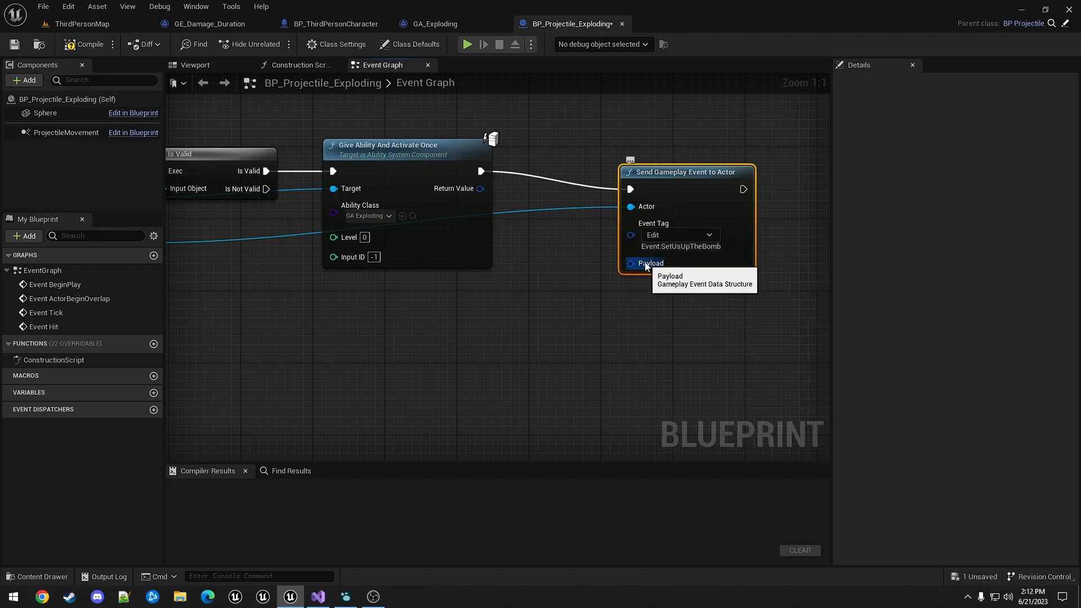
Feed the event's Payload from Make GameplayEventData with instigator and target, then compile
{"action": "left_click_drag", "start_coordinate": [641, 264], "coordinate": [455, 327]}
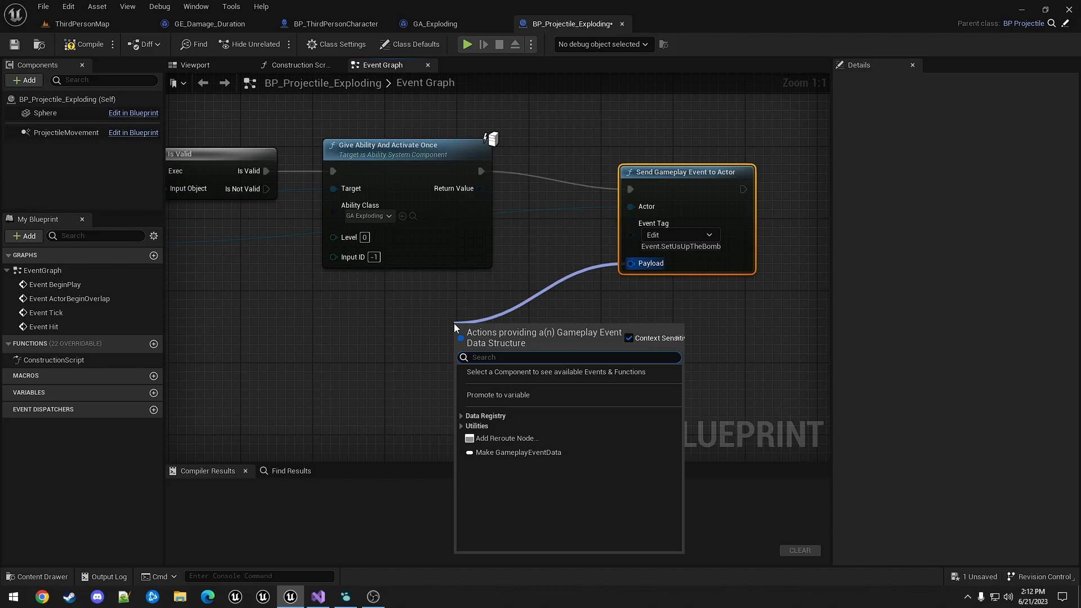
{"action": "left_click", "coordinate": [517, 453]}
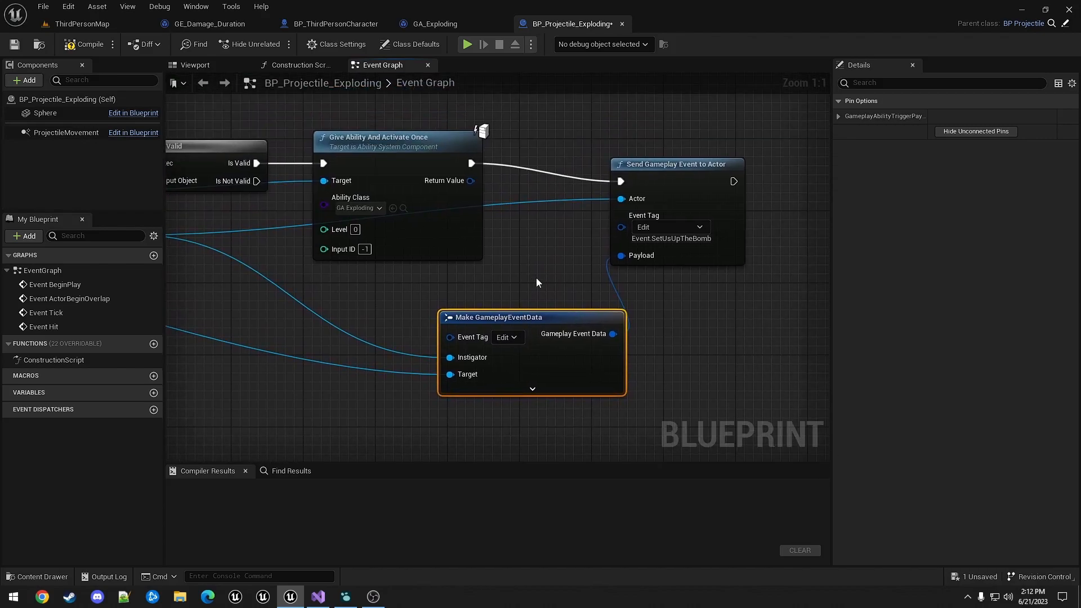
{"action": "left_click", "coordinate": [88, 44]}
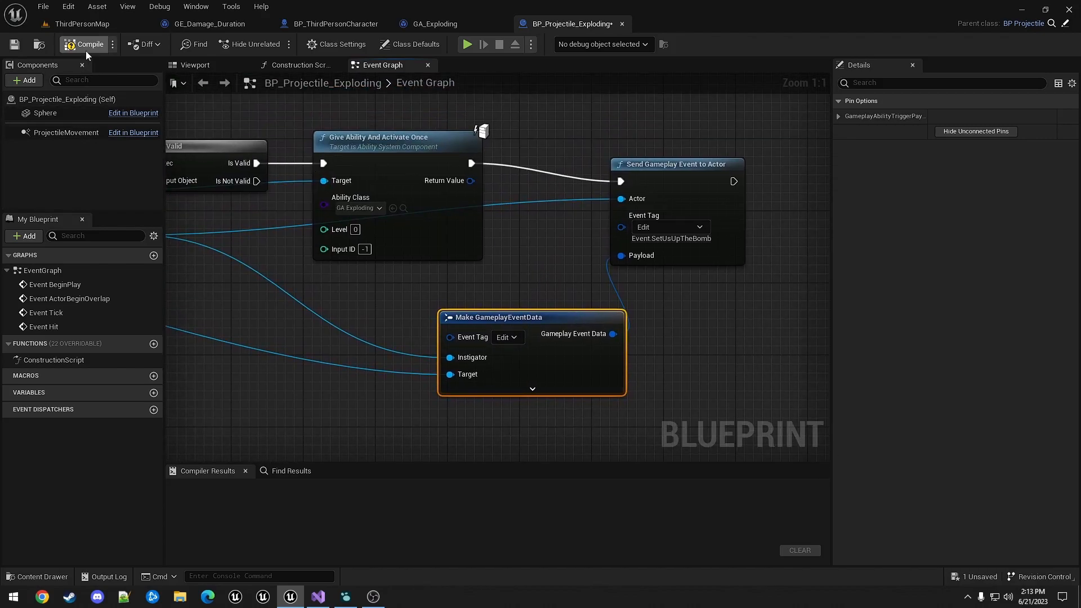
{"action": "left_click", "coordinate": [88, 44]}
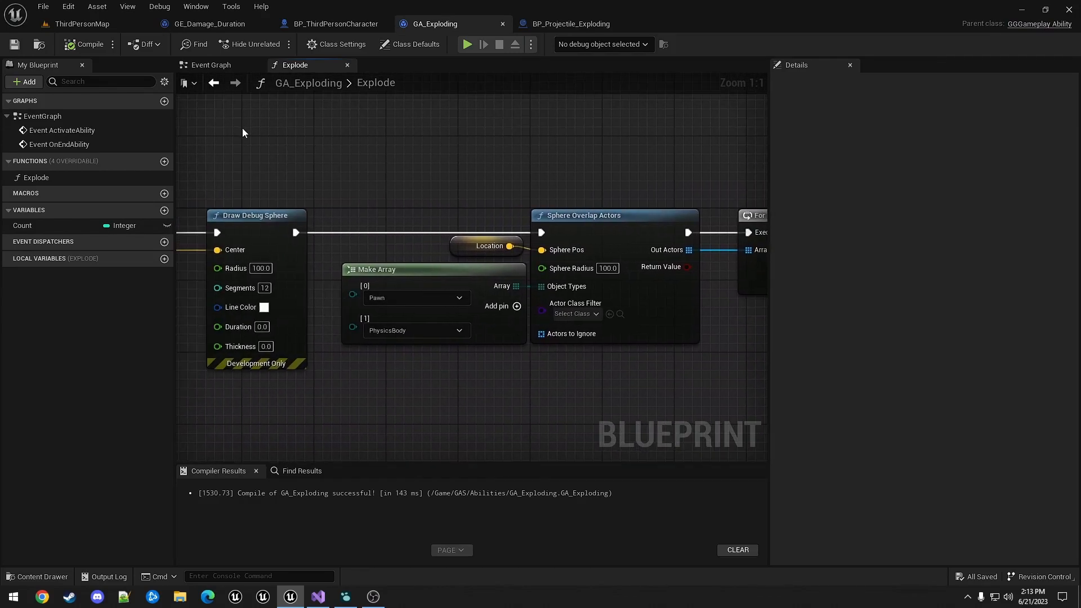
Set GA_Exploding's Wait Gameplay Event tag to Event.SetUsUpTheBomb and compile it
{"action": "left_click", "coordinate": [214, 64]}
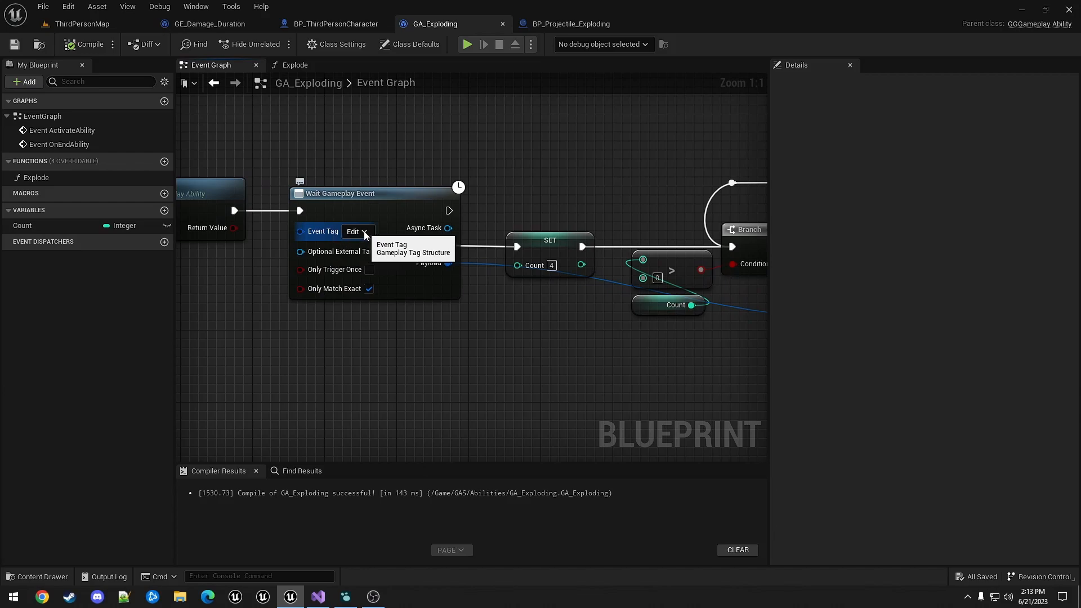
{"action": "left_click", "coordinate": [358, 231]}
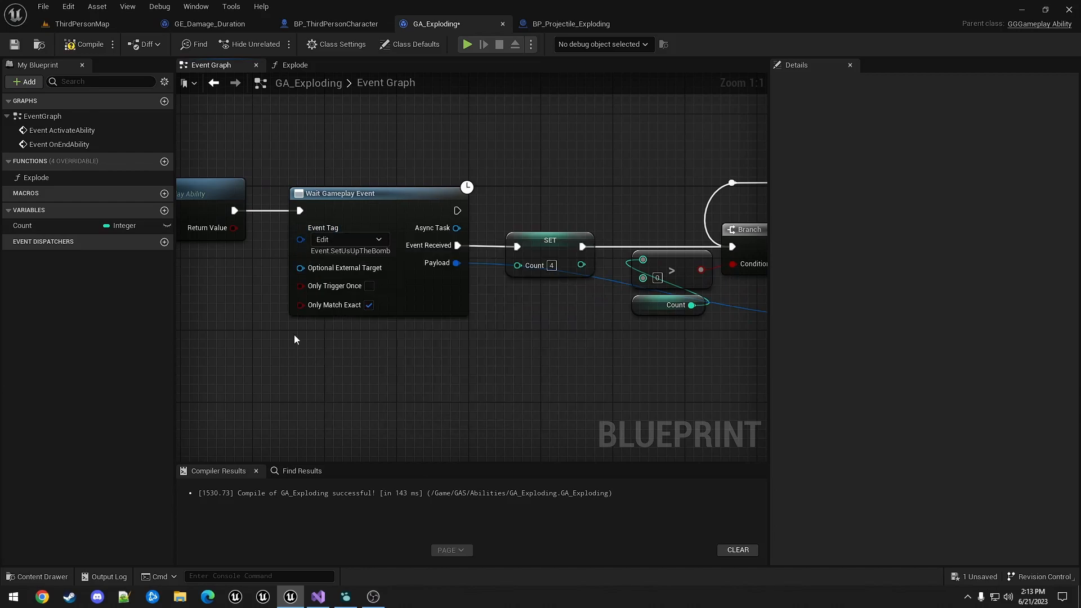
{"action": "left_click", "coordinate": [88, 44]}
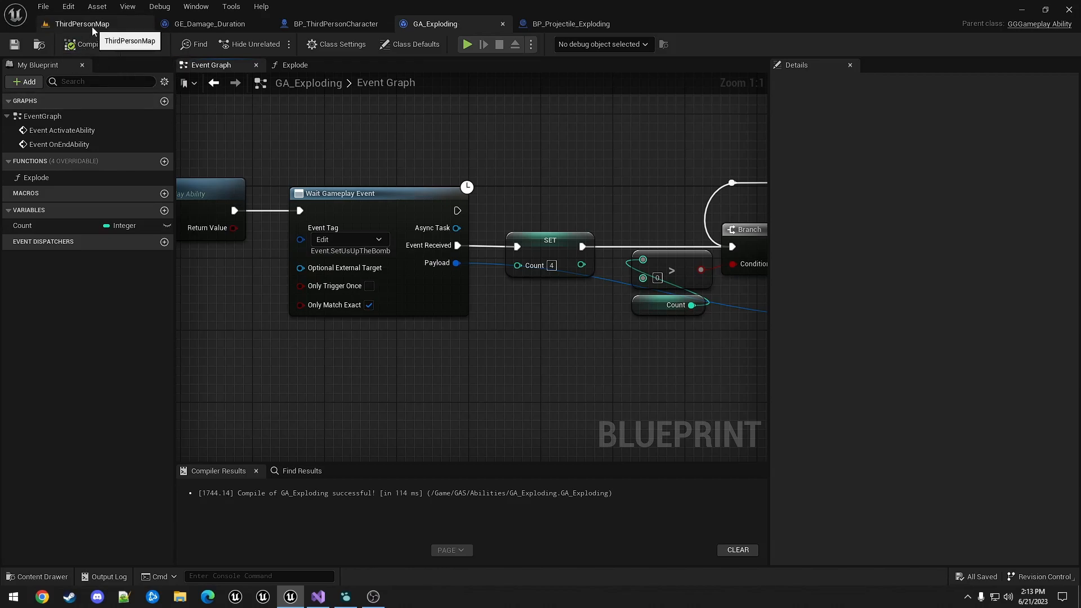
Create a child blueprint of GA_FireAbility_Base named GA_FireAbility_Exploding in GAS/Abilities
{"action": "left_click", "coordinate": [81, 23]}
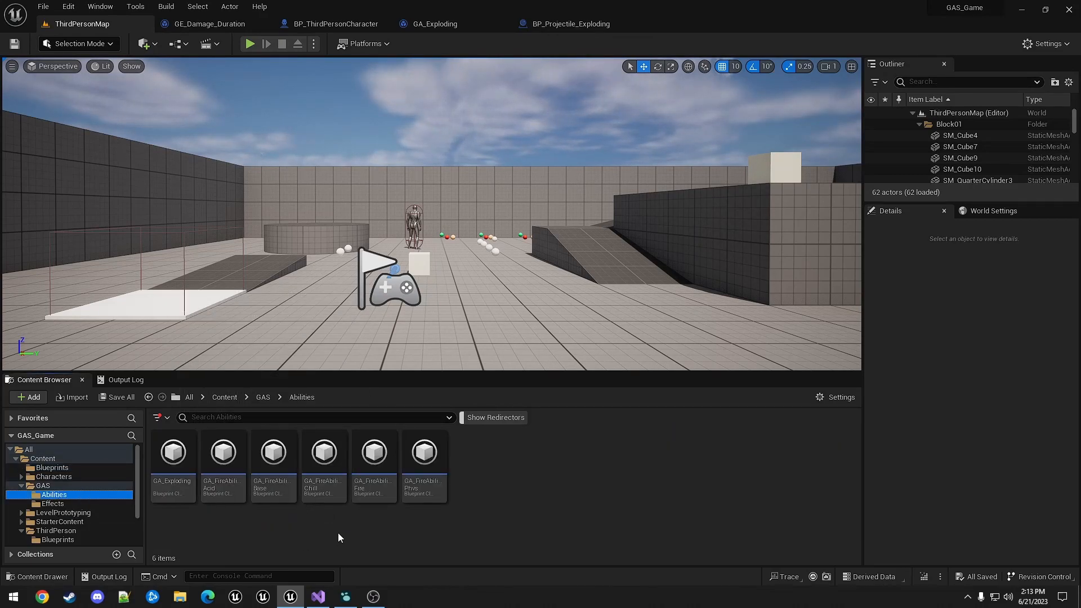
{"action": "right_click", "coordinate": [273, 453]}
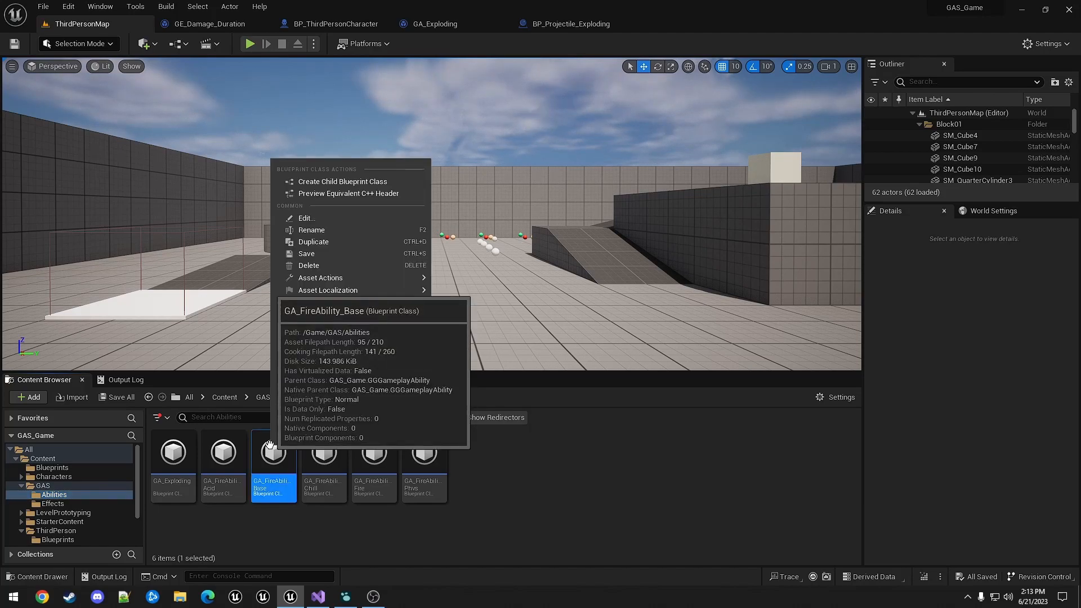
{"action": "left_click", "coordinate": [342, 181]}
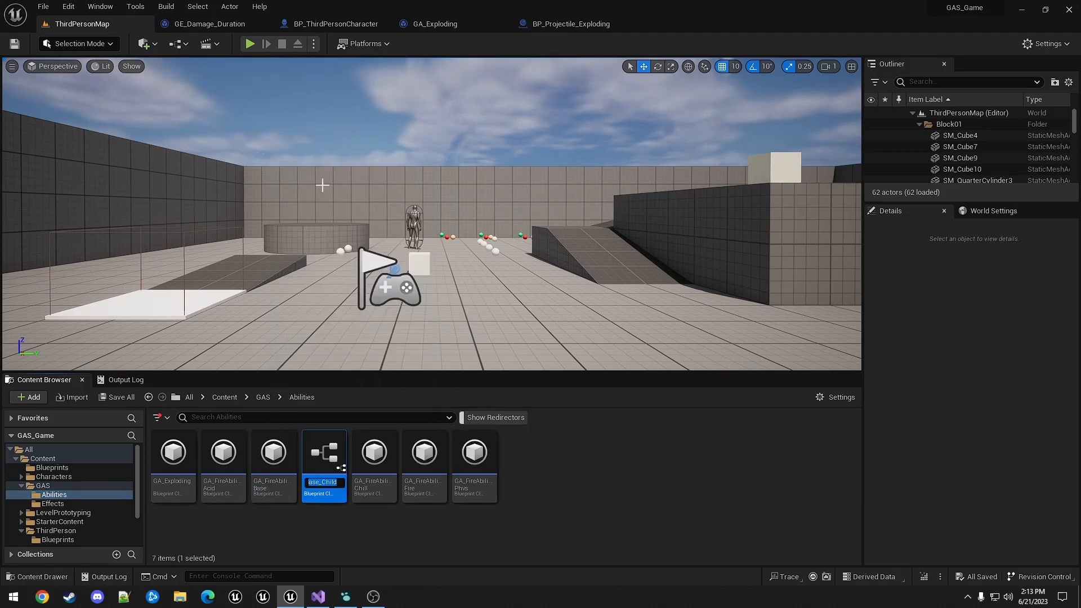
{"action": "type", "text": "ility_Base_"}
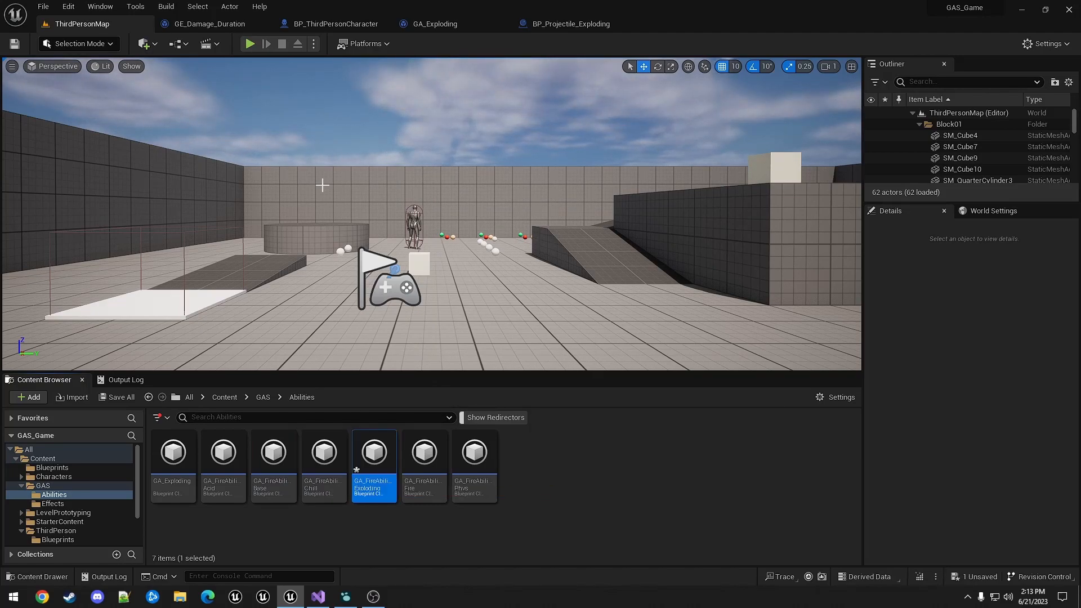
{"action": "mouse_move", "coordinate": [374, 455]}
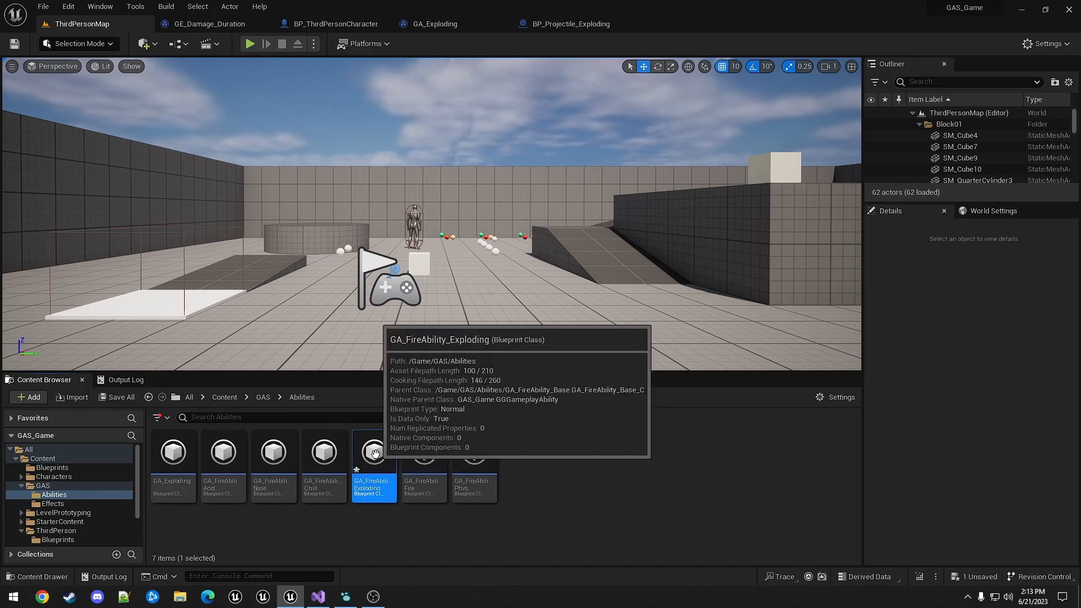
Give GA_FireAbility_Exploding no damage tag and projectile class BP_Projectile_Exploding, then compile
{"action": "double_click", "coordinate": [374, 452]}
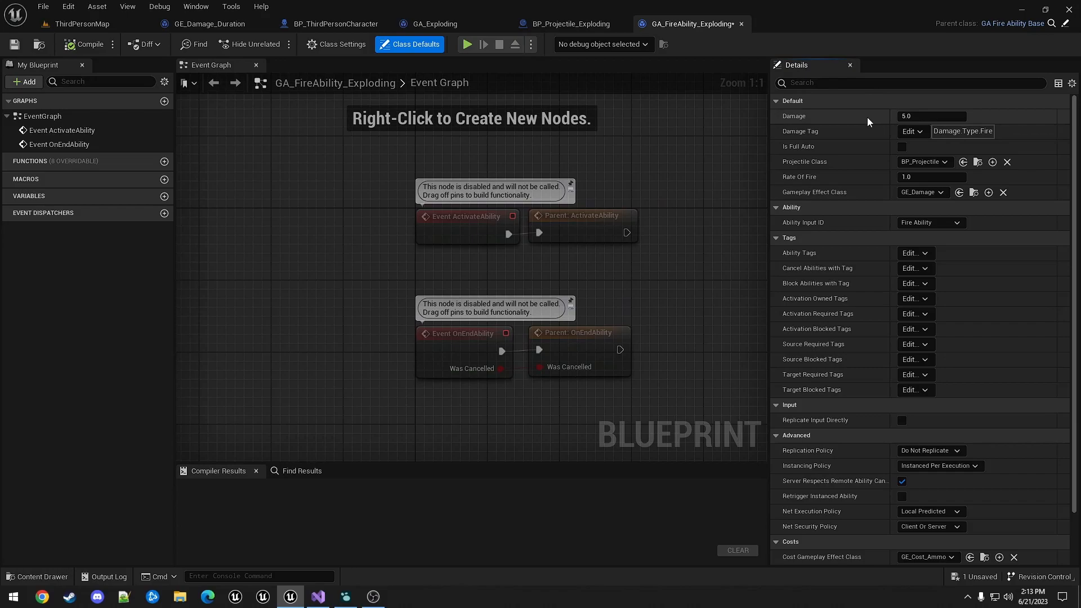
{"action": "left_click", "coordinate": [910, 130]}
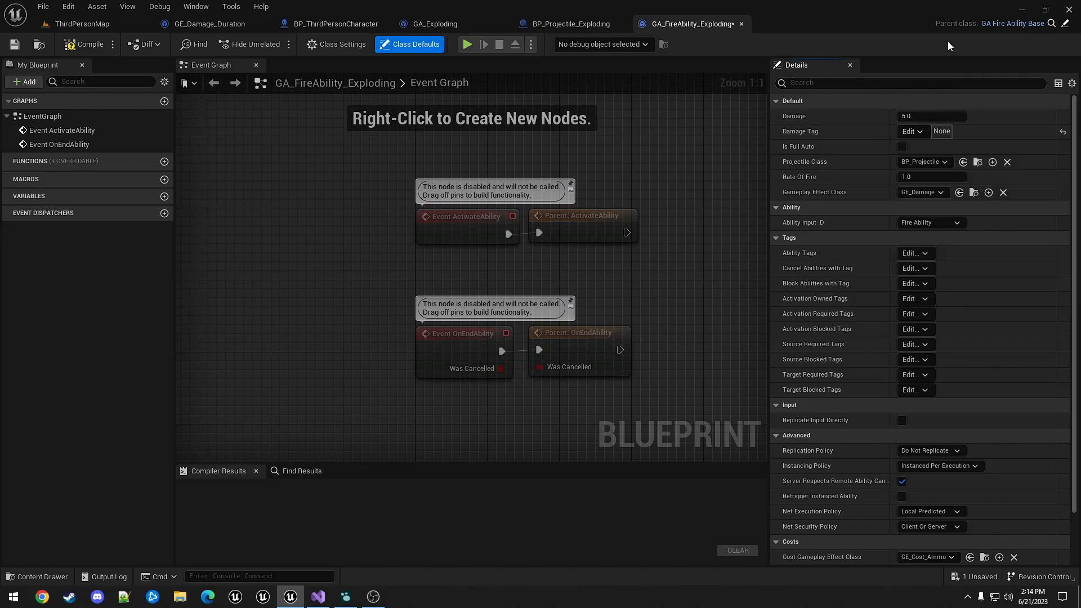
{"action": "left_click", "coordinate": [922, 161]}
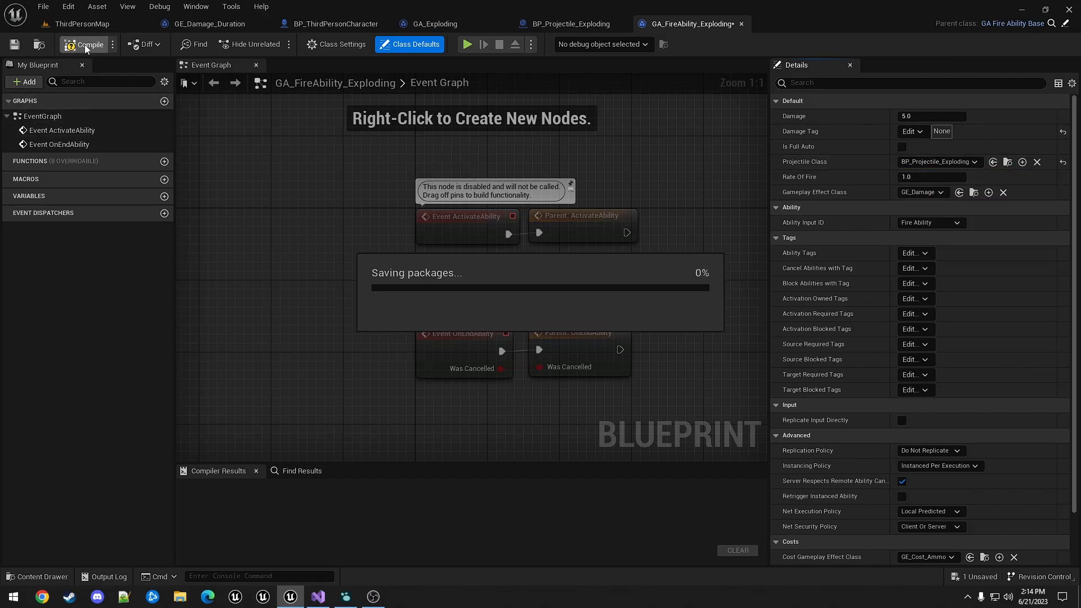
{"action": "left_click", "coordinate": [86, 44]}
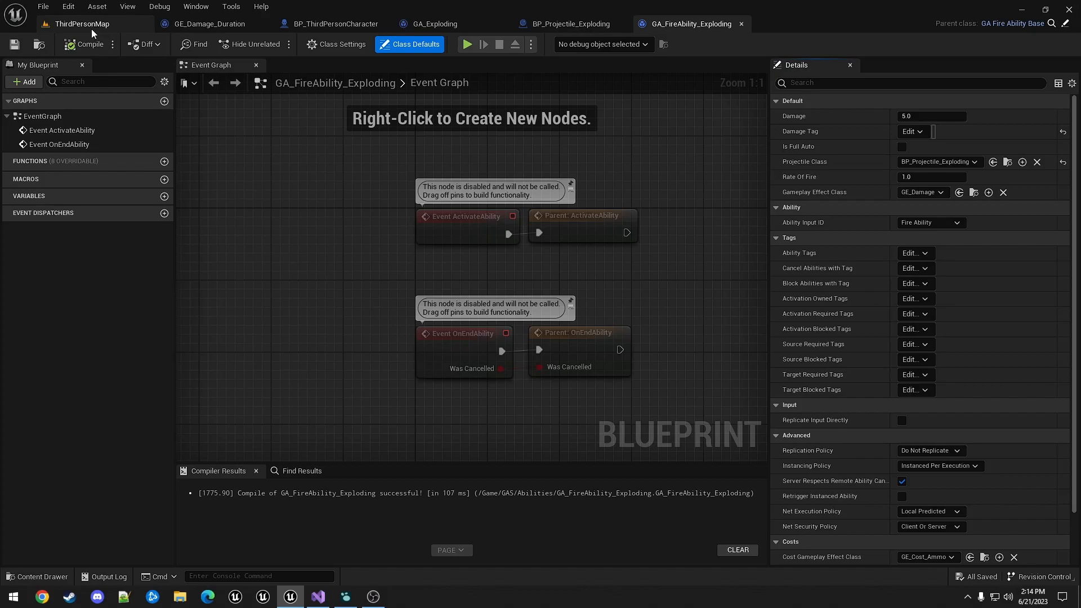
{"action": "mouse_move", "coordinate": [81, 24]}
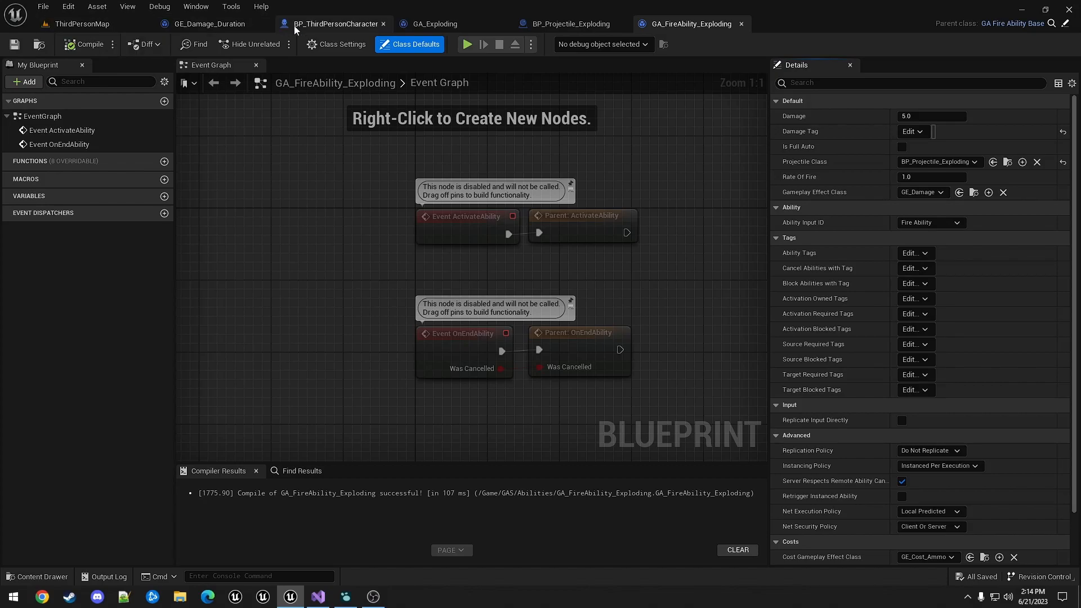
Search BP_ThirdPersonCharacter's own defaults for 'defa' to review its default abilities
{"action": "left_click", "coordinate": [335, 24]}
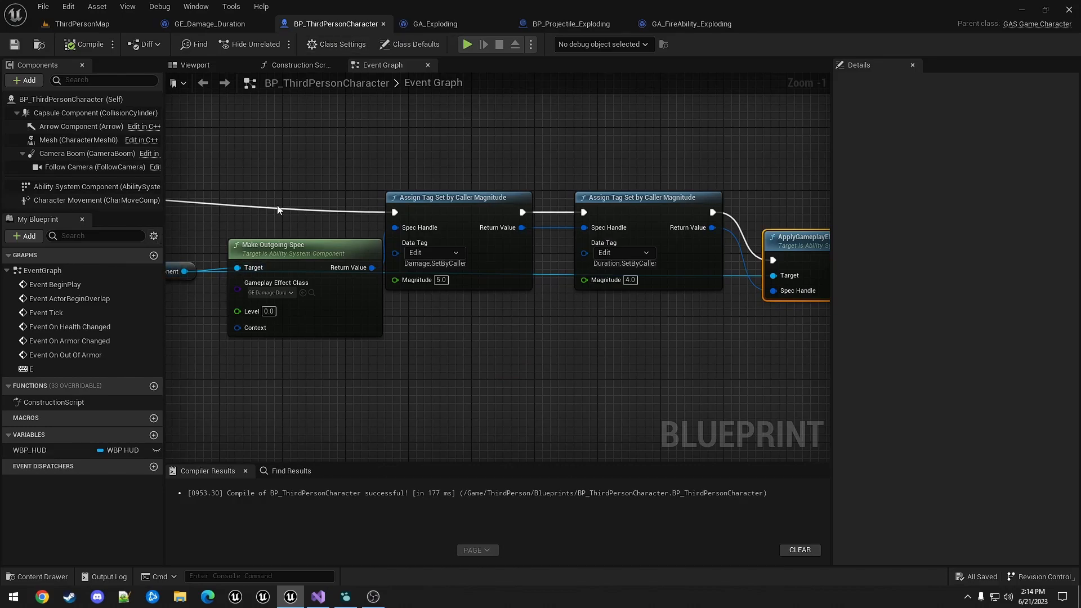
{"action": "left_click", "coordinate": [415, 44]}
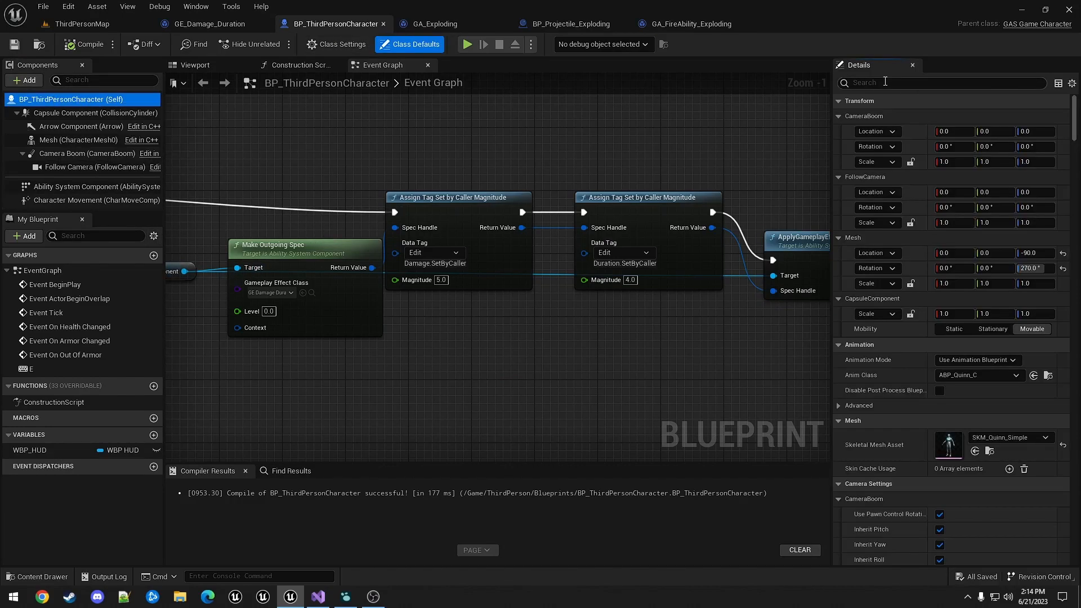
{"action": "type", "text": "defa"}
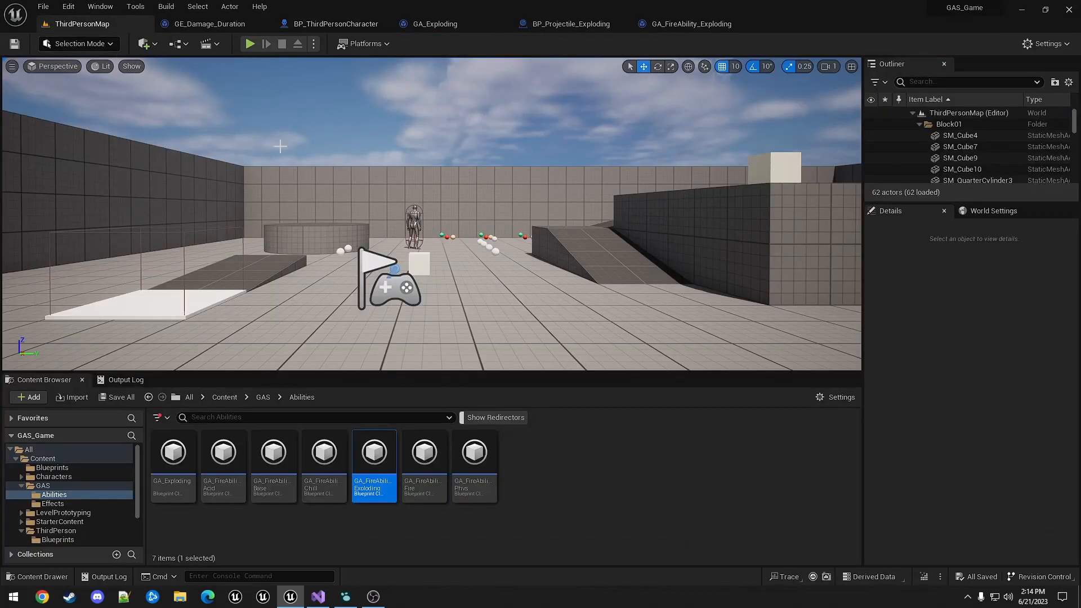
Run two play sessions with the Output Log open, firing at the enemy to see 5-point armor hits
{"action": "left_click", "coordinate": [249, 44]}
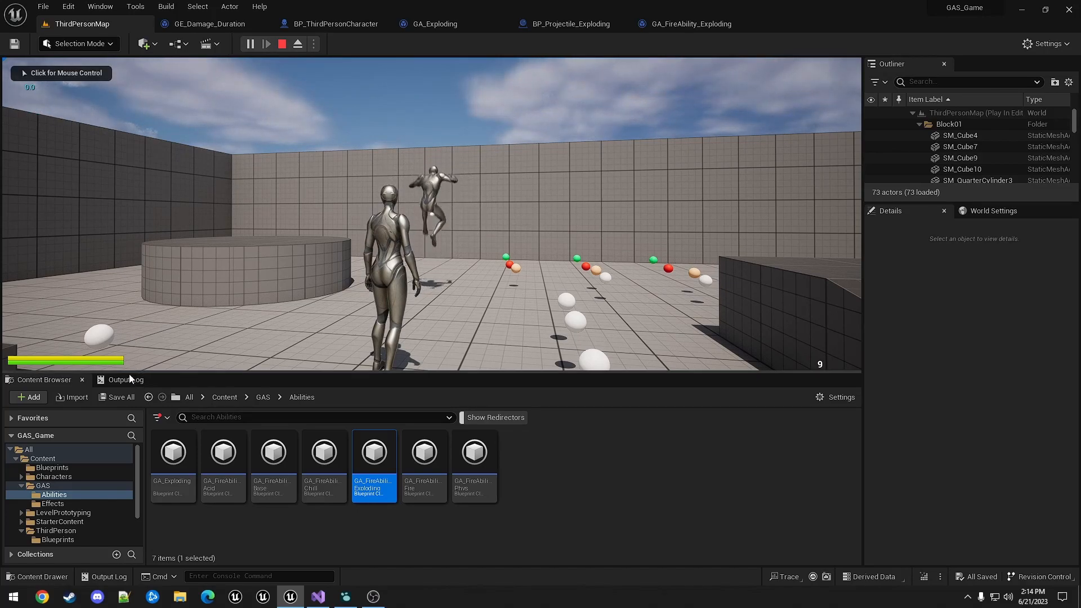
{"action": "left_click", "coordinate": [125, 379]}
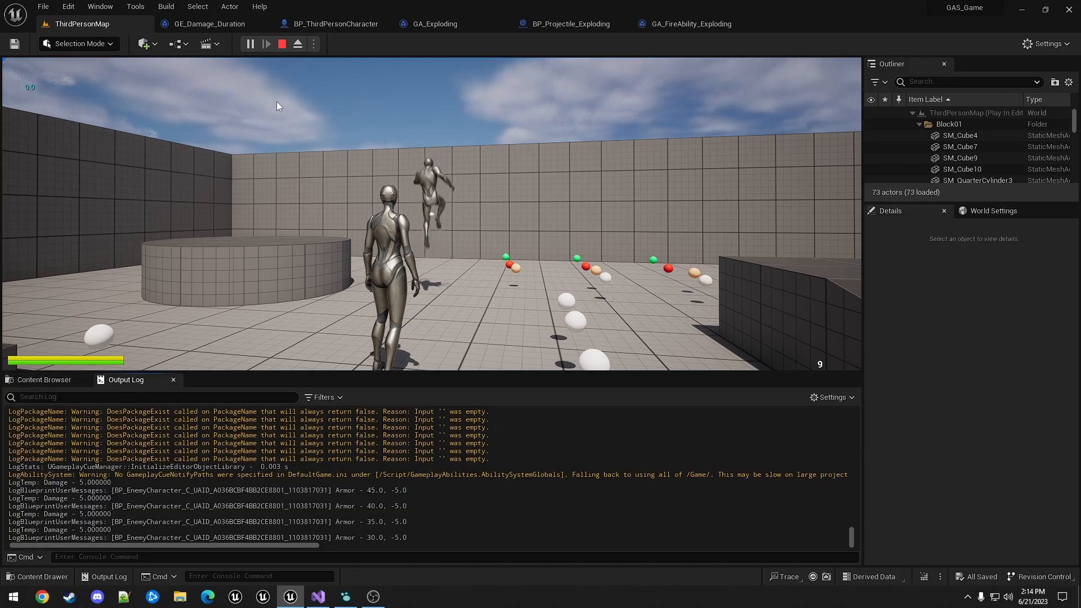
{"action": "left_click", "coordinate": [282, 44]}
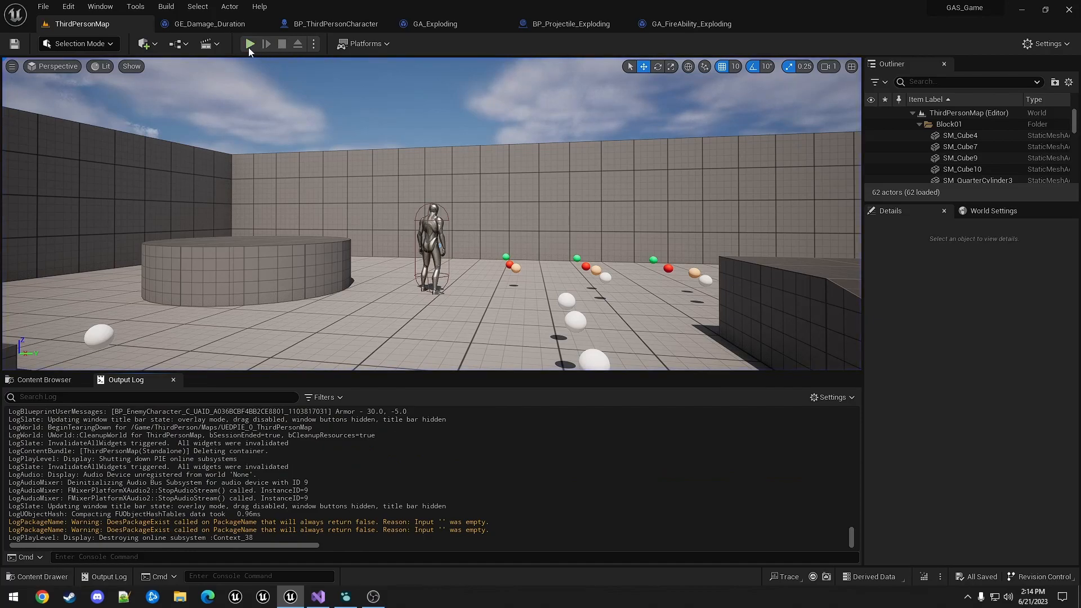
{"action": "left_click", "coordinate": [250, 44]}
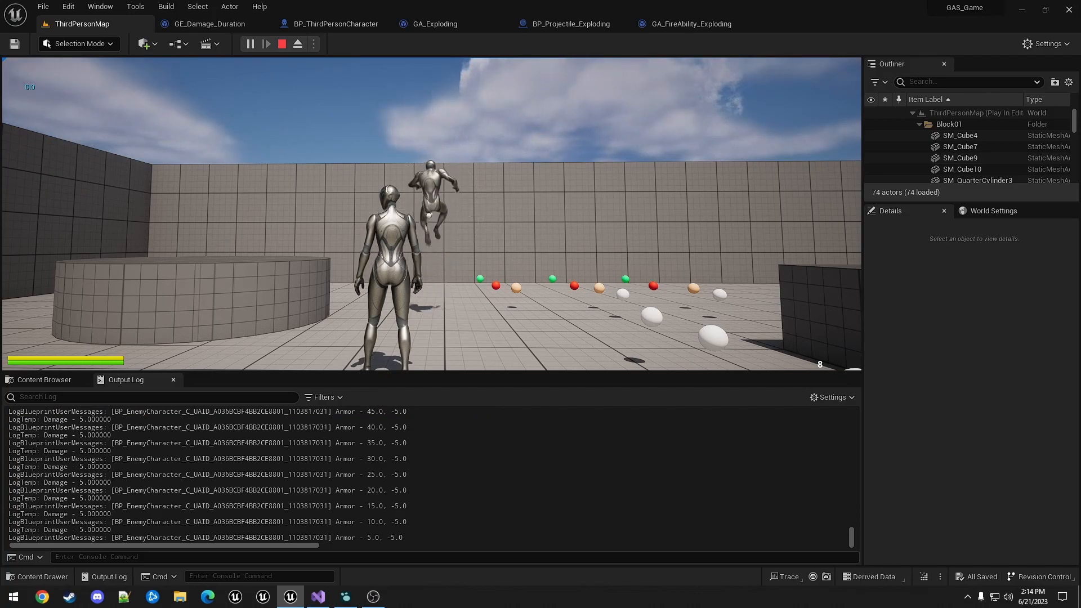
{"action": "left_click", "coordinate": [281, 44]}
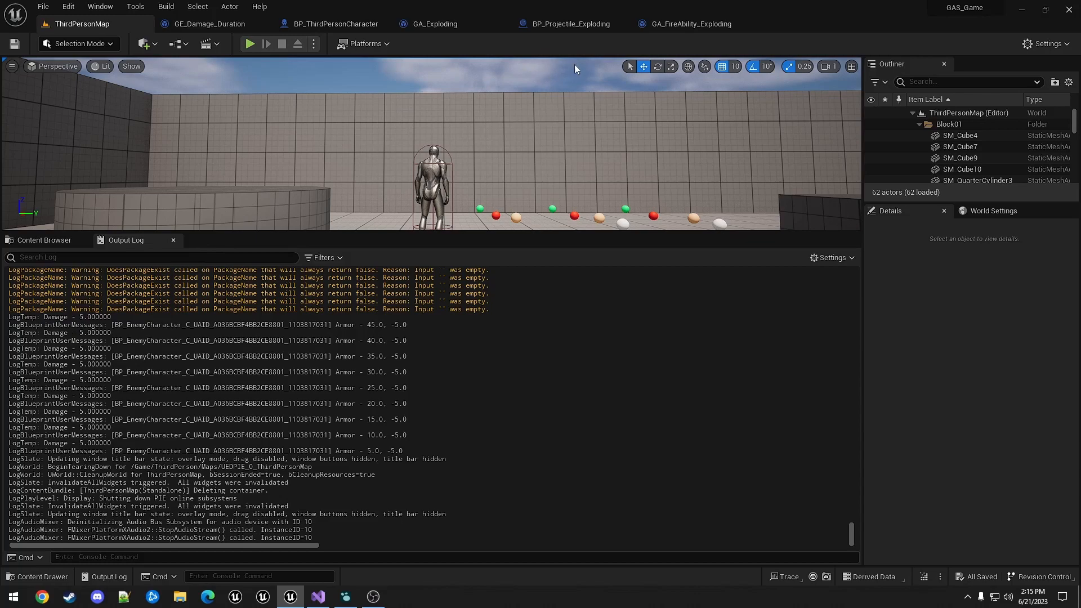
{"action": "left_click", "coordinate": [689, 23]}
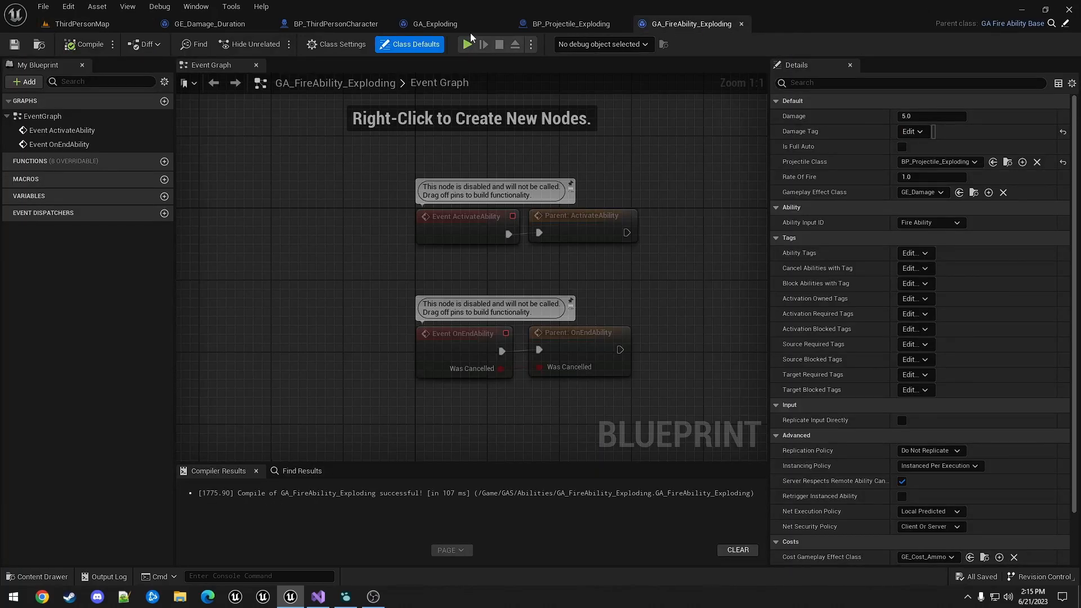
{"action": "left_click", "coordinate": [434, 23]}
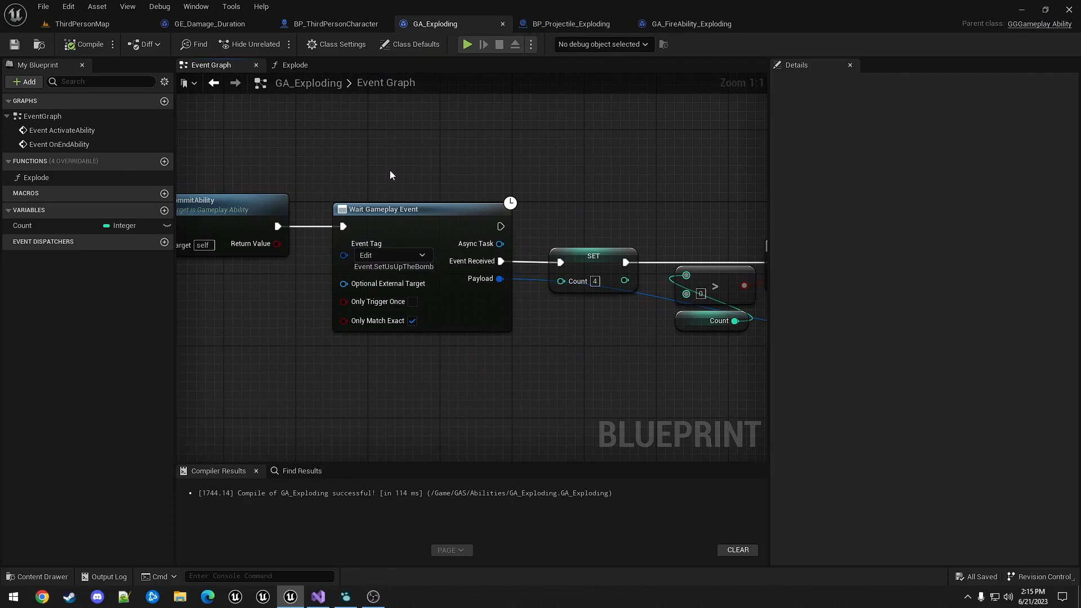
{"action": "mouse_move", "coordinate": [406, 165]}
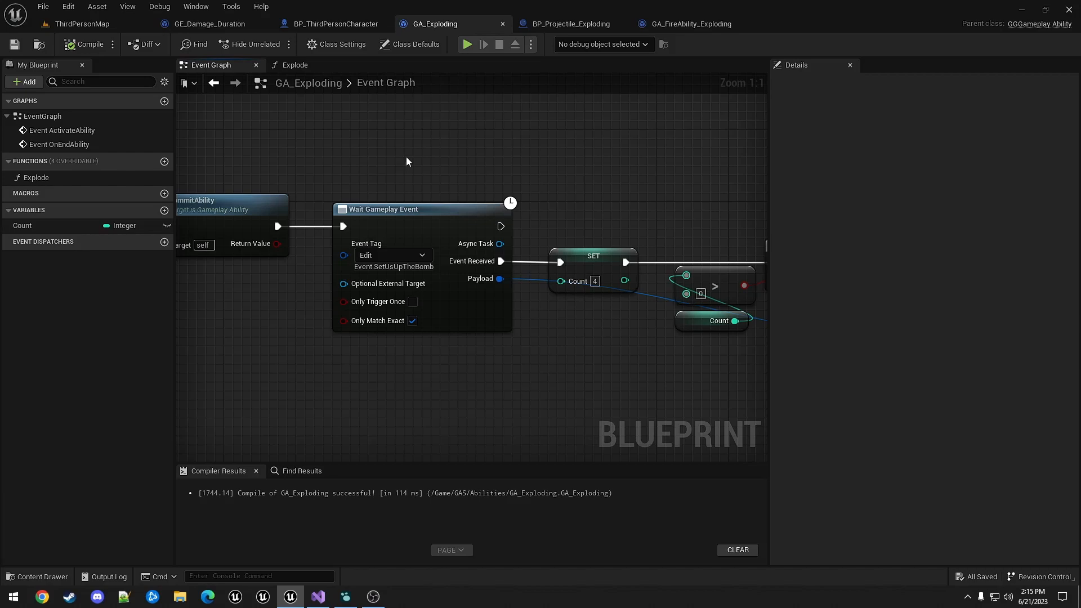
{"action": "mouse_move", "coordinate": [609, 220]}
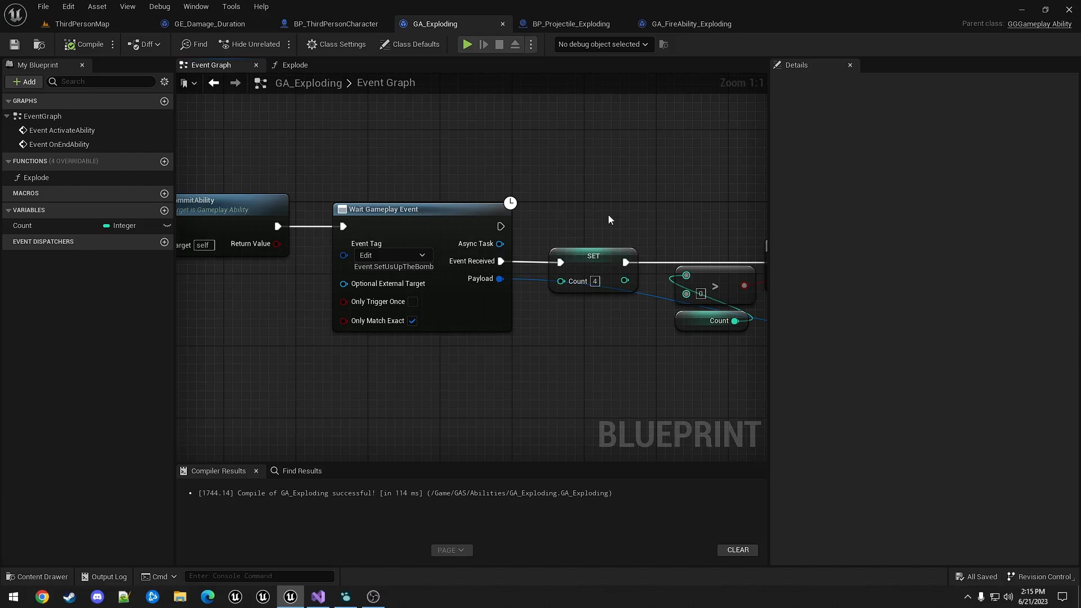
{"action": "mouse_move", "coordinate": [435, 181]}
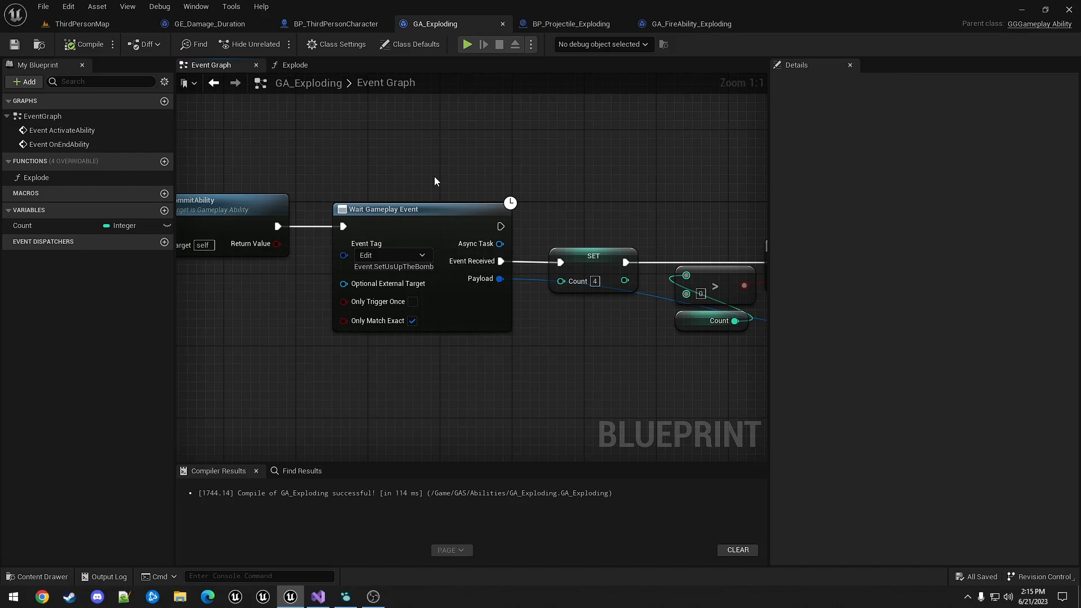
{"action": "mouse_move", "coordinate": [380, 222]}
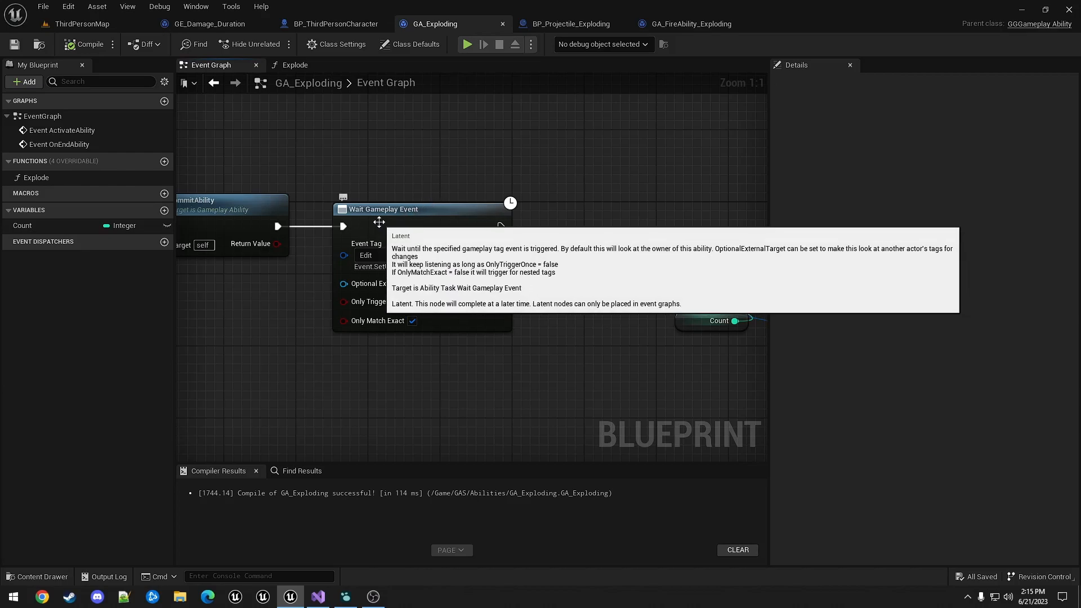
{"action": "mouse_move", "coordinate": [370, 309]}
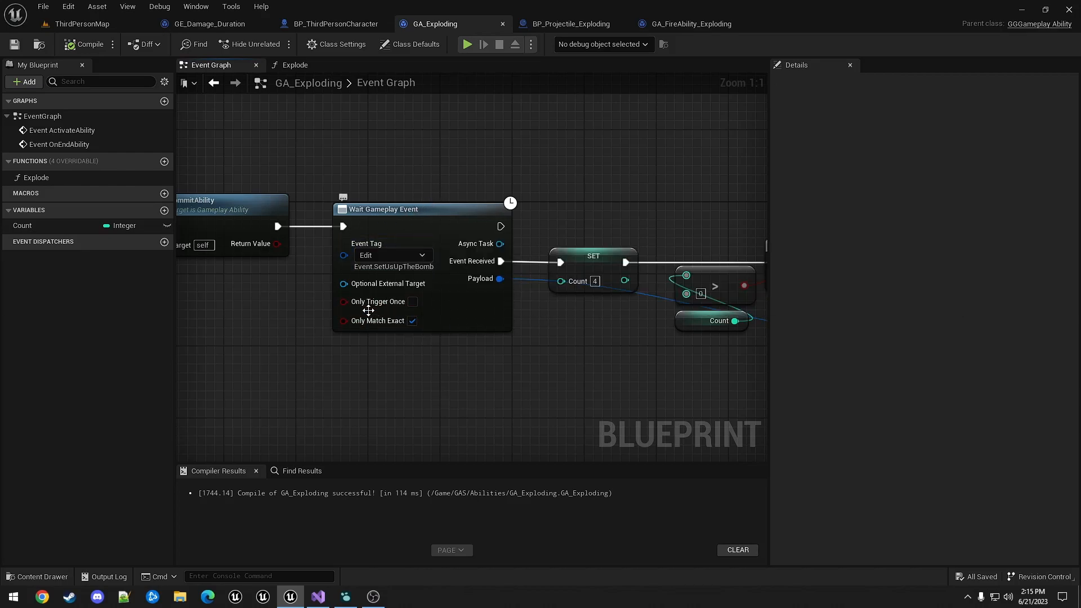
{"action": "left_click", "coordinate": [412, 302]}
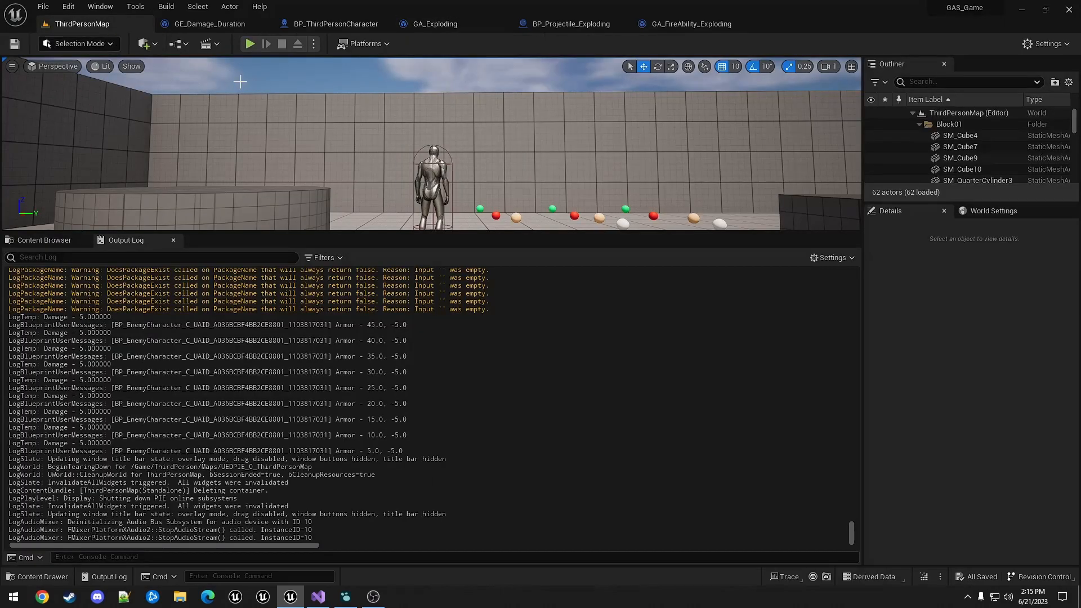
Run two more play-tests of ThirdPersonMap, shooting the enemy and watching armor drop 10 per hit in the Output Log
{"action": "left_click", "coordinate": [250, 44]}
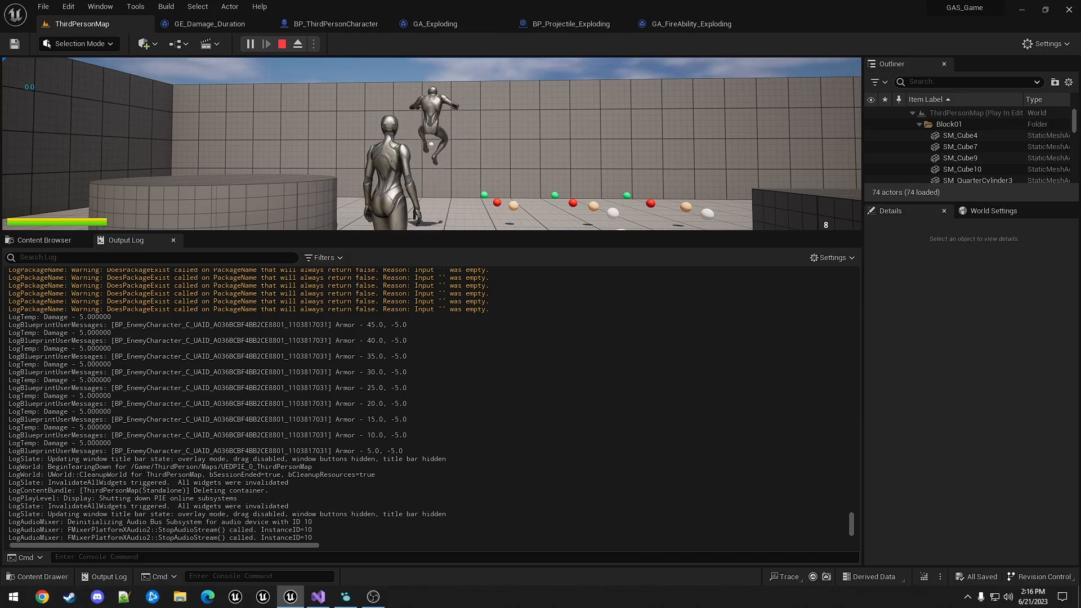
{"action": "left_click", "coordinate": [282, 44]}
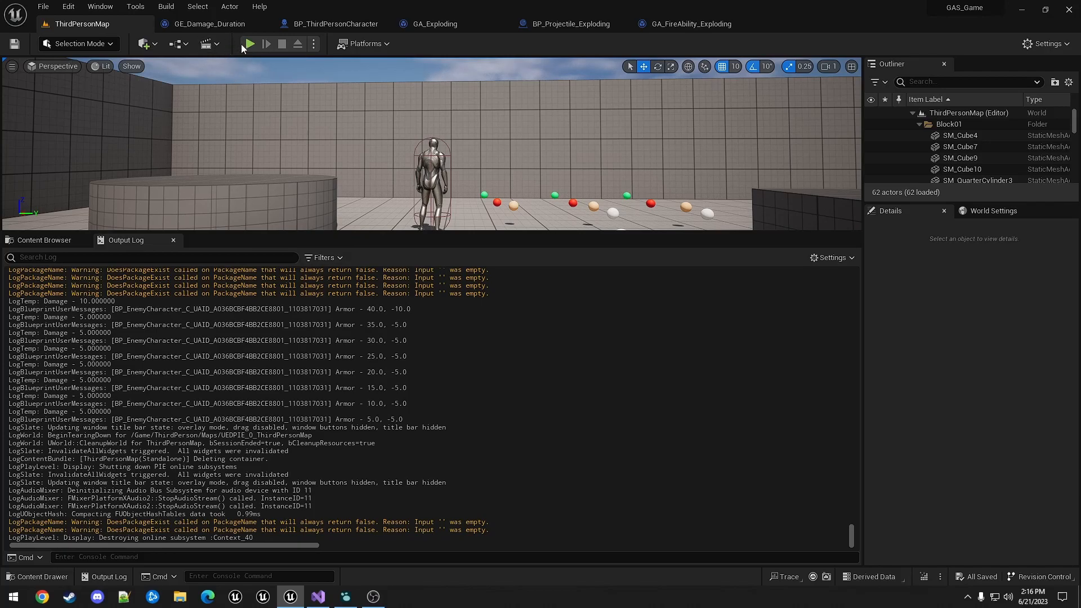
{"action": "left_click", "coordinate": [248, 44]}
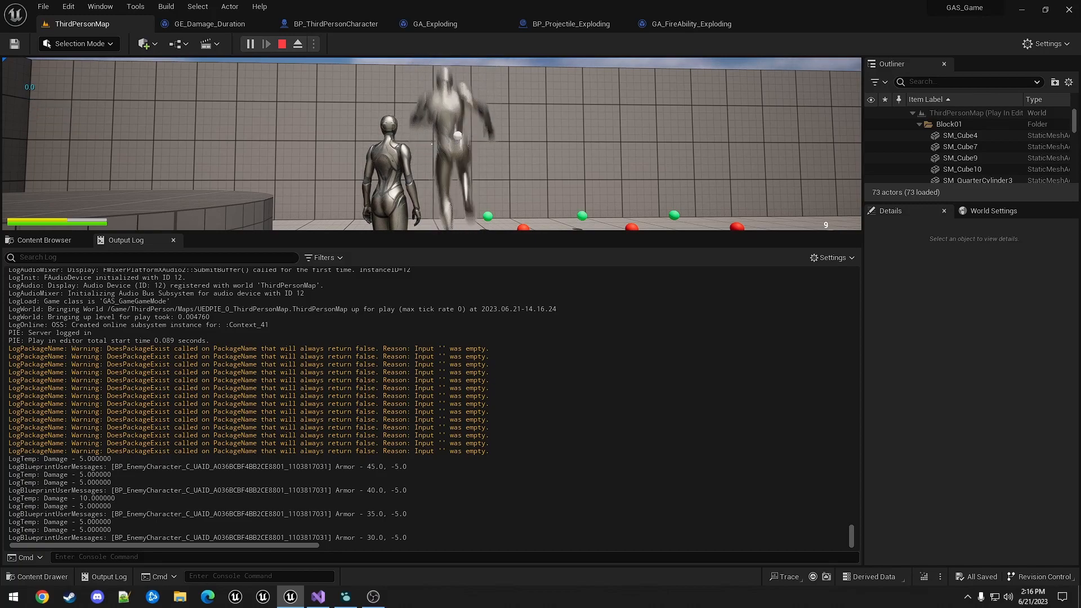
{"action": "left_click", "coordinate": [281, 44]}
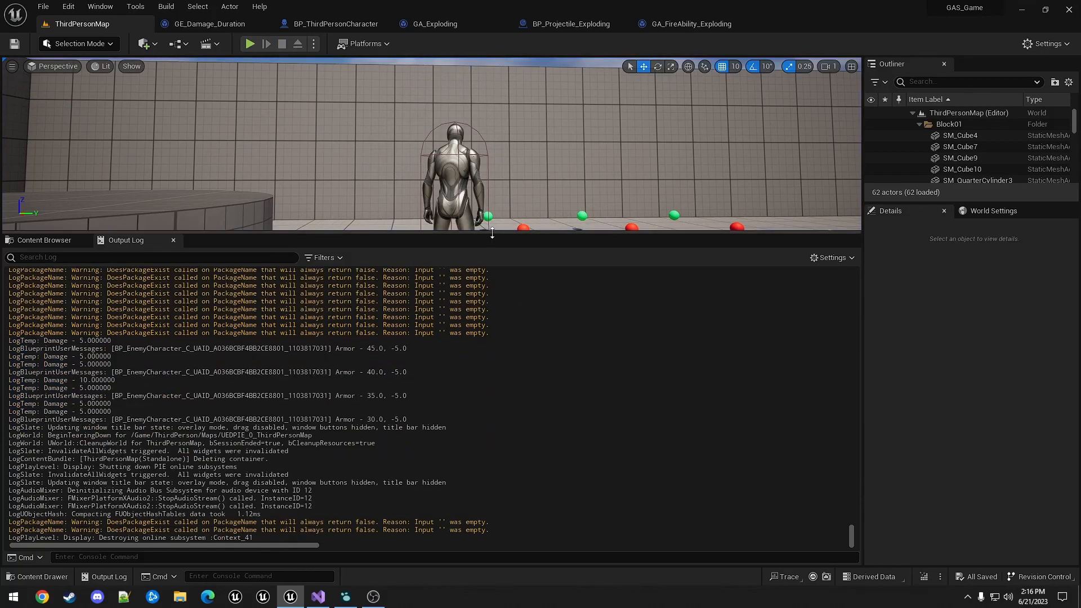